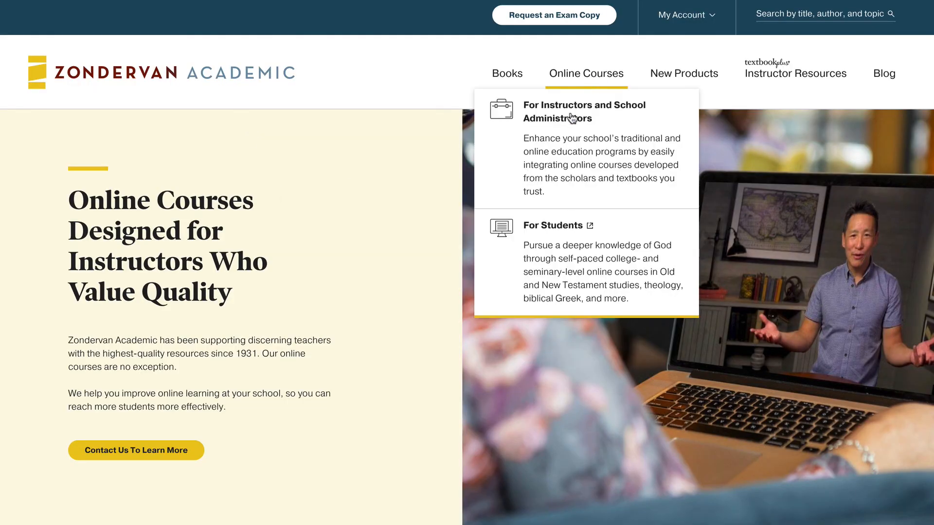
Browse the student course catalogue and filter it to the nine Old Testament courses.
{"action": "left_click", "coordinate": [552, 224]}
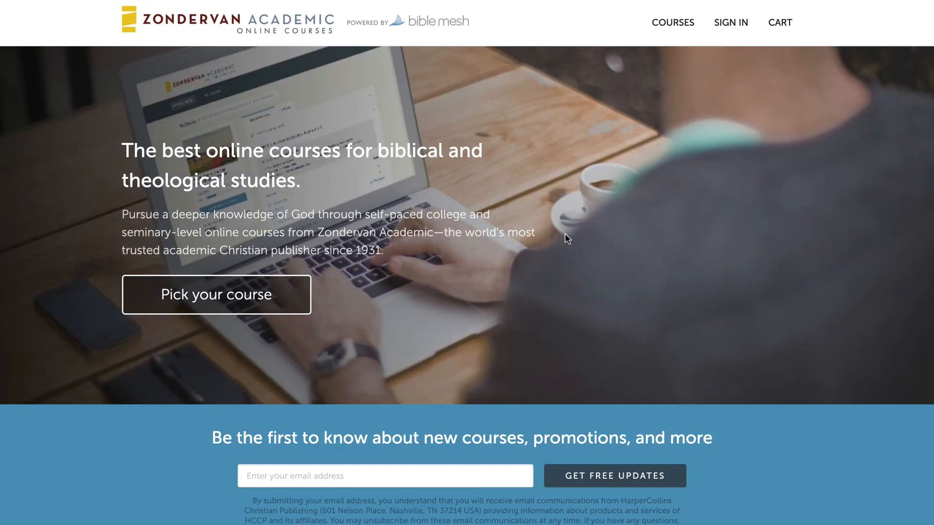
{"action": "mouse_move", "coordinate": [238, 303]}
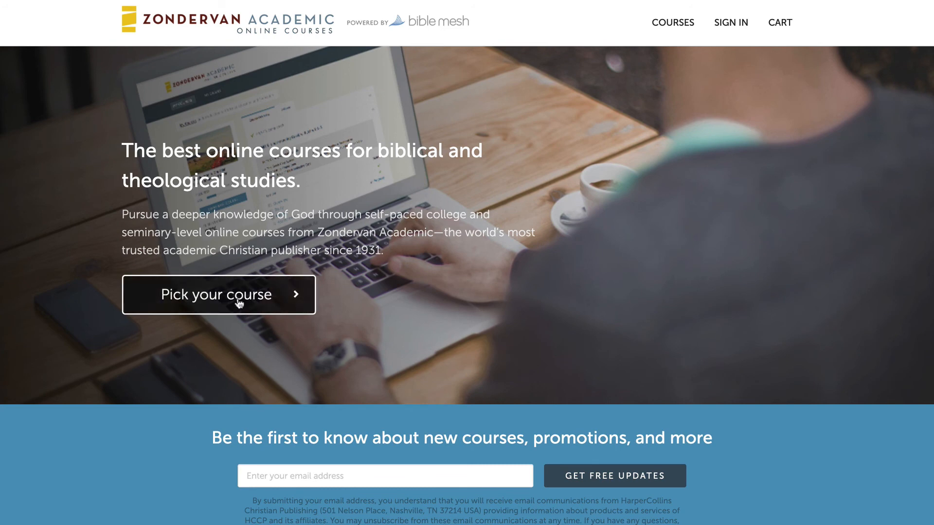
{"action": "left_click", "coordinate": [219, 295]}
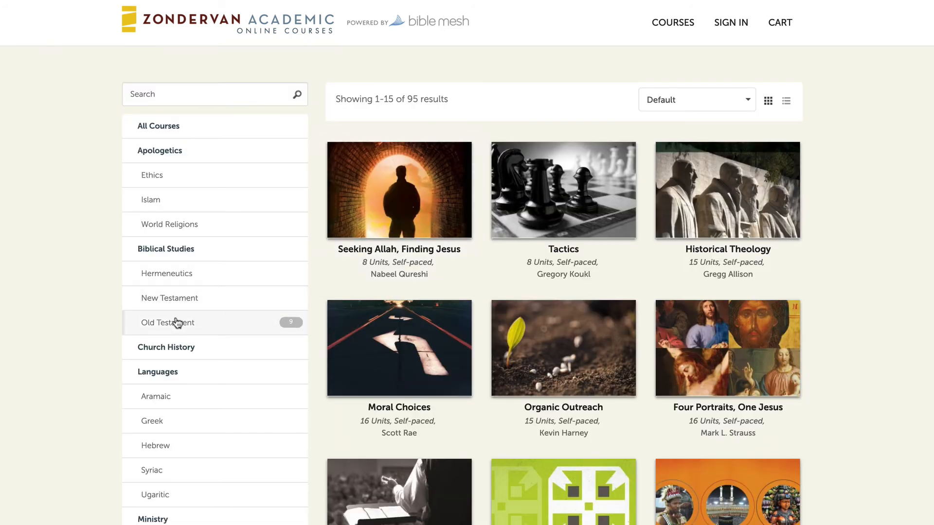
{"action": "left_click", "coordinate": [167, 322]}
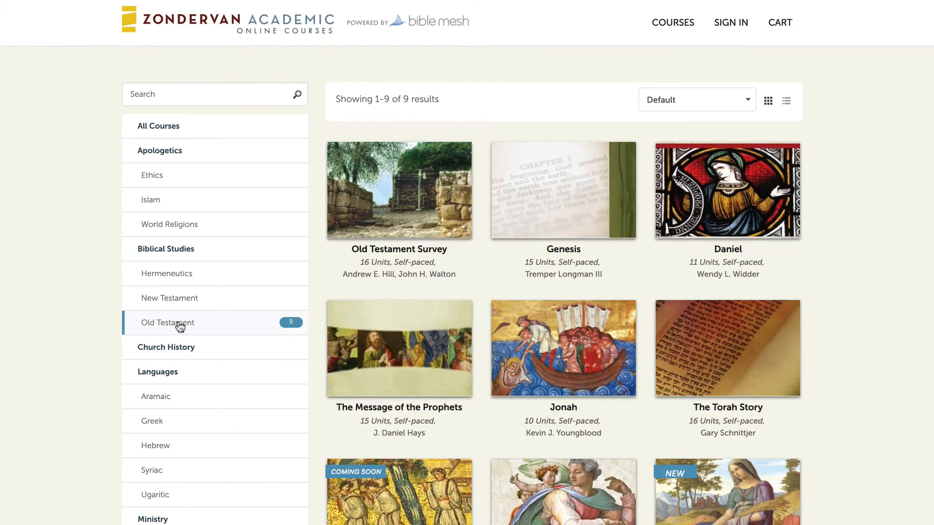
{"action": "mouse_move", "coordinate": [409, 225]}
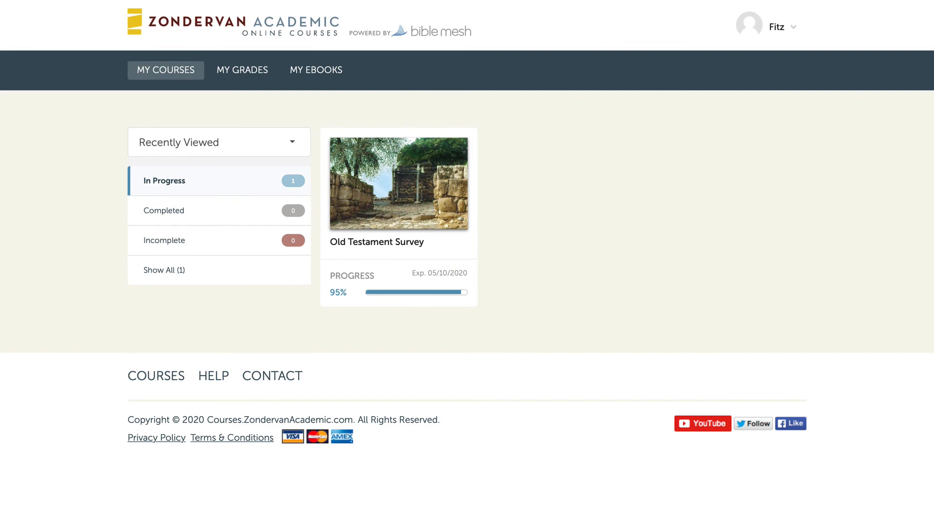
{"action": "left_click", "coordinate": [165, 70]}
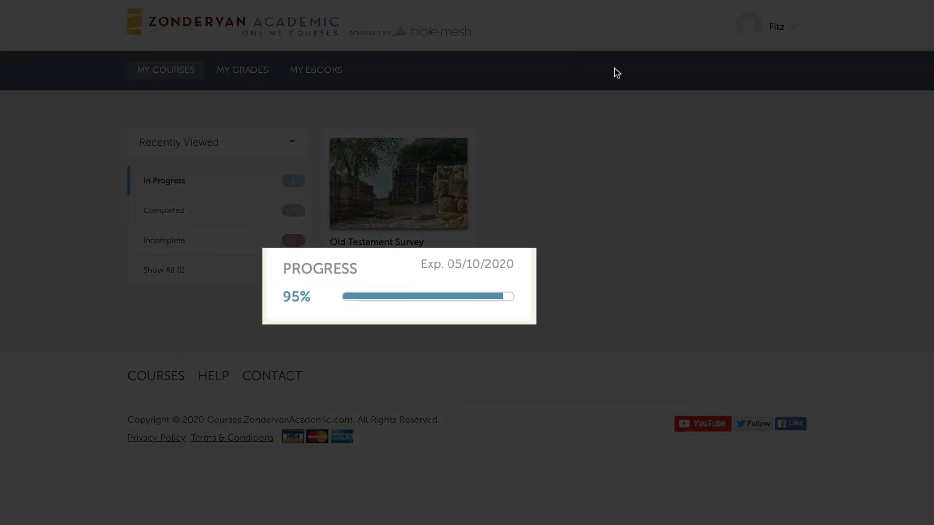
{"action": "mouse_move", "coordinate": [638, 75]}
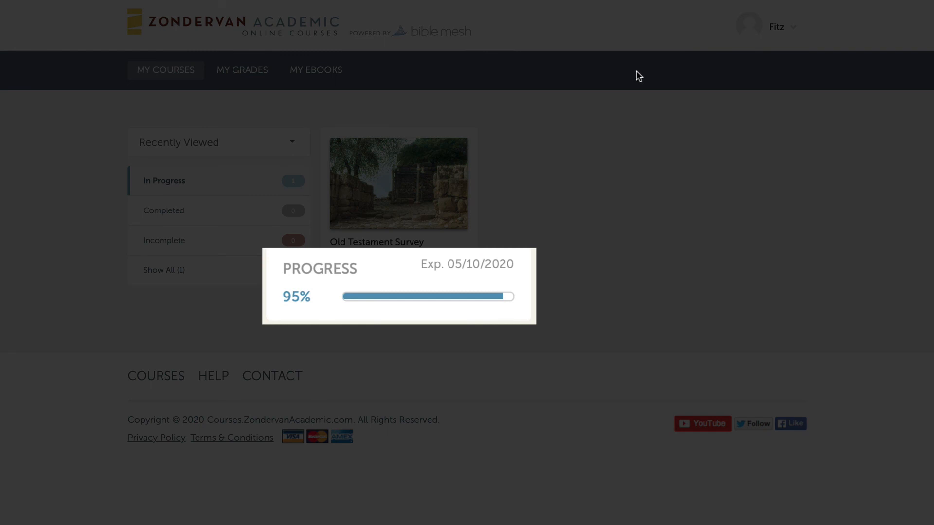
{"action": "mouse_move", "coordinate": [583, 38]}
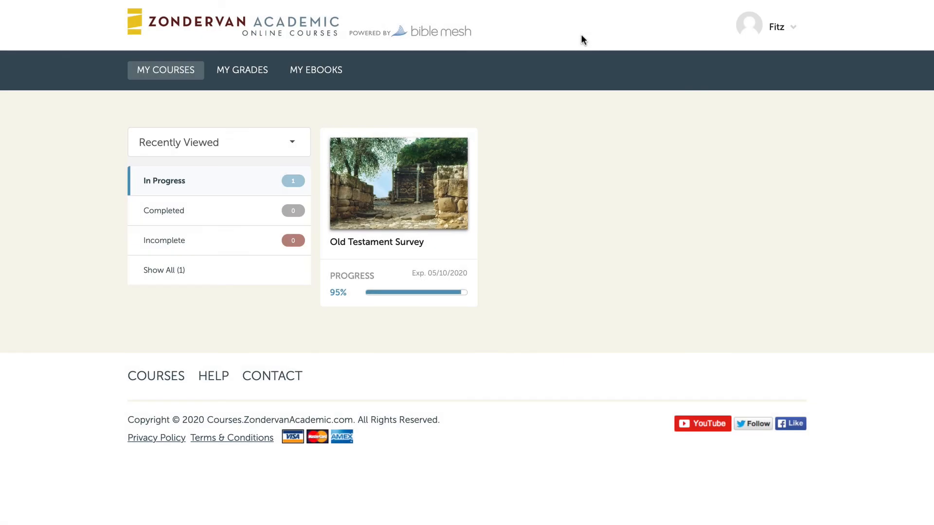
Open A Survey of the Old Testament: 3rd Edition from My eBooks in the reader.
{"action": "left_click", "coordinate": [242, 70]}
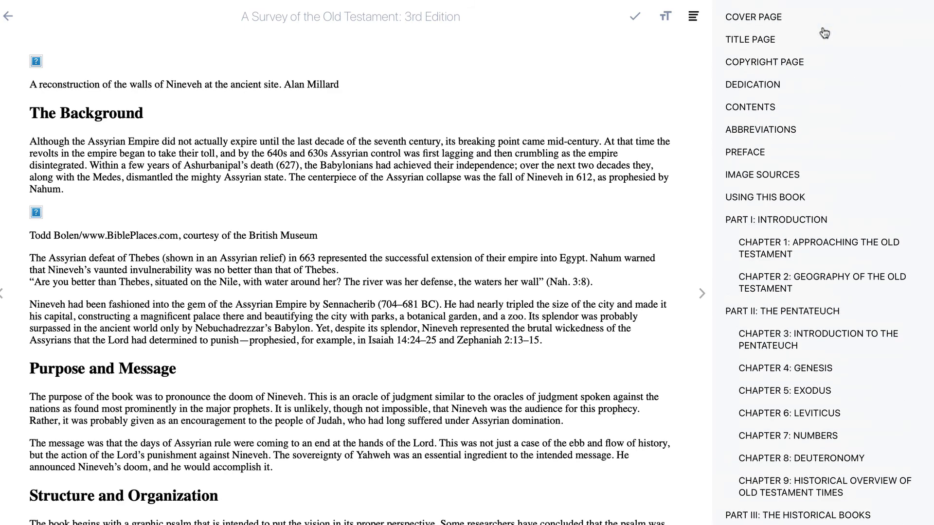
Jump from the Nahum chapter to the Cover Page, sample Abbreviations, then return to the cover.
{"action": "left_click", "coordinate": [753, 16]}
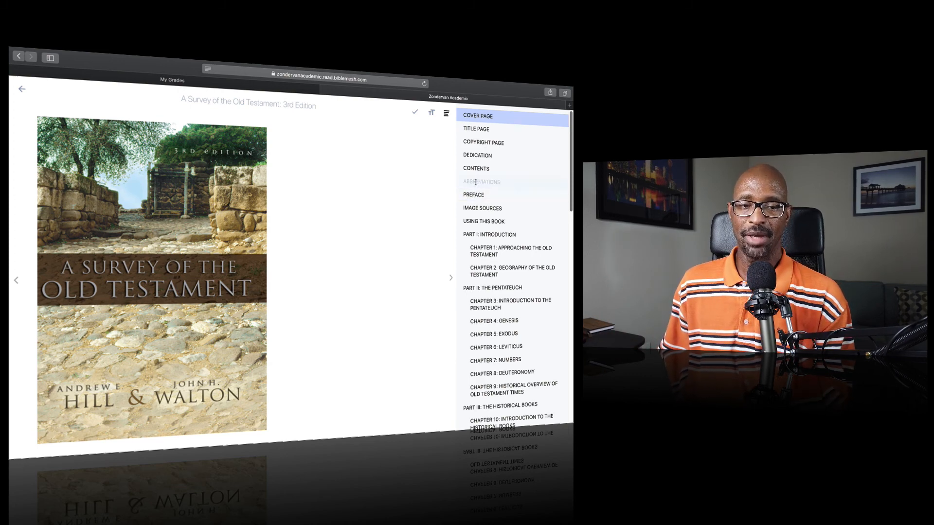
{"action": "left_click", "coordinate": [481, 182]}
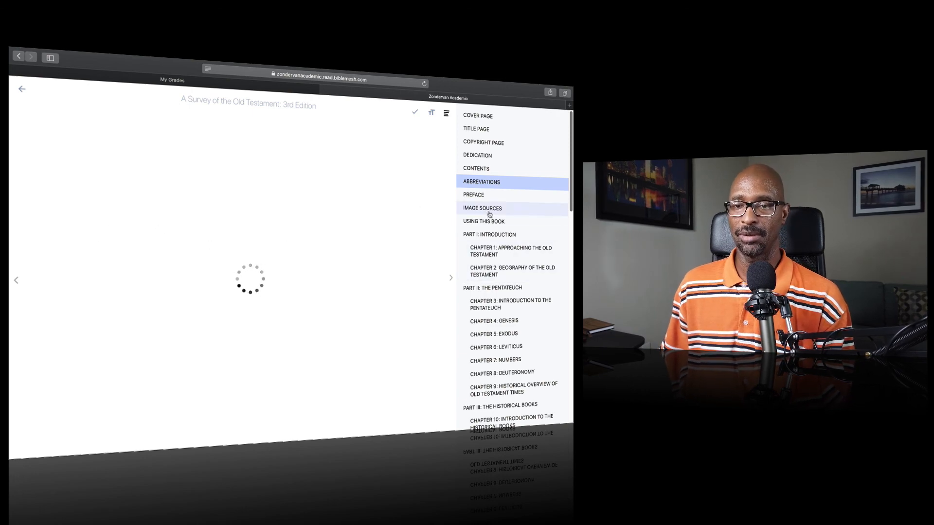
{"action": "left_click", "coordinate": [478, 116]}
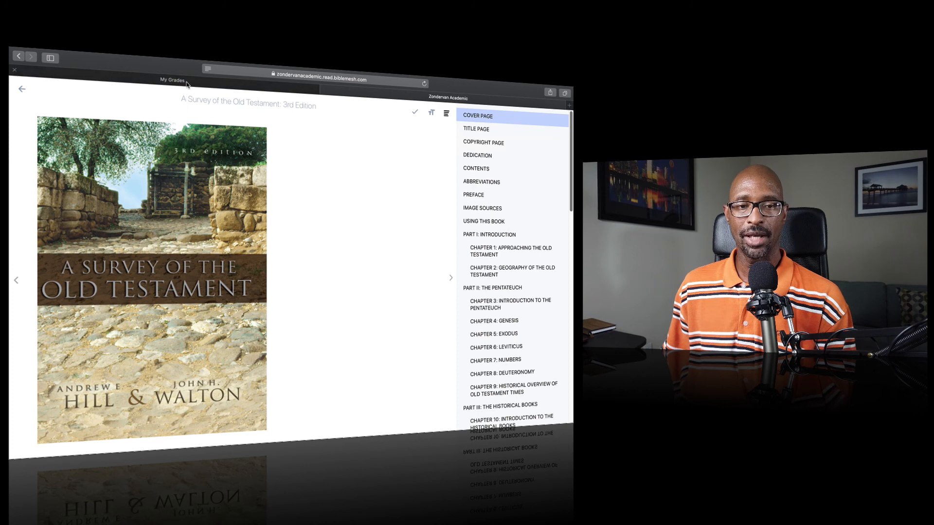
View the 93.30% grade under My Grades, then open the Old Testament Survey course from My Courses.
{"action": "left_click", "coordinate": [172, 81]}
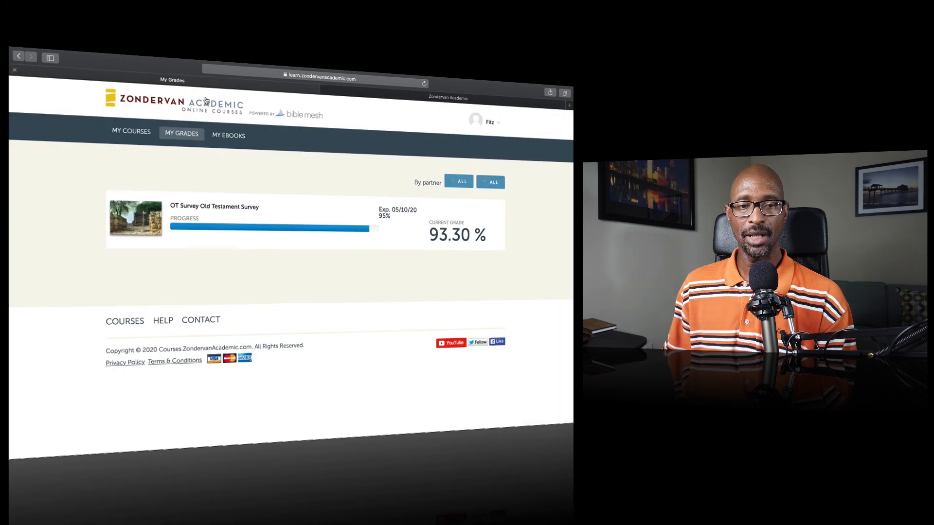
{"action": "left_click", "coordinate": [130, 131]}
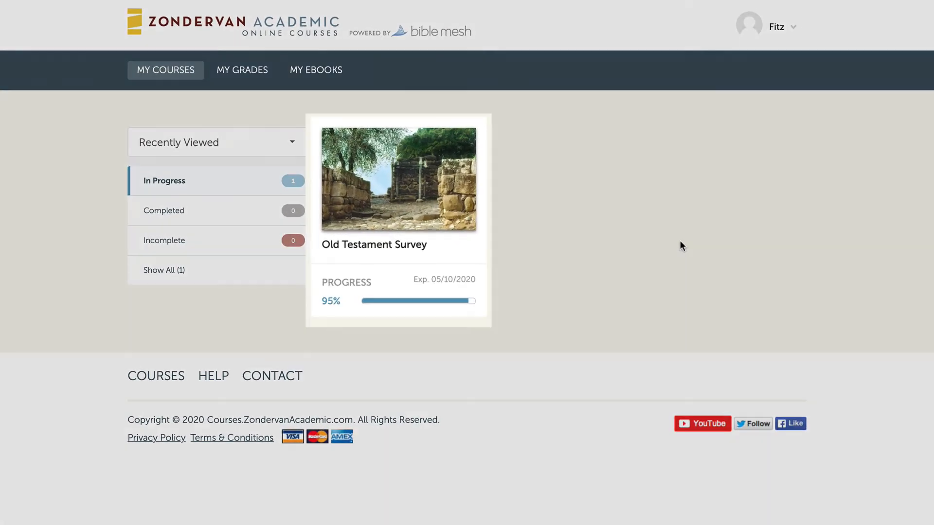
{"action": "left_click", "coordinate": [398, 179]}
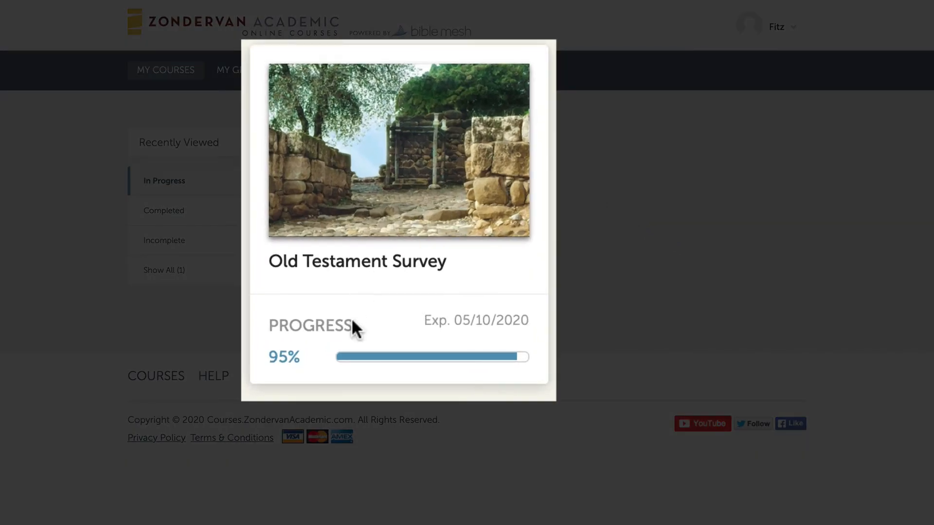
{"action": "mouse_move", "coordinate": [421, 188]}
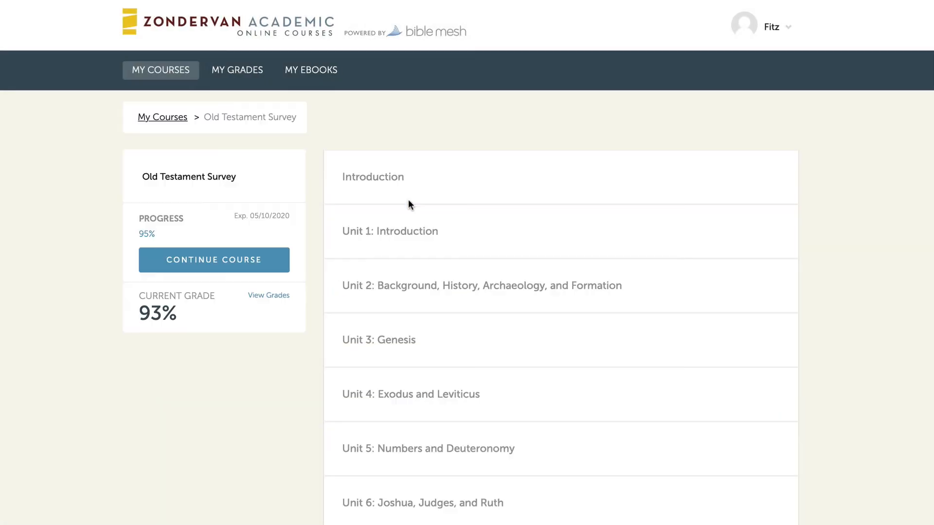
{"action": "scroll", "scroll_direction": "down", "scroll_amount": 3}
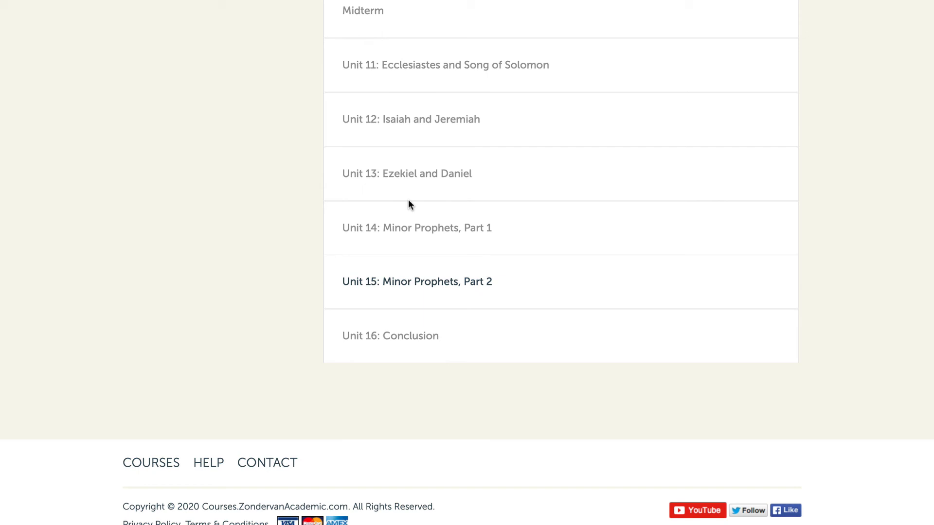
{"action": "mouse_move", "coordinate": [188, 209]}
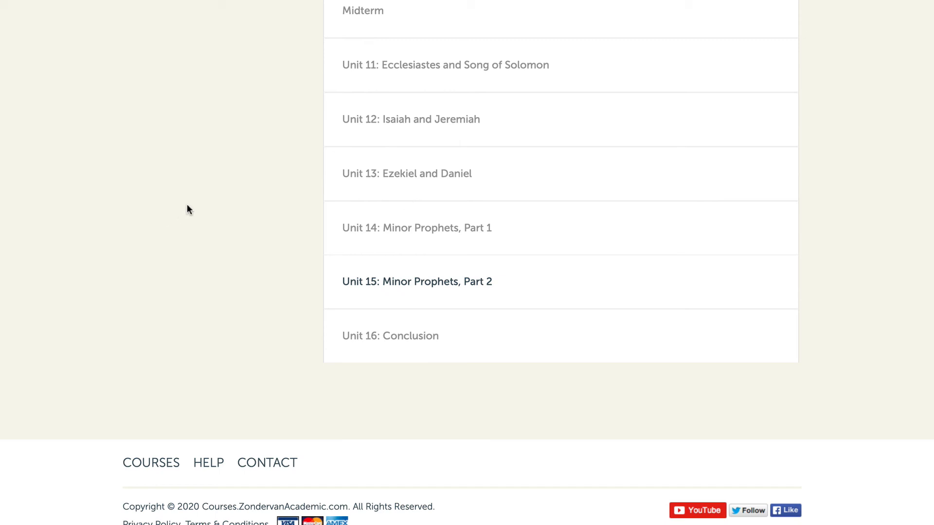
{"action": "scroll", "scroll_direction": "up", "scroll_amount": 3}
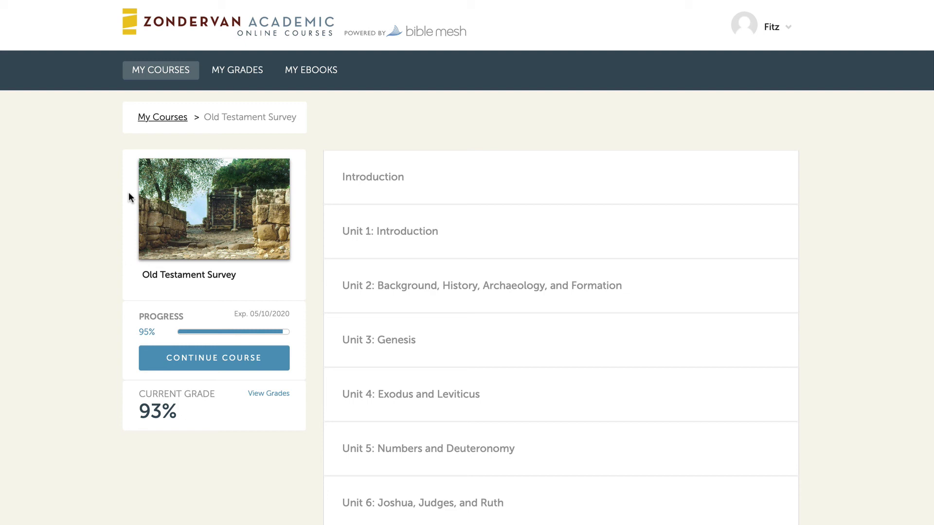
{"action": "left_click", "coordinate": [213, 358]}
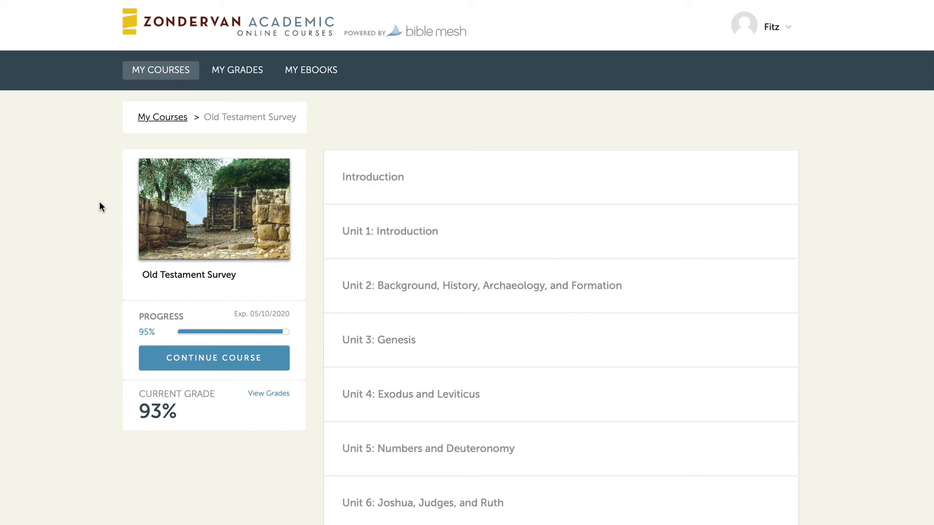
{"action": "scroll", "scroll_direction": "down", "scroll_amount": 3}
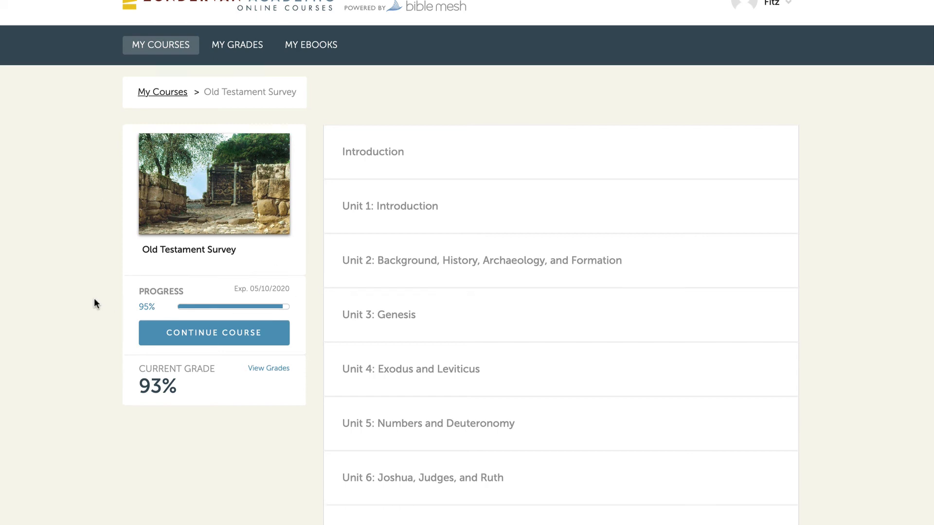
{"action": "scroll", "scroll_direction": "down", "scroll_amount": 3}
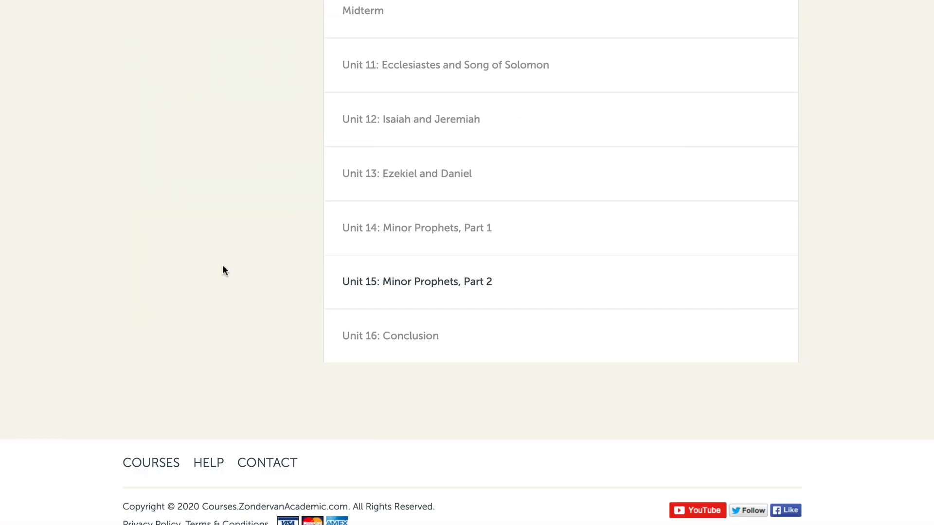
{"action": "mouse_move", "coordinate": [265, 262]}
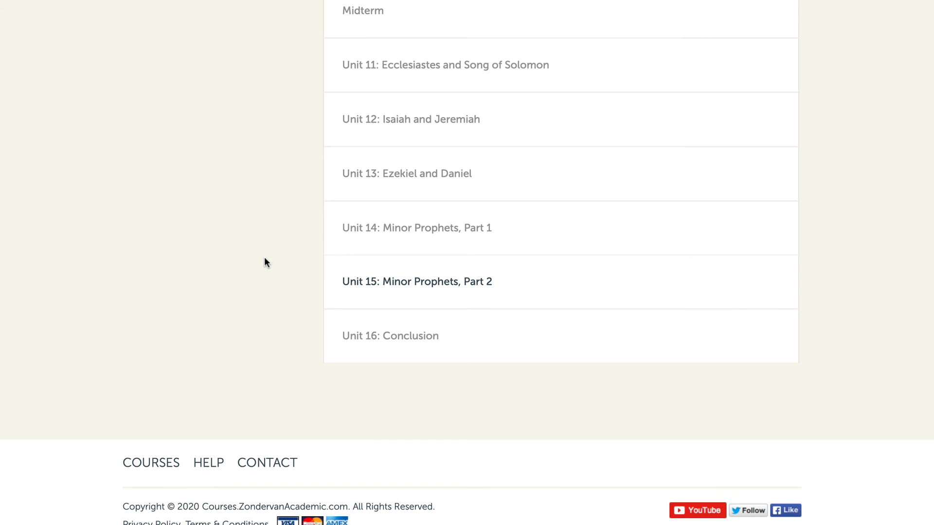
{"action": "mouse_move", "coordinate": [333, 290]}
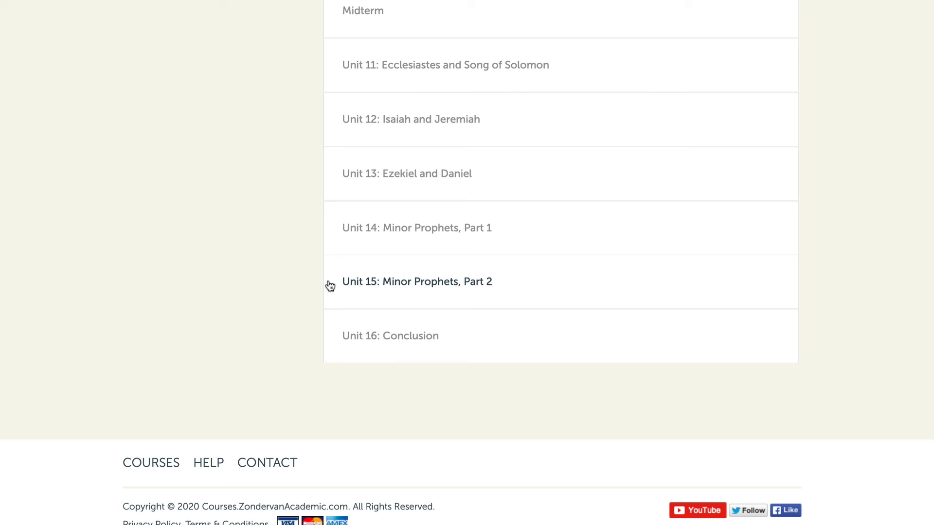
{"action": "mouse_move", "coordinate": [298, 220]}
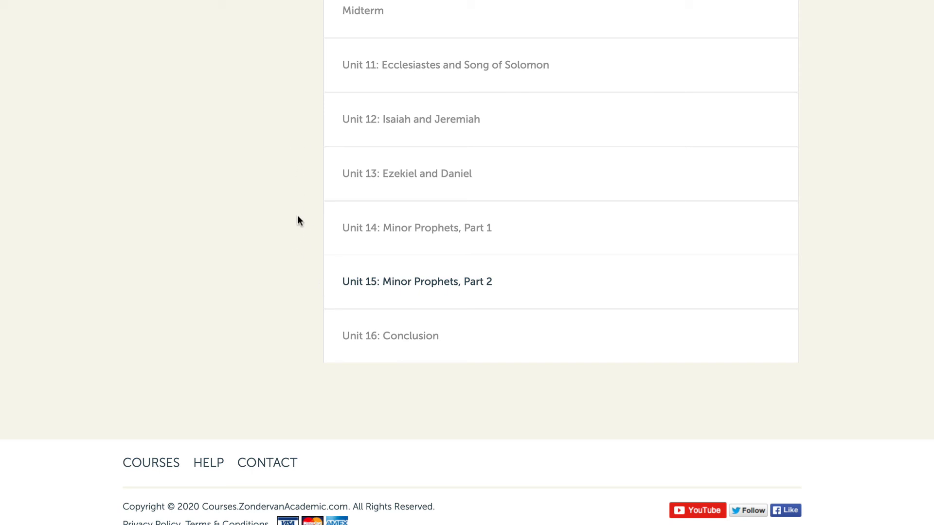
{"action": "mouse_move", "coordinate": [292, 202]}
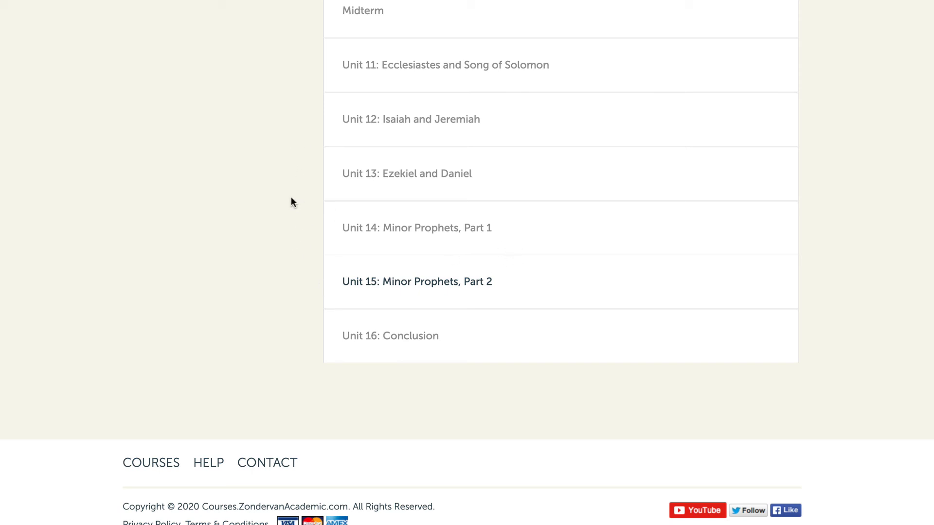
Expand Unit 14 and Unit 15 Minor Prophets to list their lessons, Unit 15: Assess unchecked.
{"action": "left_click", "coordinate": [416, 227]}
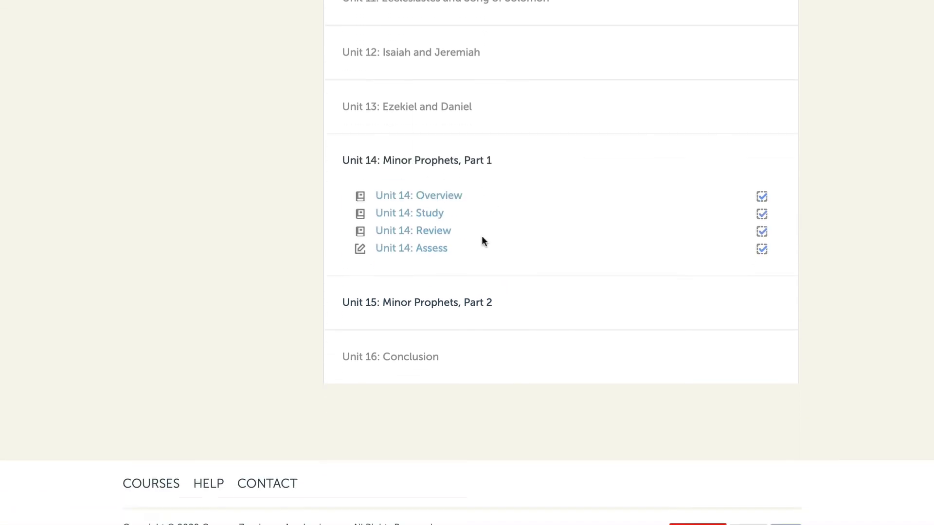
{"action": "scroll", "scroll_direction": "down", "scroll_amount": 3}
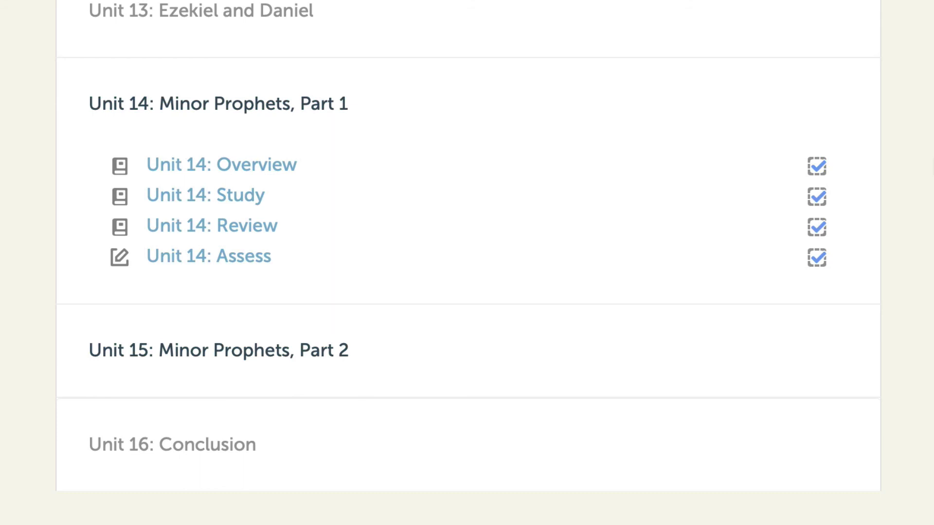
{"action": "left_click", "coordinate": [217, 349]}
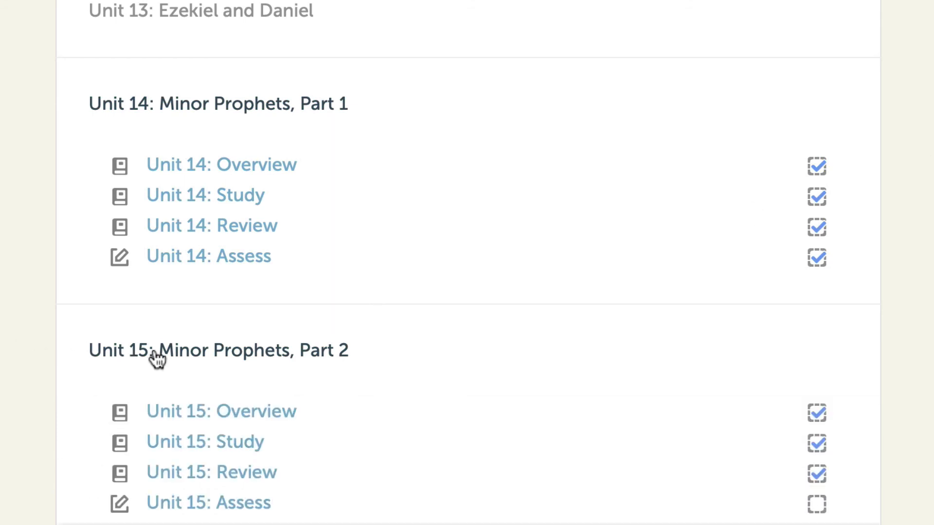
{"action": "scroll", "scroll_direction": "down", "scroll_amount": 3}
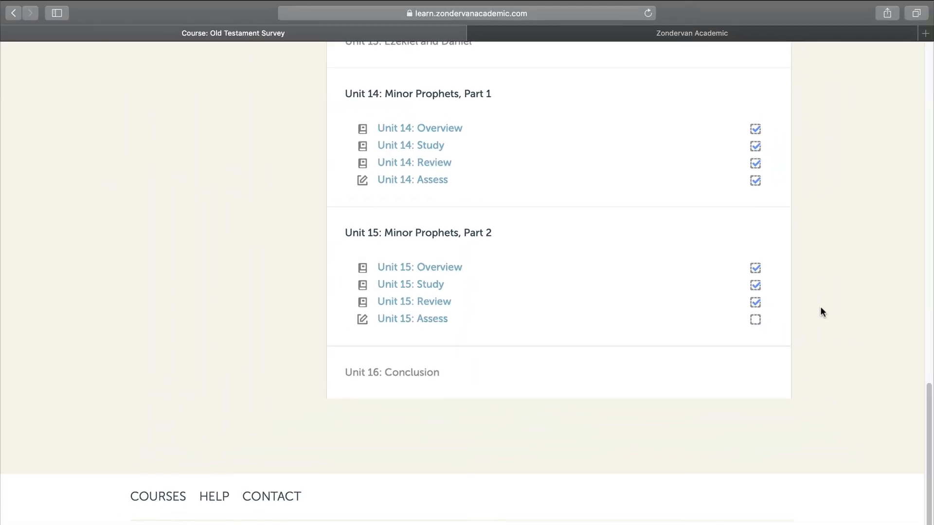
Read the Unit 15 Overview's Nahum key ideas, purpose, themes and outline.
{"action": "left_click", "coordinate": [419, 267]}
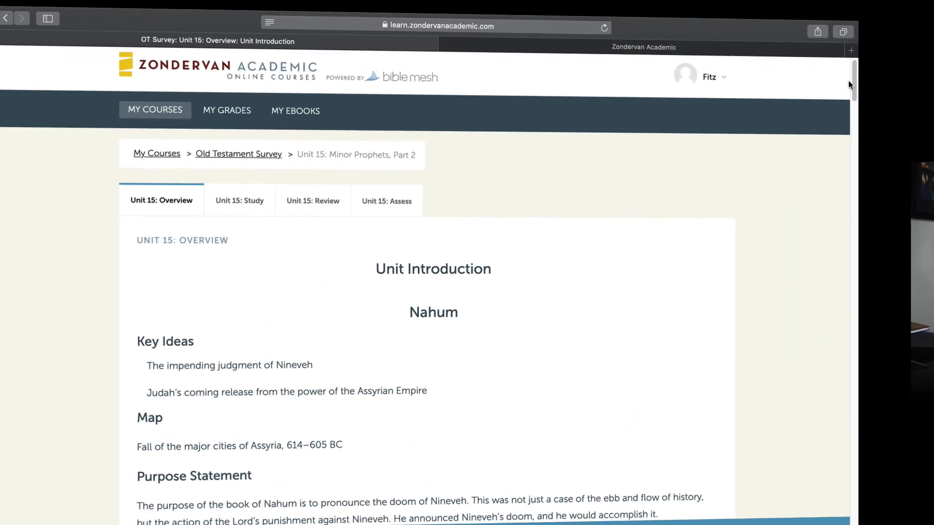
{"action": "scroll", "scroll_direction": "down", "scroll_amount": 3}
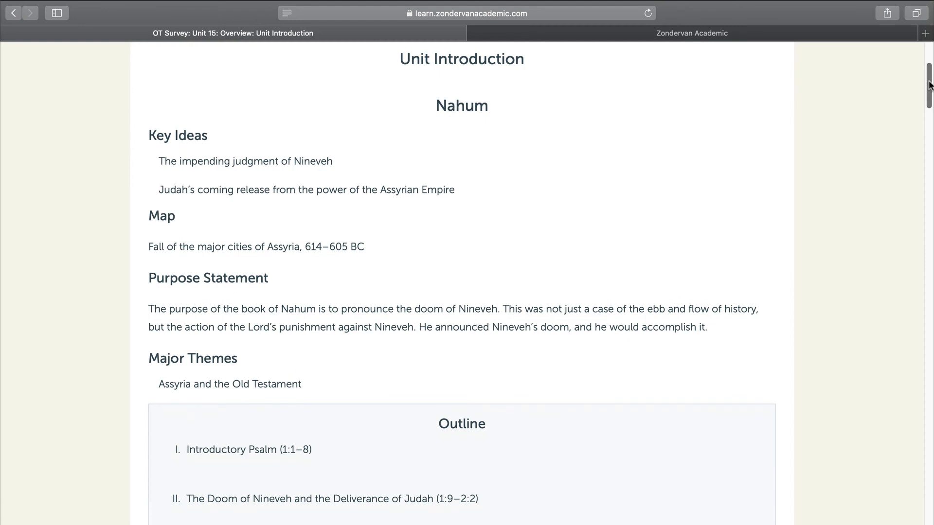
{"action": "scroll", "scroll_direction": "down", "scroll_amount": 3}
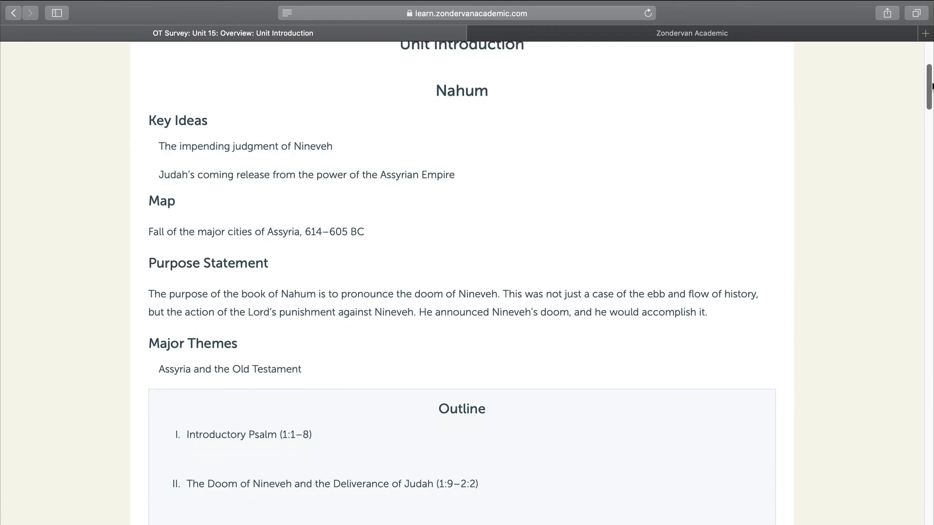
{"action": "scroll", "scroll_direction": "down", "scroll_amount": 3}
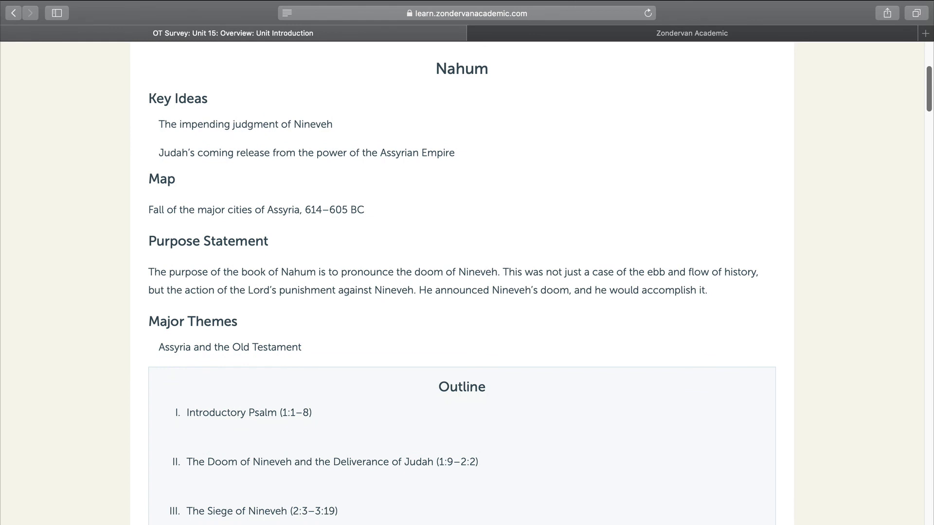
{"action": "scroll", "scroll_direction": "down", "scroll_amount": 3}
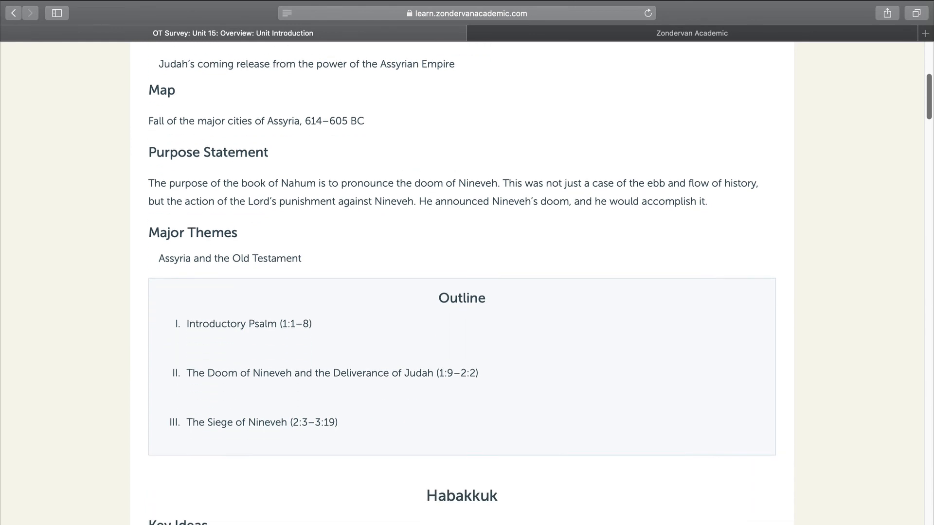
{"action": "scroll", "scroll_direction": "up", "scroll_amount": 3}
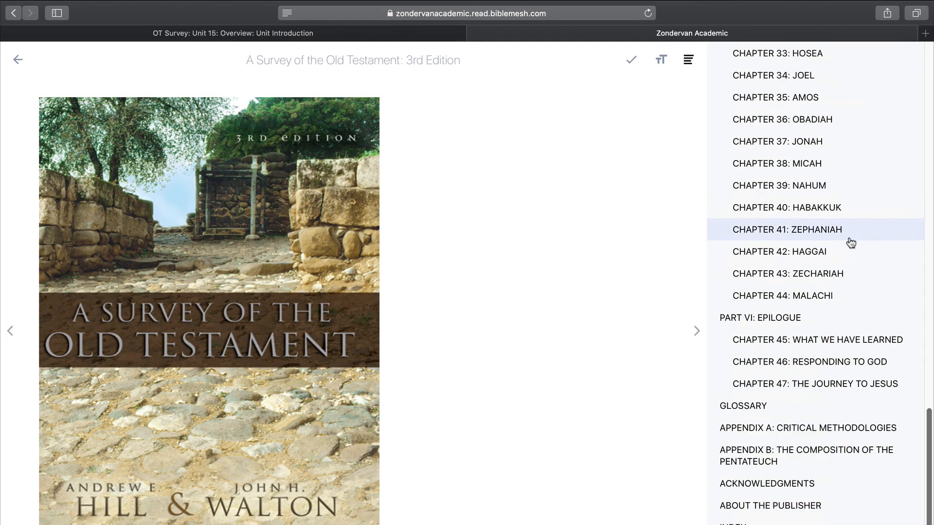
Open Chapter 39: Nahum in the ebook and advance to The Writing of the Book section.
{"action": "scroll", "scroll_direction": "up", "scroll_amount": 3}
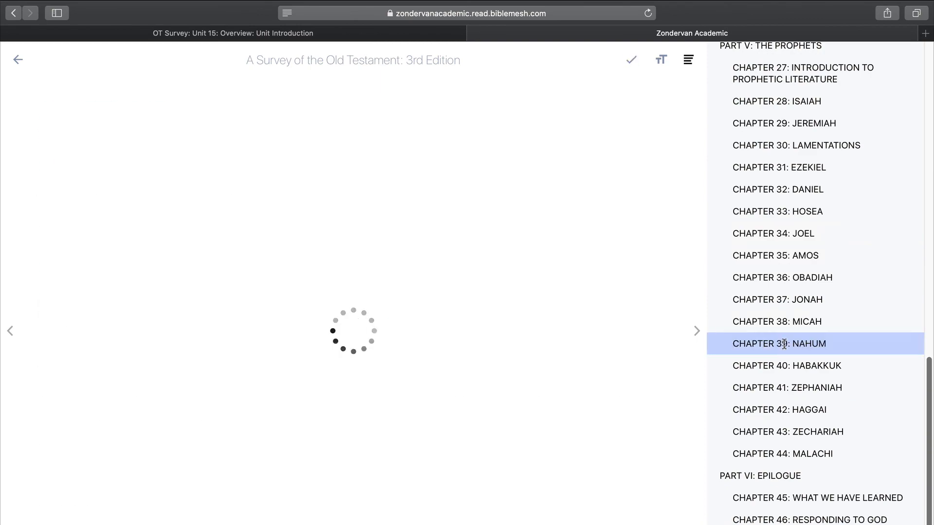
{"action": "left_click", "coordinate": [776, 344]}
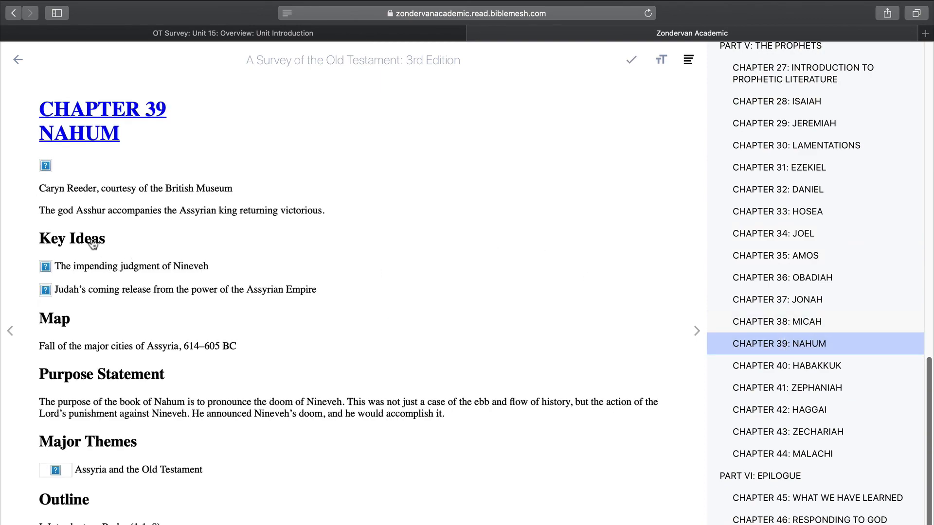
{"action": "mouse_move", "coordinate": [36, 366]}
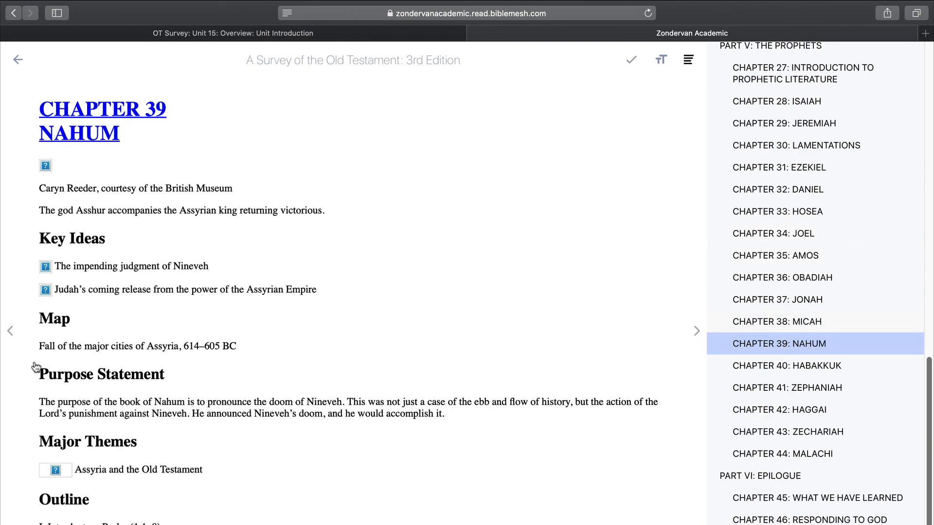
{"action": "mouse_move", "coordinate": [367, 427]}
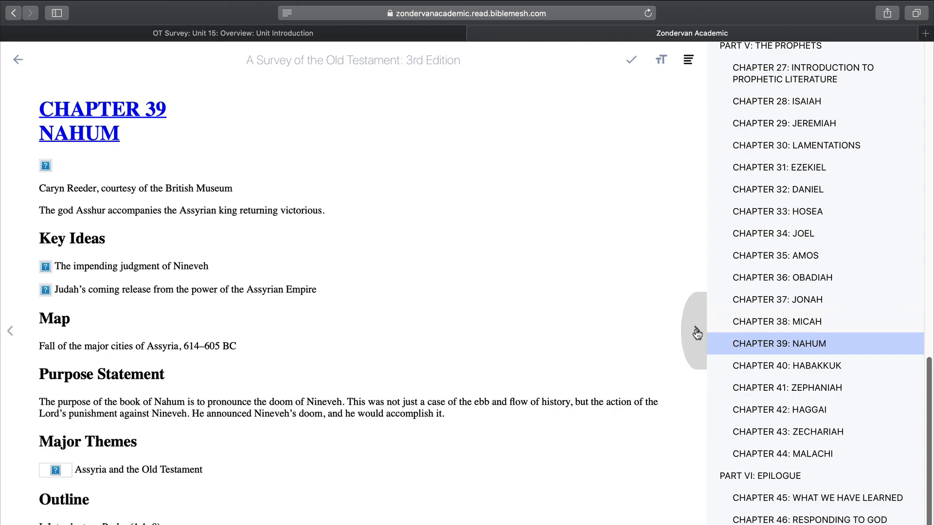
{"action": "scroll", "scroll_direction": "down", "scroll_amount": 3}
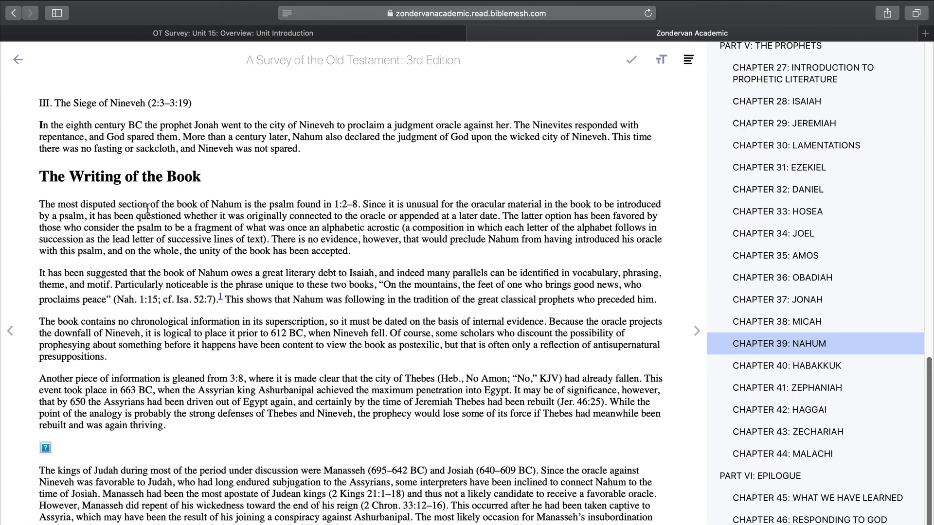
{"action": "mouse_move", "coordinate": [379, 156]}
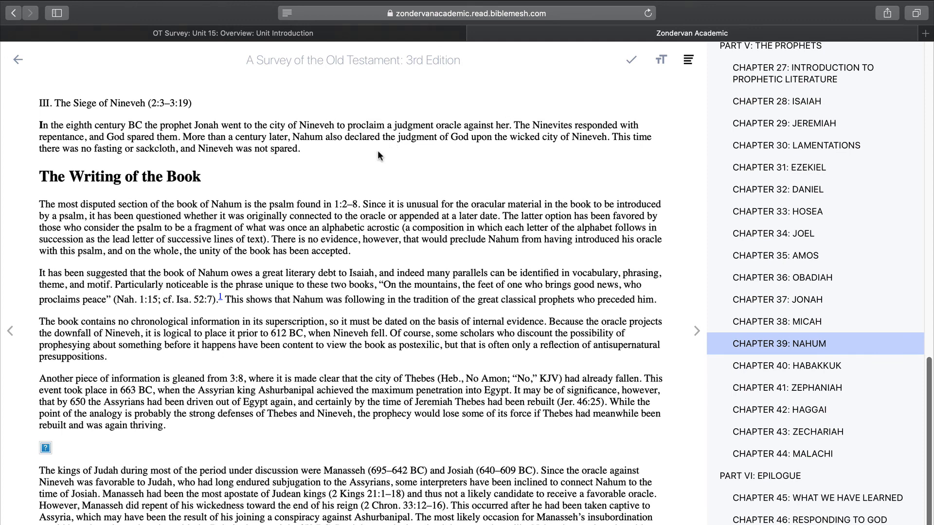
{"action": "mouse_move", "coordinate": [188, 6]}
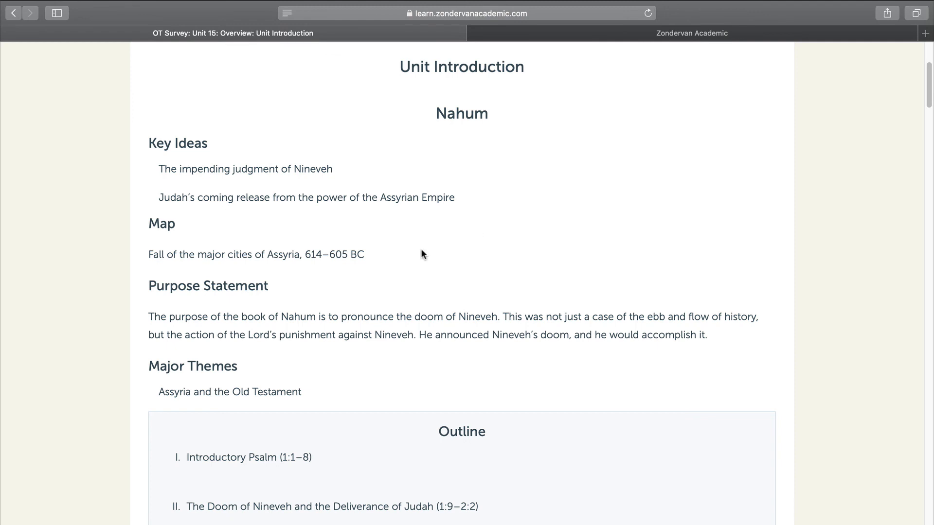
{"action": "mouse_move", "coordinate": [675, 173]}
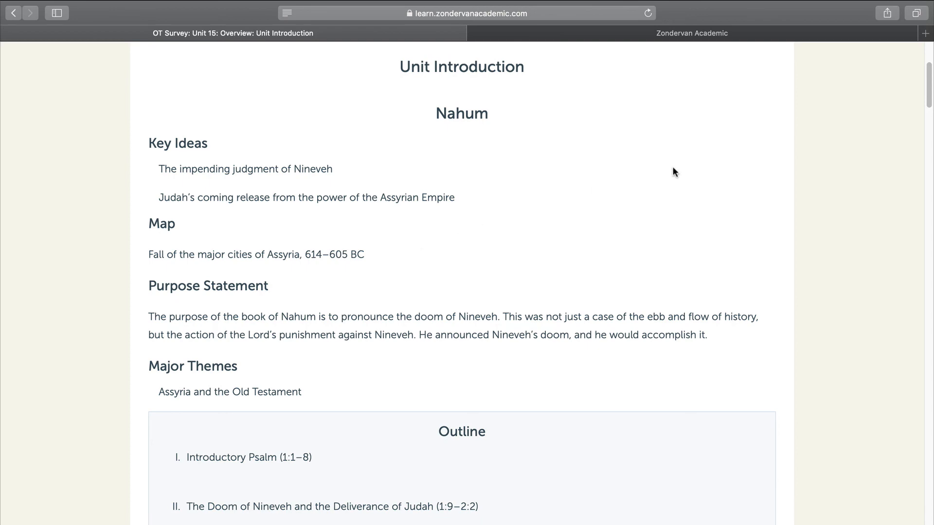
{"action": "mouse_move", "coordinate": [927, 78]}
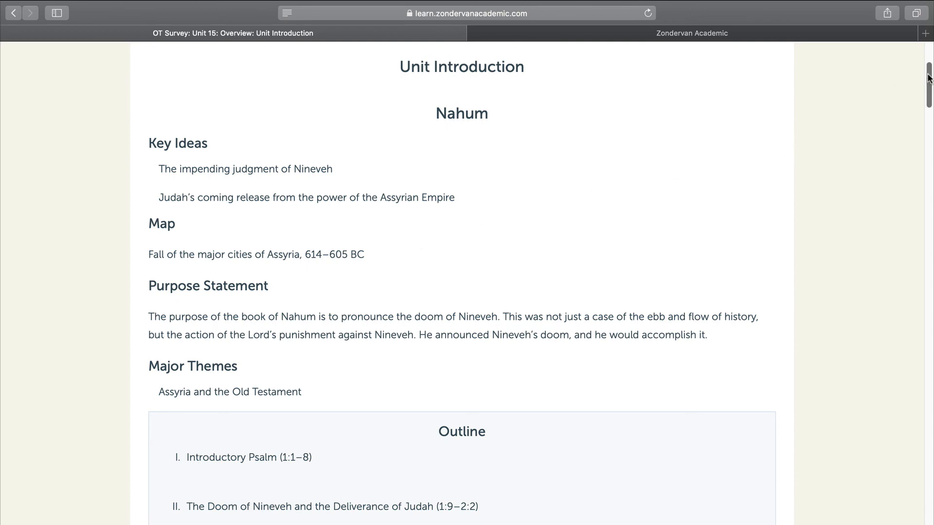
Scroll the Unit 15 introduction through Habakkuk, Zephaniah and Zechariah to Malachi's outline and the page controls.
{"action": "scroll", "scroll_direction": "down", "scroll_amount": 3}
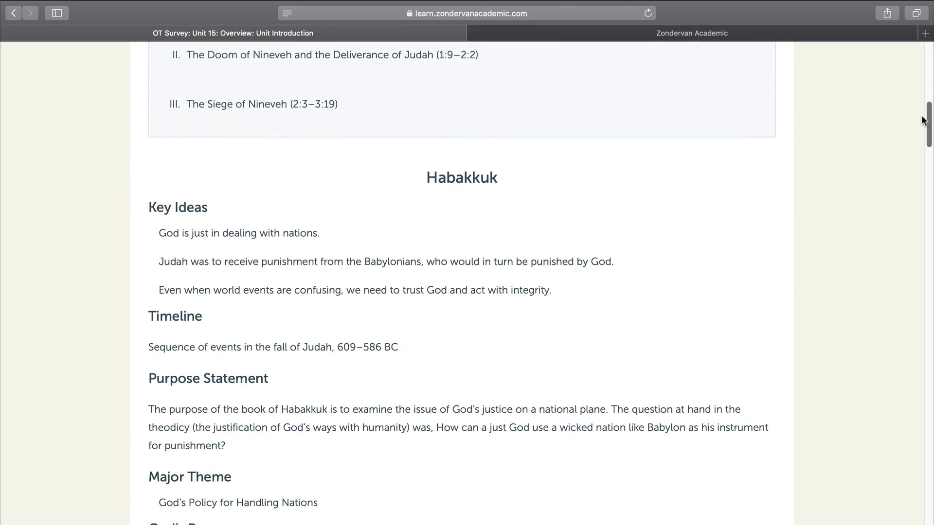
{"action": "scroll", "scroll_direction": "down", "scroll_amount": 3}
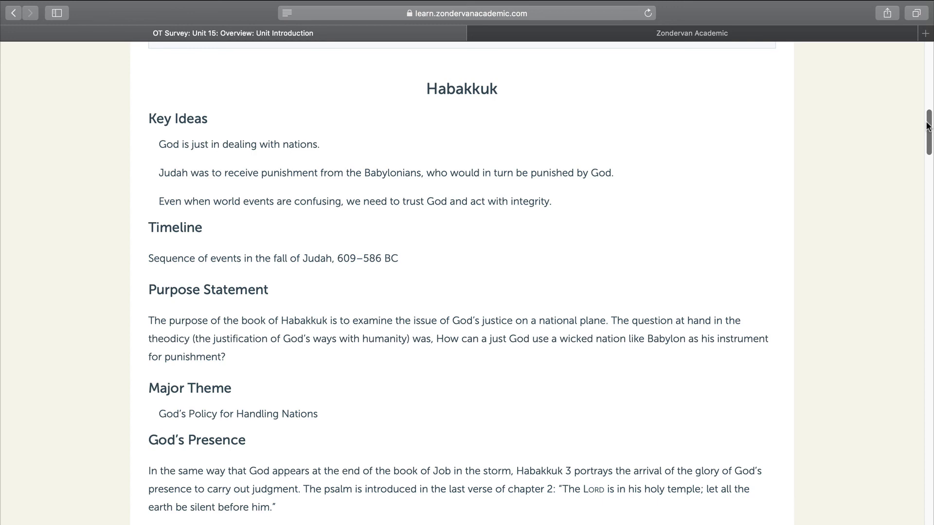
{"action": "scroll", "scroll_direction": "down", "scroll_amount": 3}
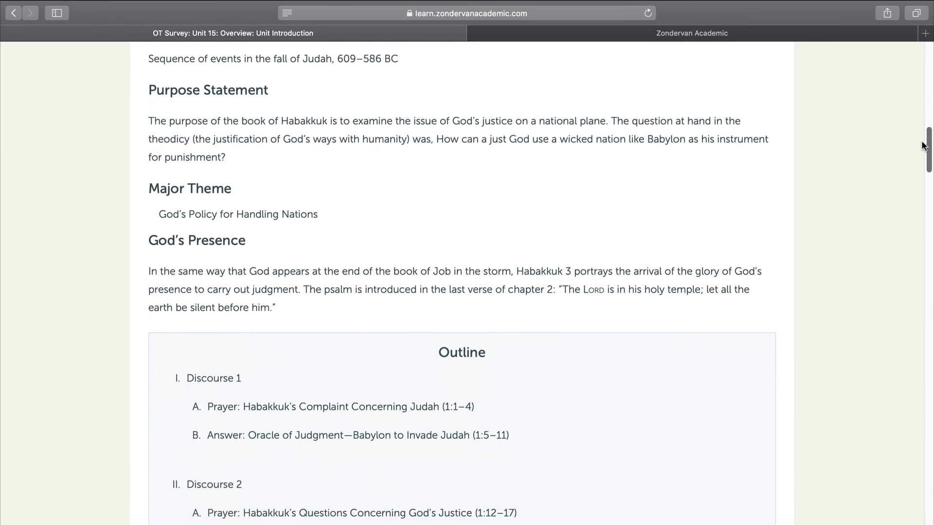
{"action": "scroll", "scroll_direction": "down", "scroll_amount": 3}
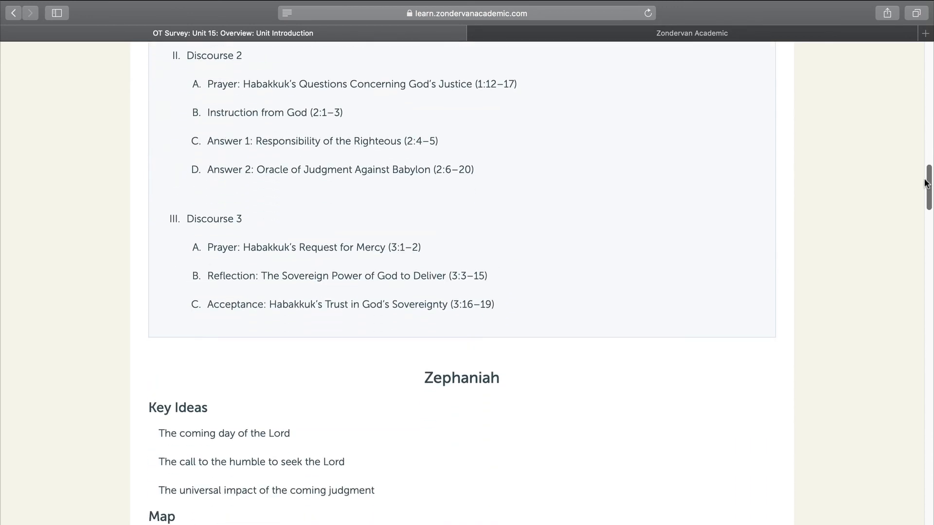
{"action": "scroll", "scroll_direction": "down", "scroll_amount": 3}
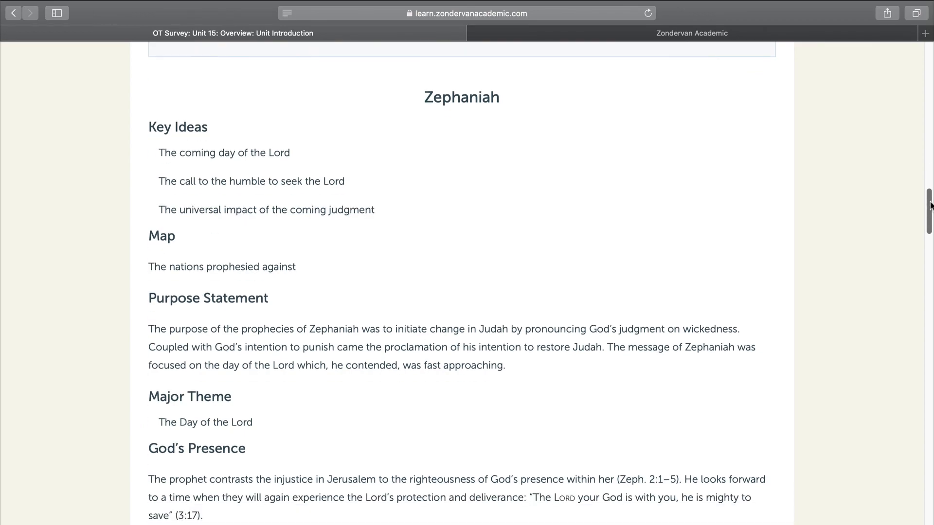
{"action": "scroll", "scroll_direction": "down", "scroll_amount": 3}
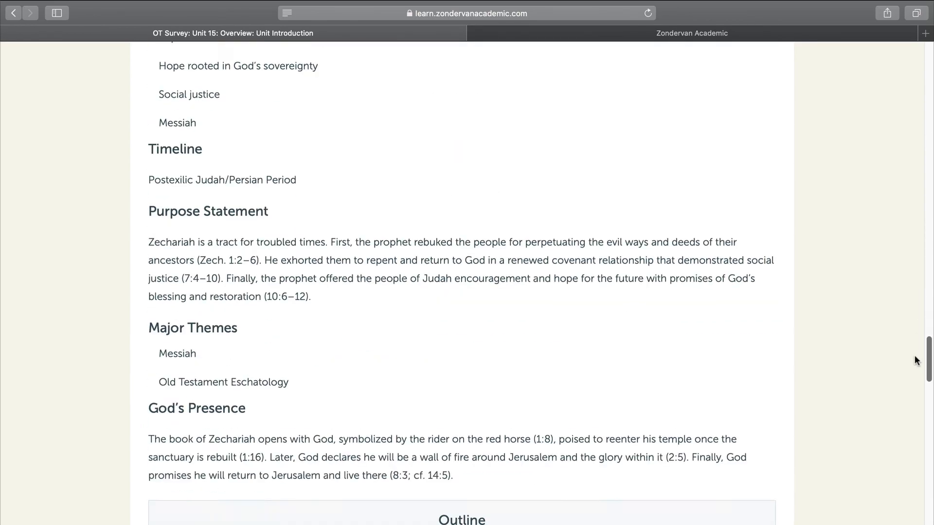
{"action": "scroll", "scroll_direction": "down", "scroll_amount": 3}
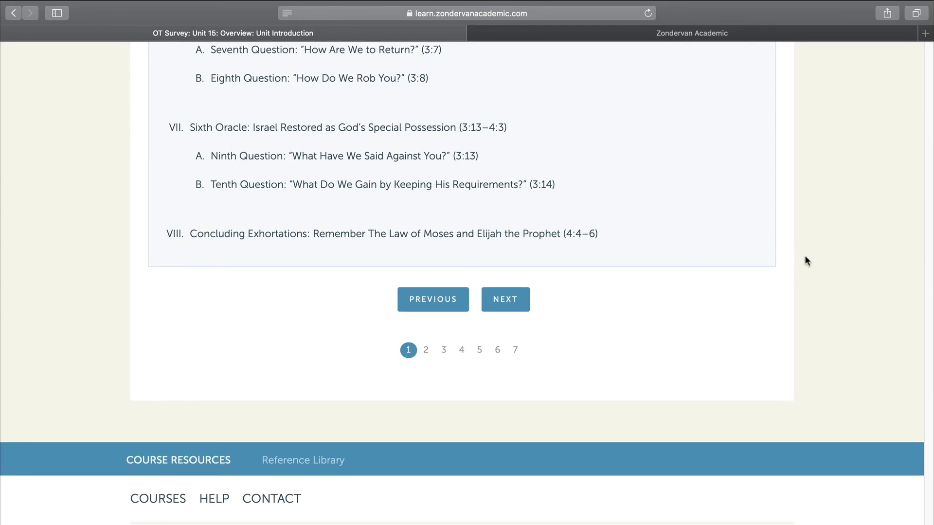
{"action": "mouse_move", "coordinate": [819, 254]}
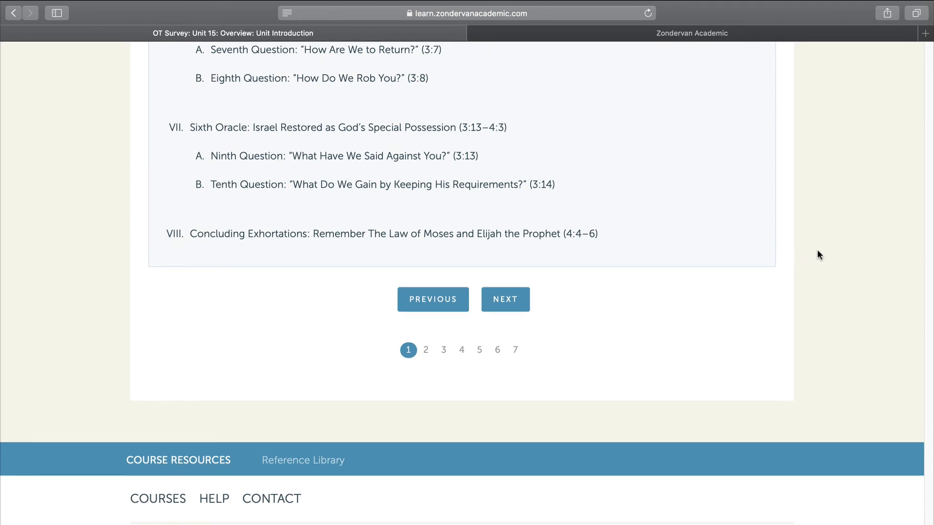
{"action": "mouse_move", "coordinate": [430, 369]}
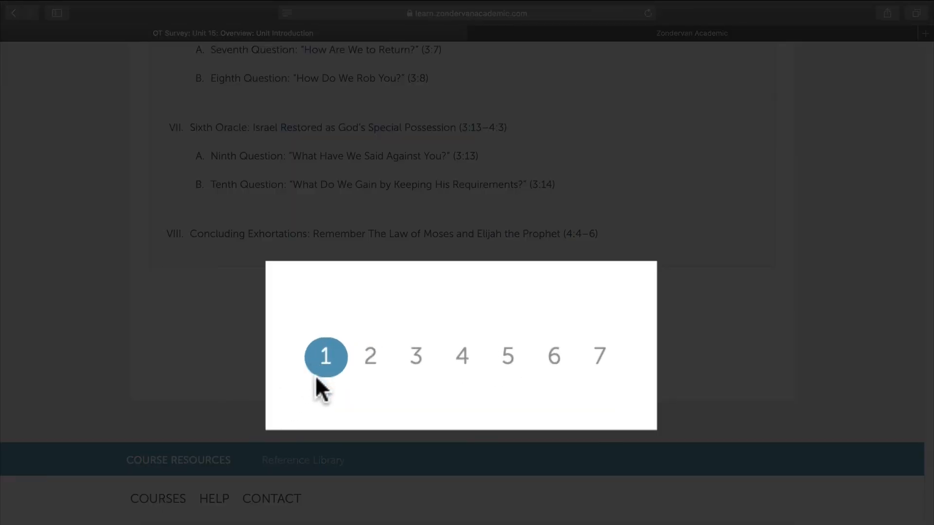
{"action": "mouse_move", "coordinate": [371, 356]}
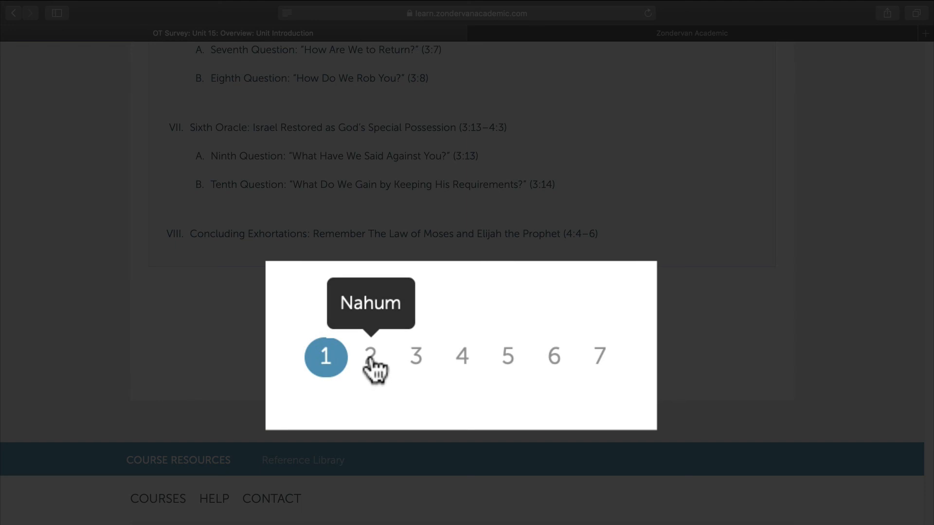
{"action": "mouse_move", "coordinate": [468, 361]}
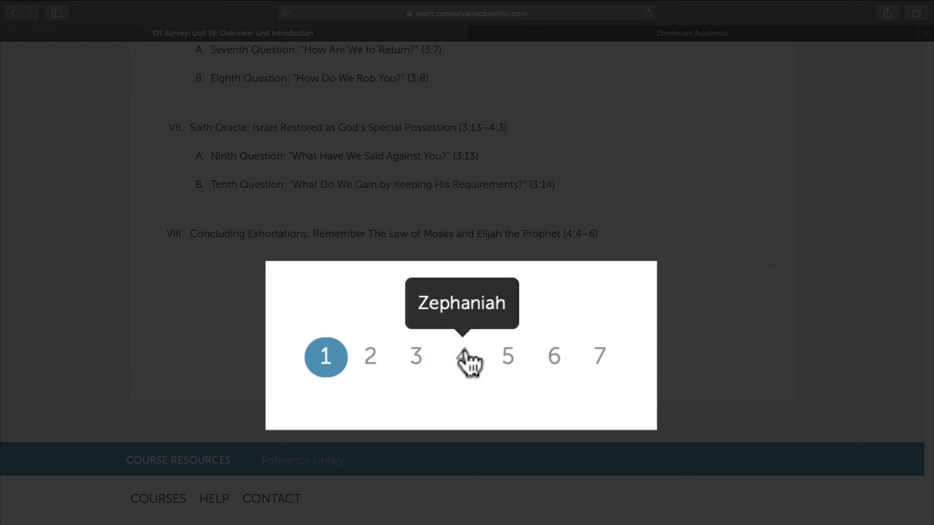
{"action": "mouse_move", "coordinate": [600, 362]}
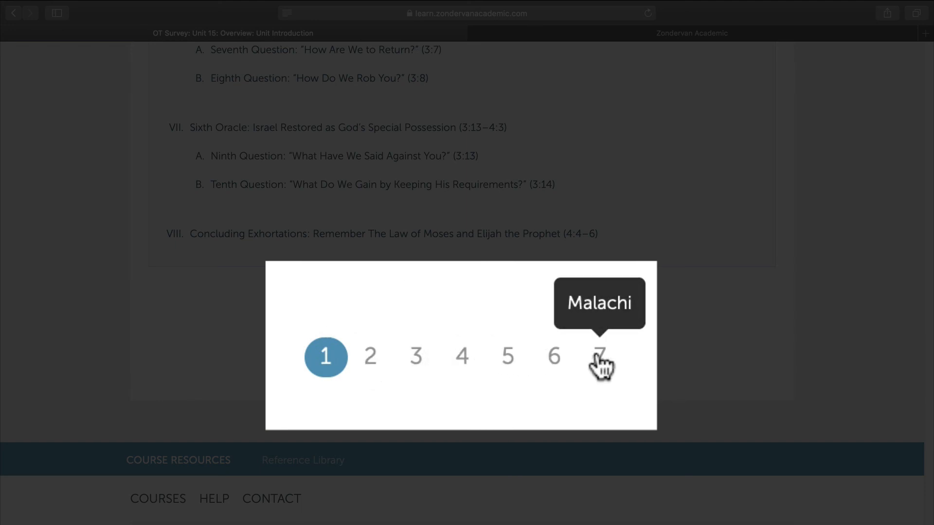
{"action": "mouse_move", "coordinate": [371, 370]}
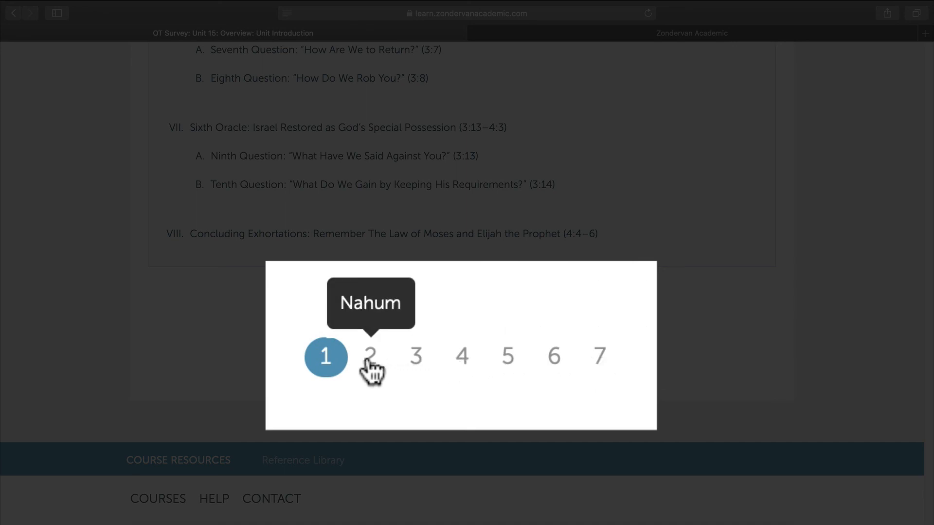
{"action": "mouse_move", "coordinate": [380, 375]}
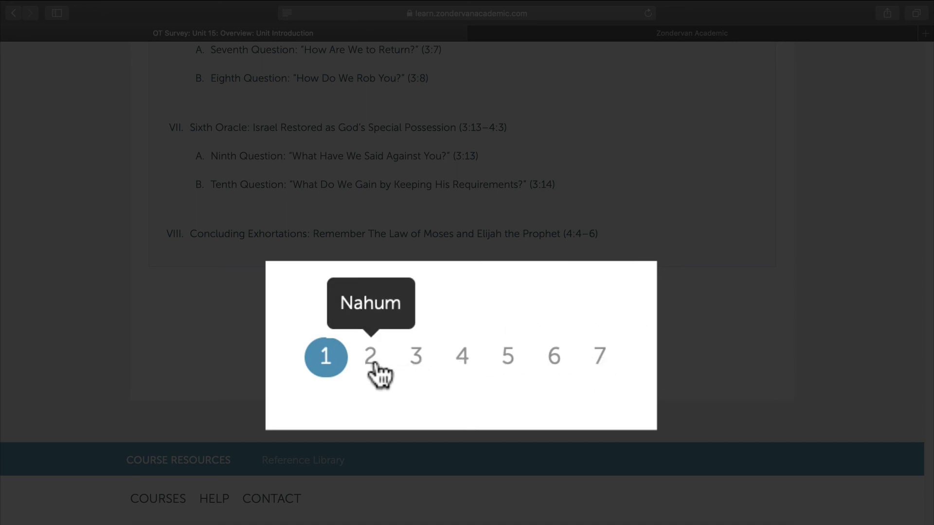
{"action": "mouse_move", "coordinate": [447, 319]}
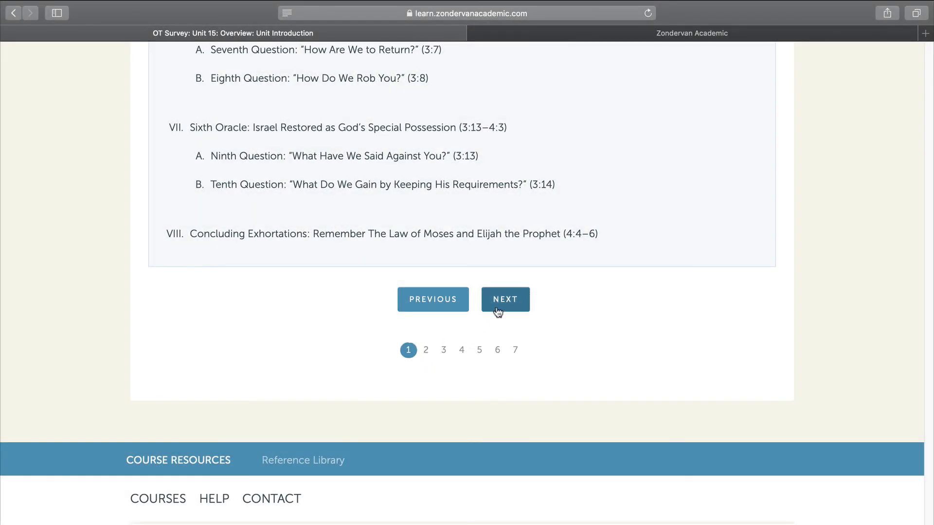
Advance to the Nahum introduction page and play its 6:45 overview lecture video.
{"action": "left_click", "coordinate": [505, 298]}
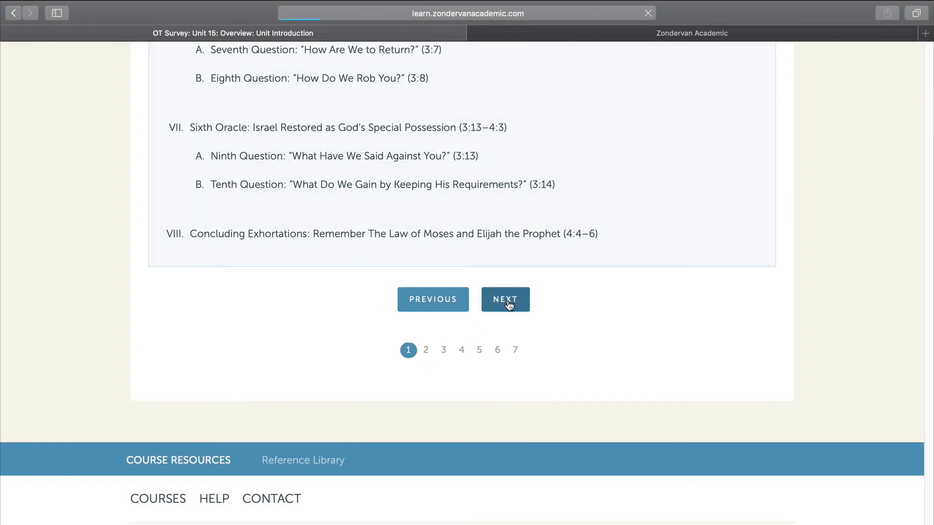
{"action": "left_click", "coordinate": [505, 298]}
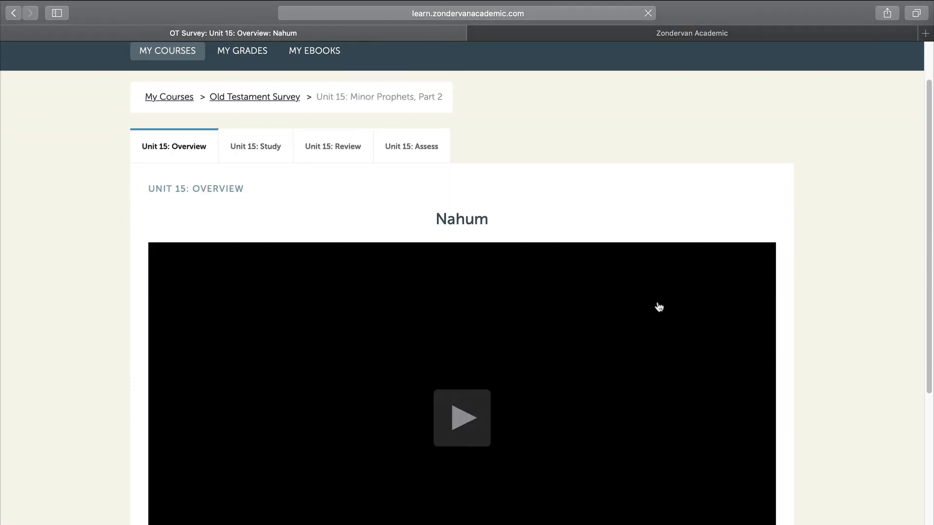
{"action": "scroll", "scroll_direction": "down", "scroll_amount": 3}
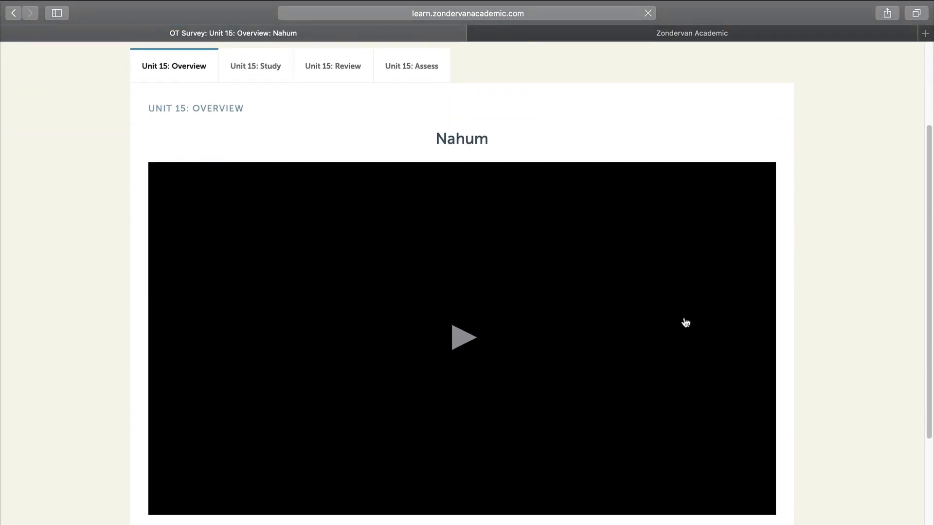
{"action": "left_click", "coordinate": [462, 337]}
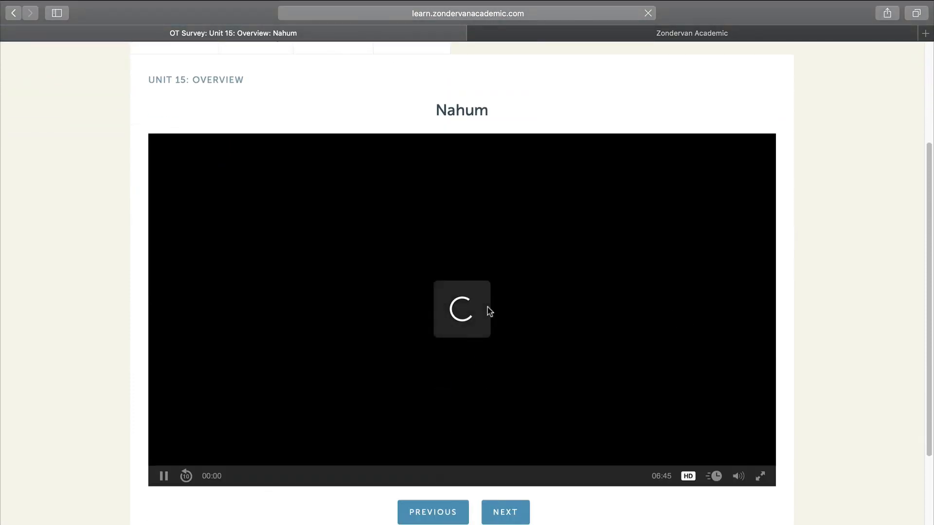
{"action": "mouse_move", "coordinate": [827, 371]}
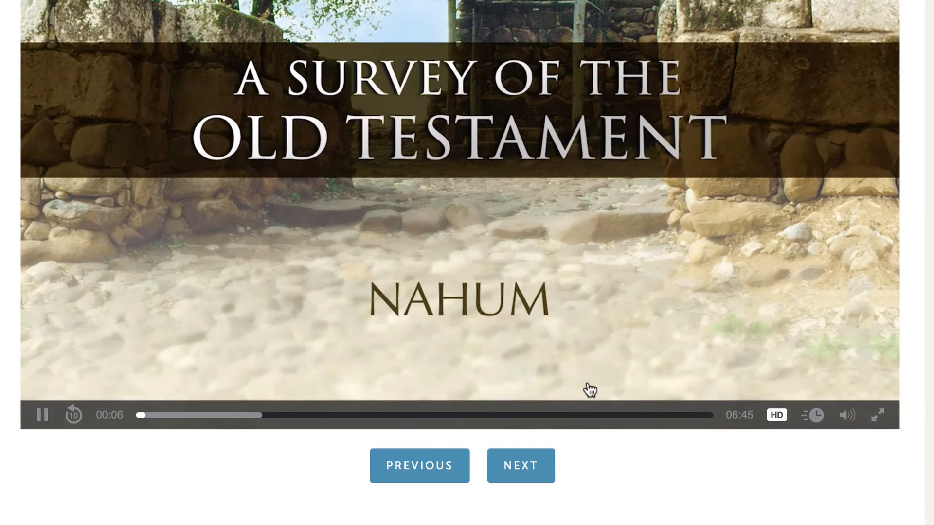
{"action": "left_click", "coordinate": [838, 415]}
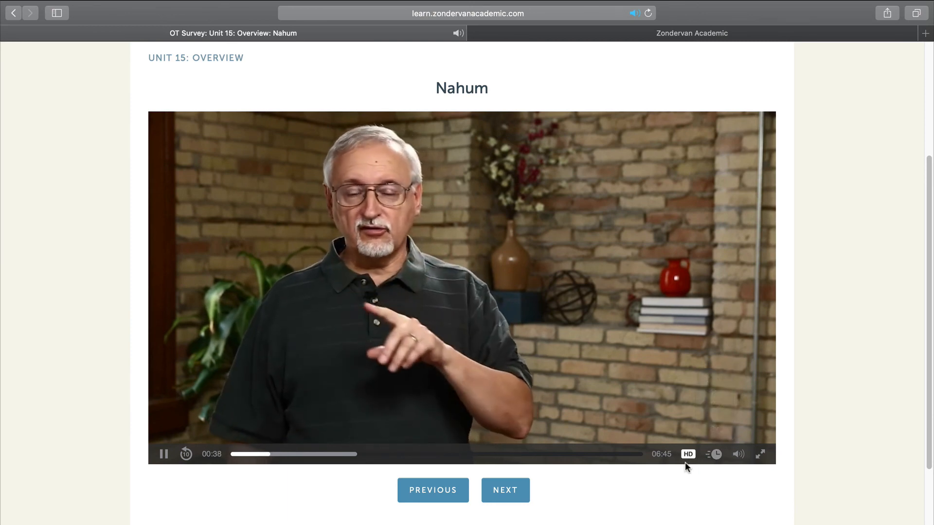
{"action": "mouse_move", "coordinate": [542, 389]}
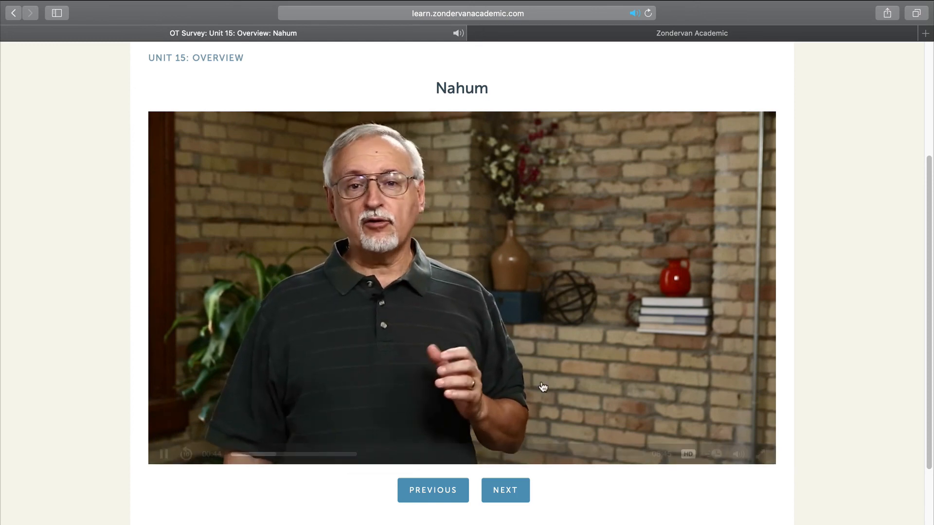
Move to the Haggai overview page, play its 8:22 video and seek ahead to 0:29.
{"action": "scroll", "scroll_direction": "down", "scroll_amount": 3}
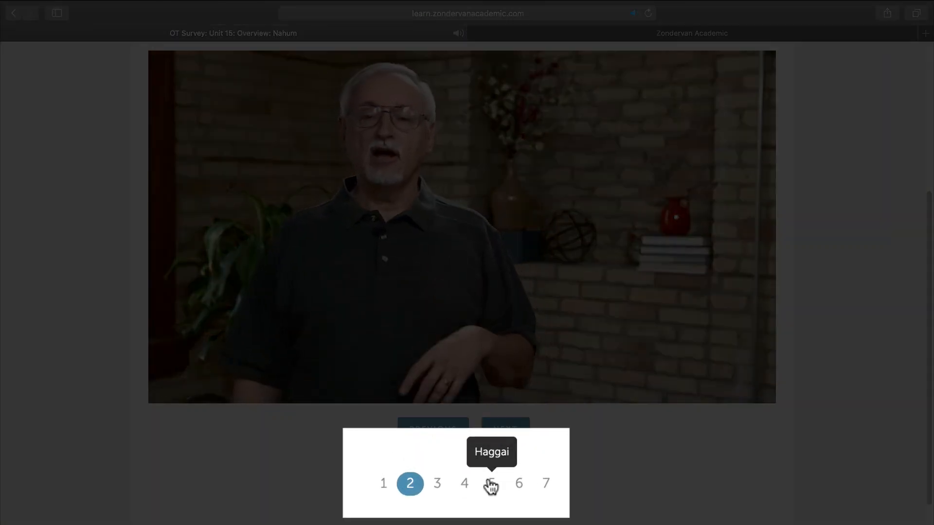
{"action": "mouse_move", "coordinate": [545, 483]}
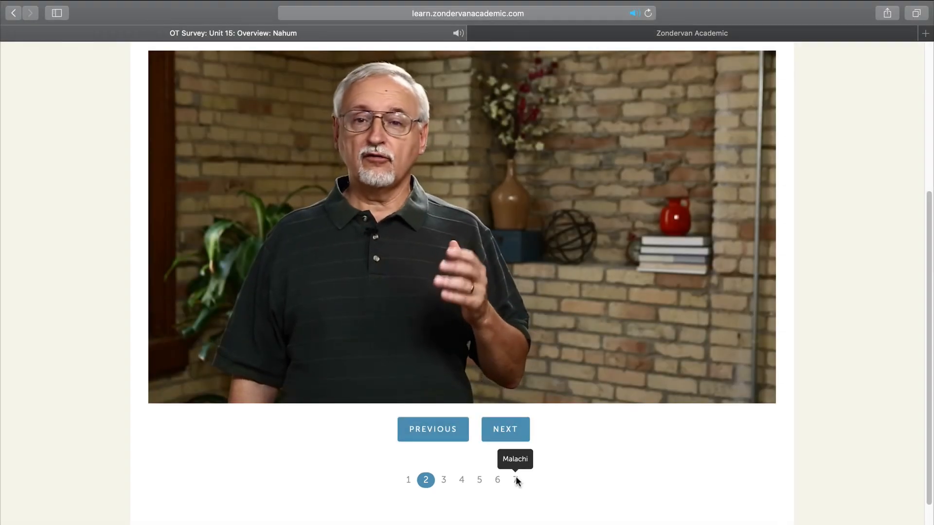
{"action": "mouse_move", "coordinate": [583, 460]}
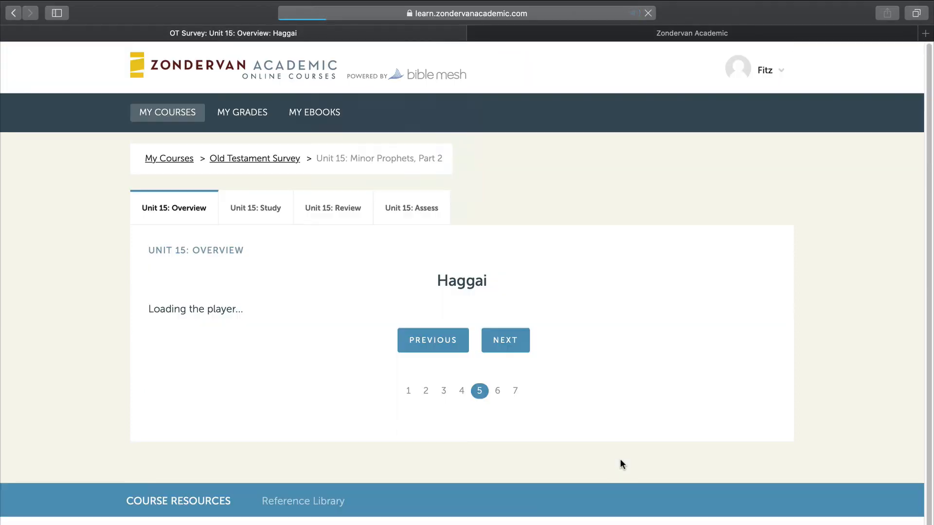
{"action": "scroll", "scroll_direction": "down", "scroll_amount": 3}
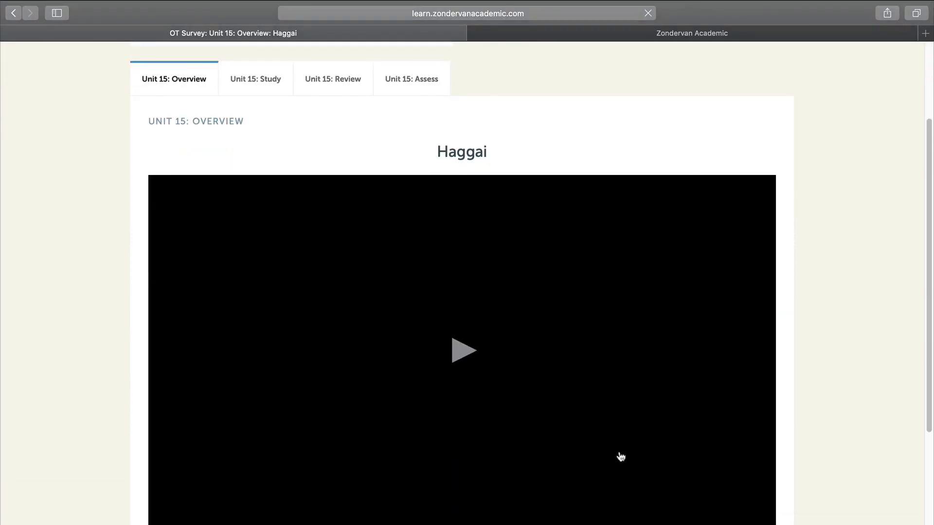
{"action": "scroll", "scroll_direction": "down", "scroll_amount": 3}
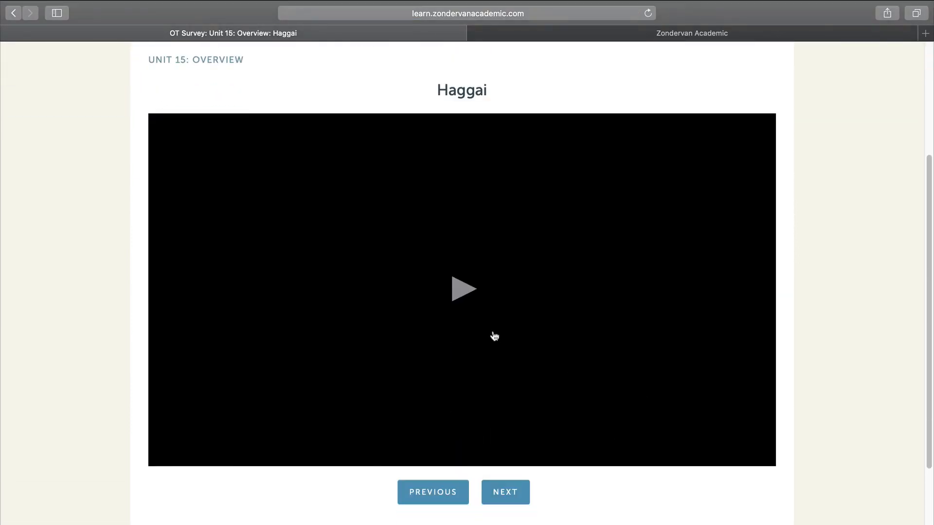
{"action": "left_click", "coordinate": [463, 288]}
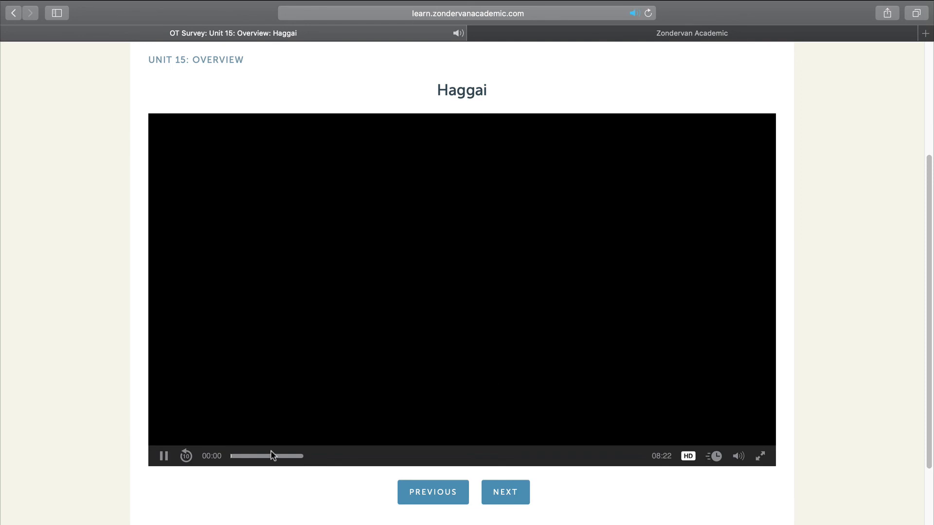
{"action": "left_click", "coordinate": [246, 456]}
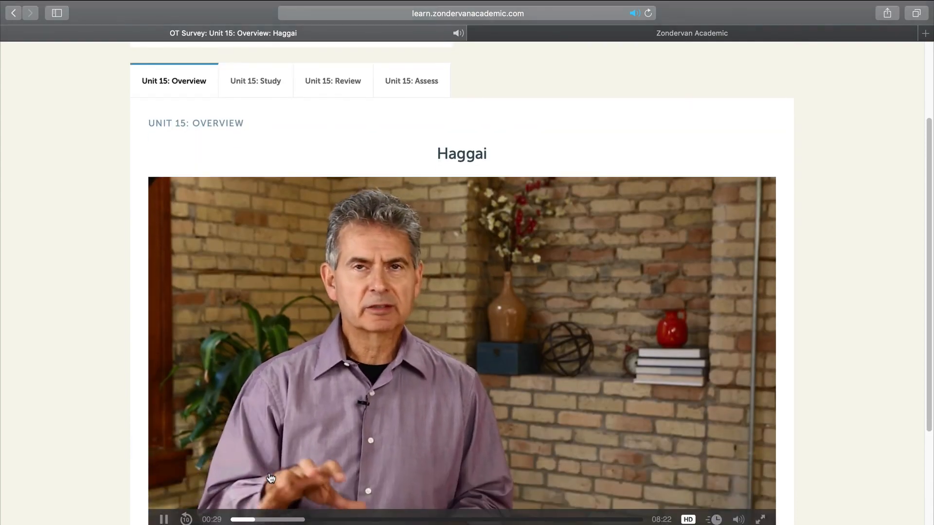
Open the Unit 15 Study reading 'Nahum—Writing, Background, and Purpose'.
{"action": "left_click", "coordinate": [255, 81]}
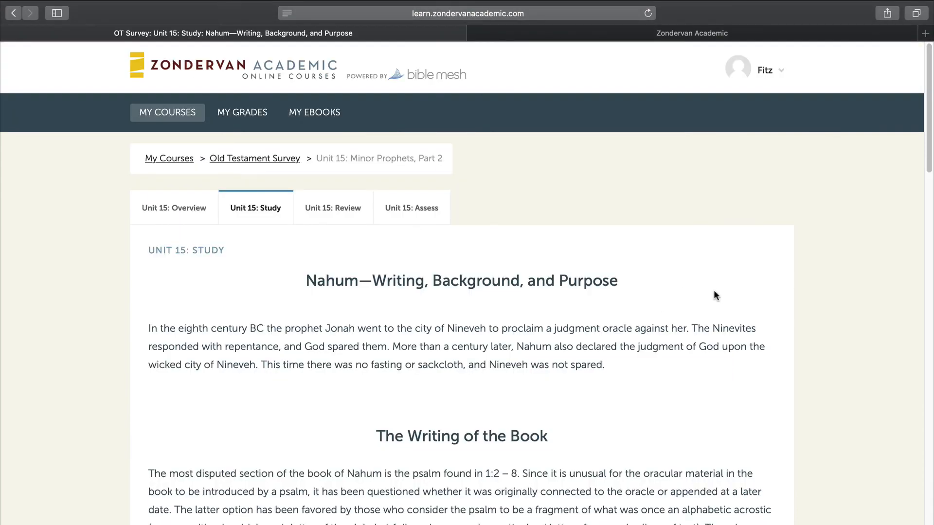
{"action": "mouse_move", "coordinate": [694, 291]}
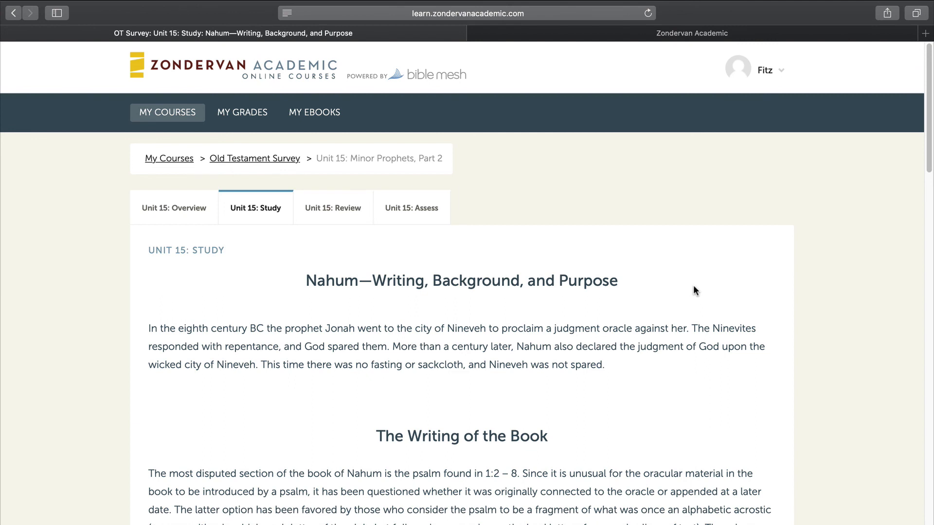
{"action": "mouse_move", "coordinate": [730, 284]}
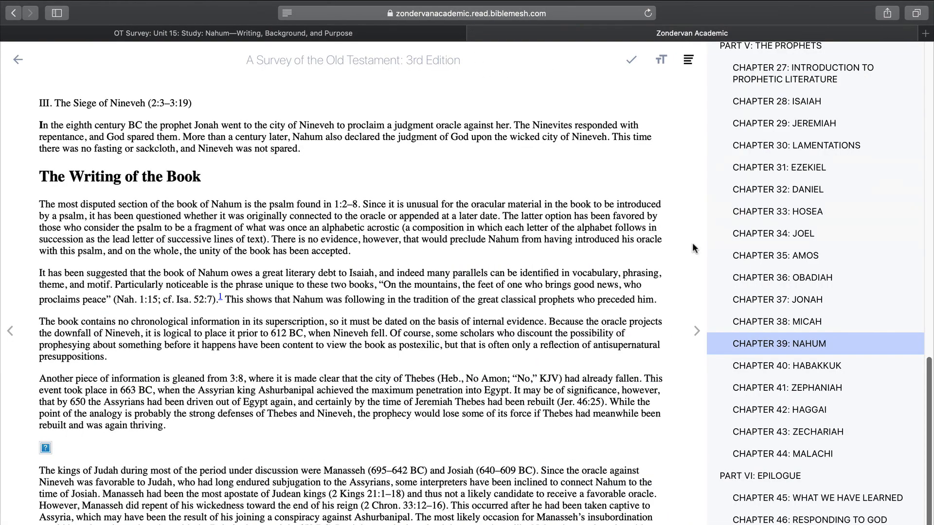
{"action": "mouse_move", "coordinate": [804, 348]}
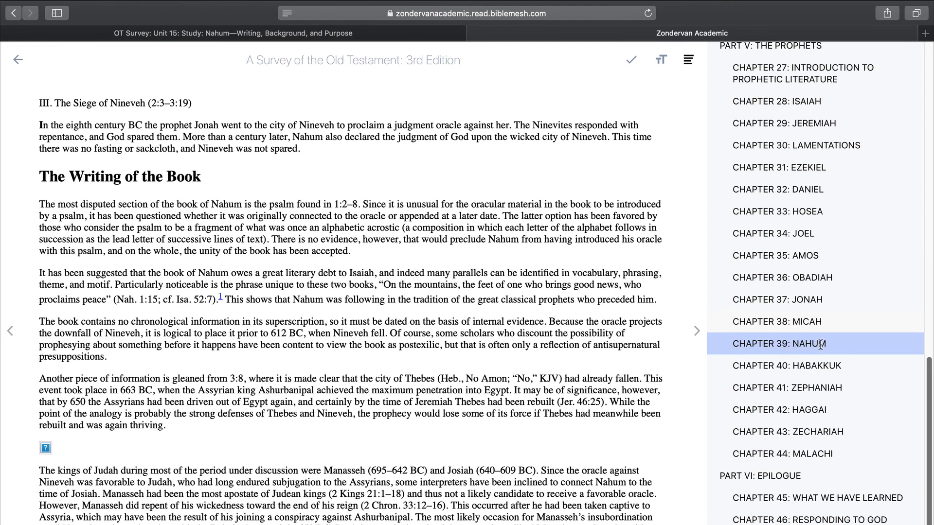
{"action": "mouse_move", "coordinate": [498, 166]}
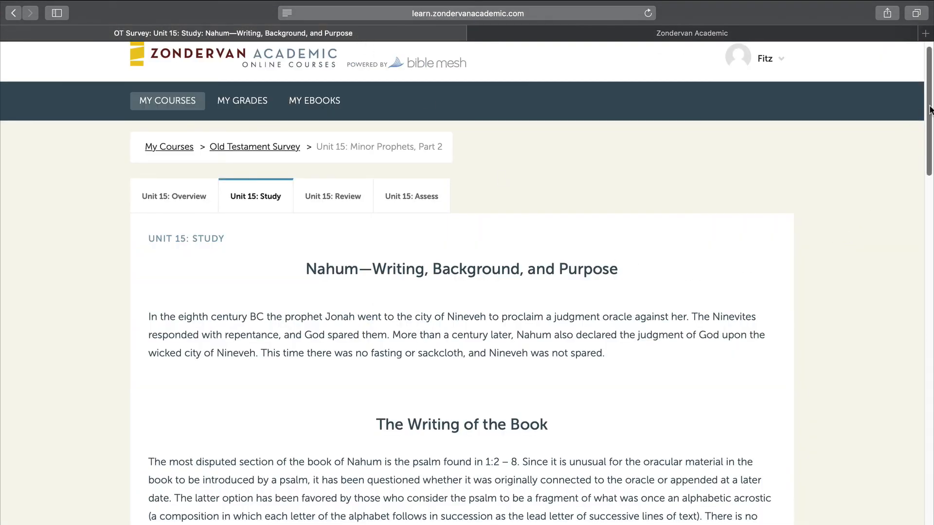
{"action": "scroll", "scroll_direction": "down", "scroll_amount": 3}
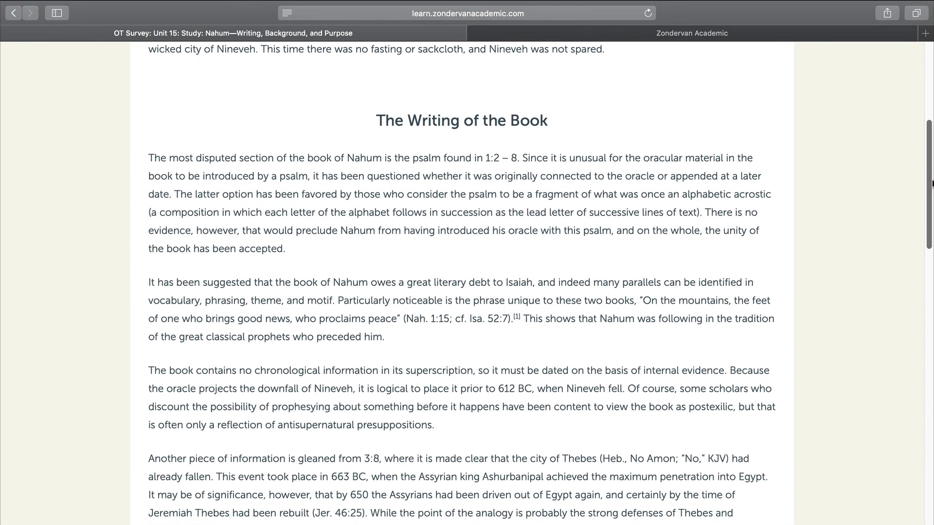
{"action": "scroll", "scroll_direction": "down", "scroll_amount": 3}
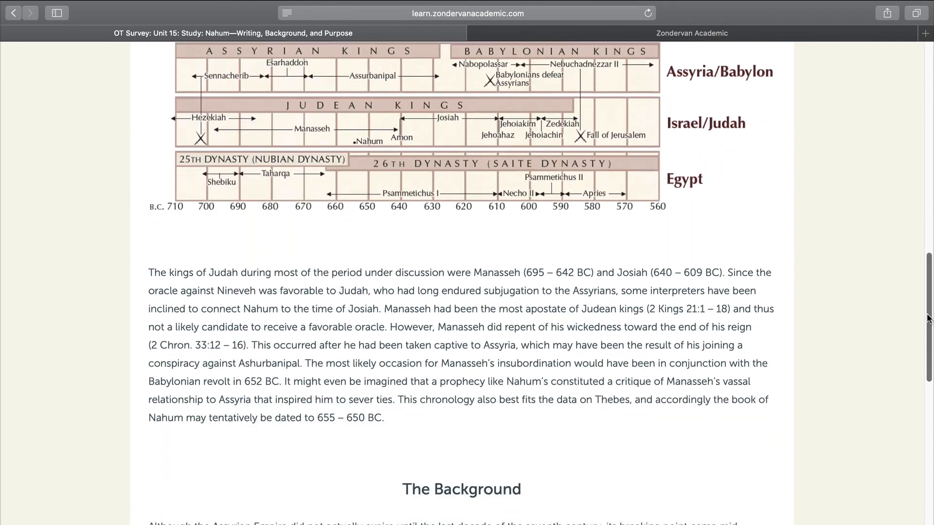
{"action": "scroll", "scroll_direction": "down", "scroll_amount": 3}
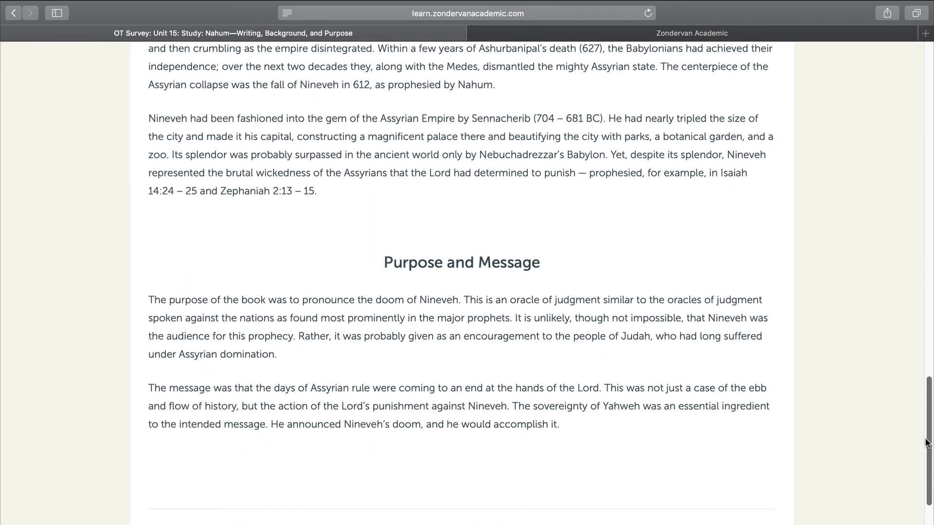
{"action": "scroll", "scroll_direction": "down", "scroll_amount": 3}
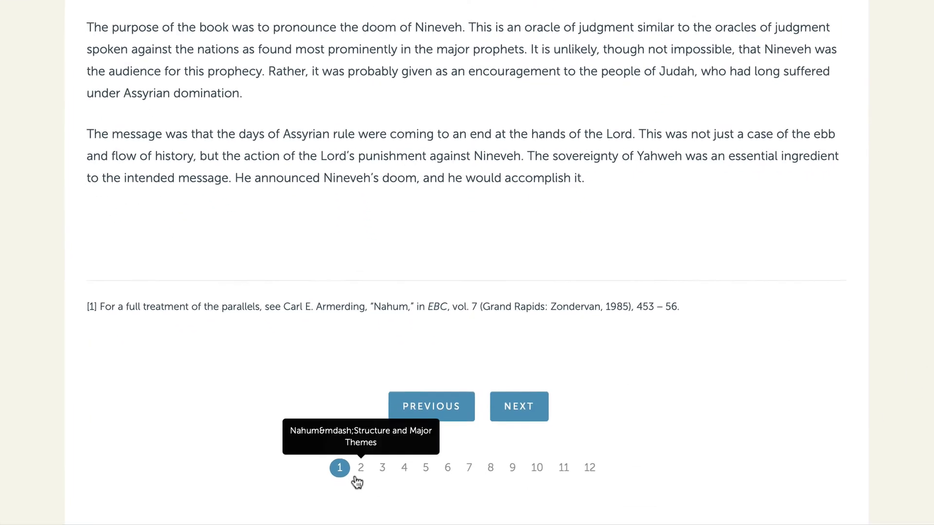
{"action": "scroll", "scroll_direction": "down", "scroll_amount": 3}
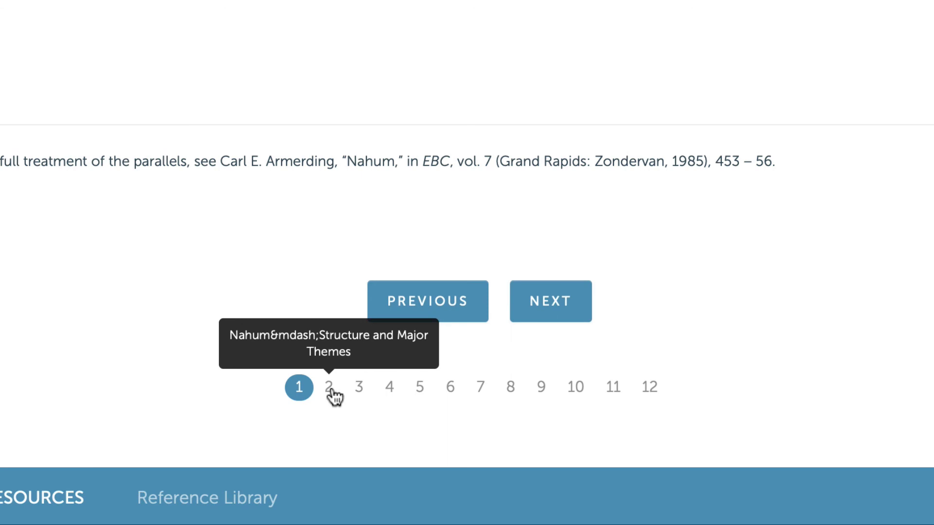
{"action": "mouse_move", "coordinate": [333, 396]}
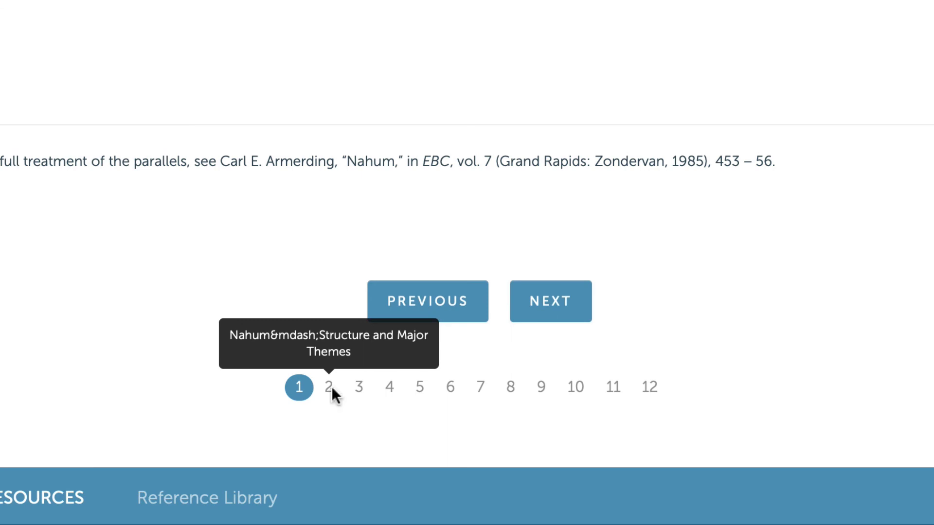
{"action": "mouse_move", "coordinate": [359, 387]}
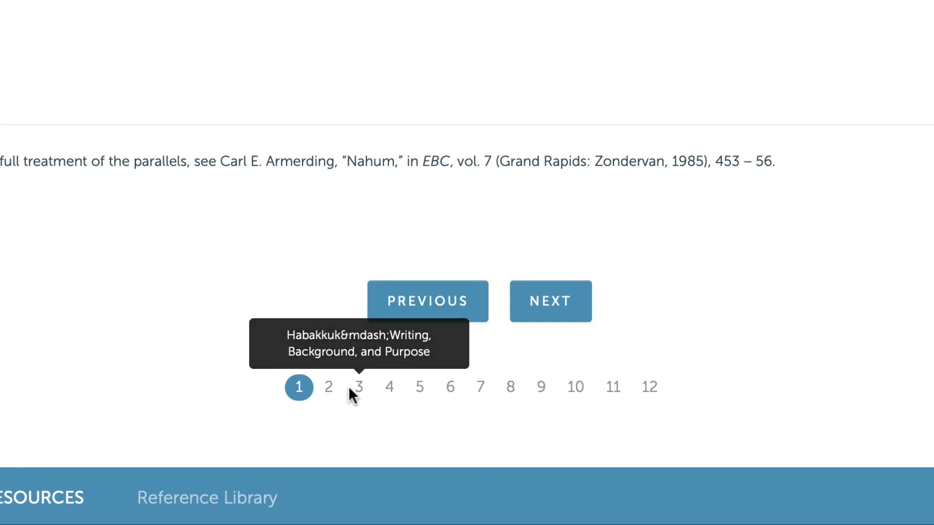
{"action": "mouse_move", "coordinate": [389, 390]}
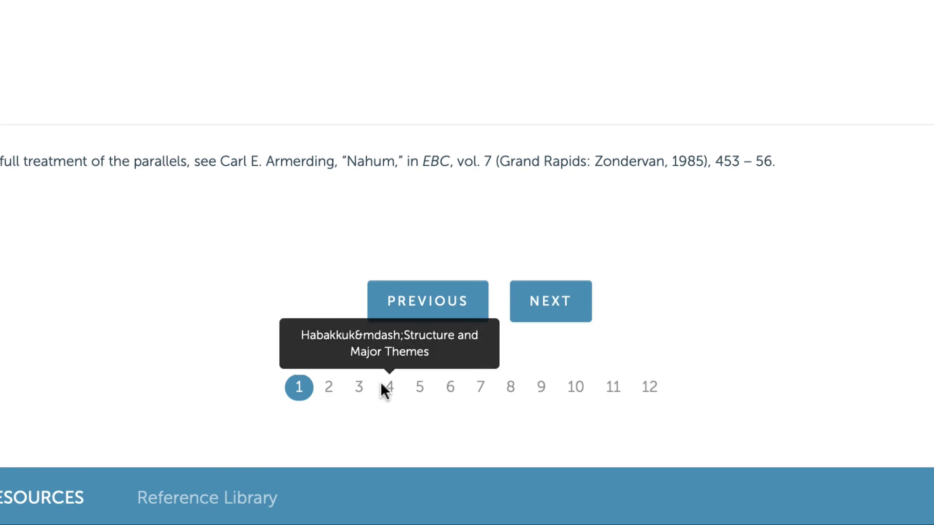
{"action": "mouse_move", "coordinate": [359, 390]}
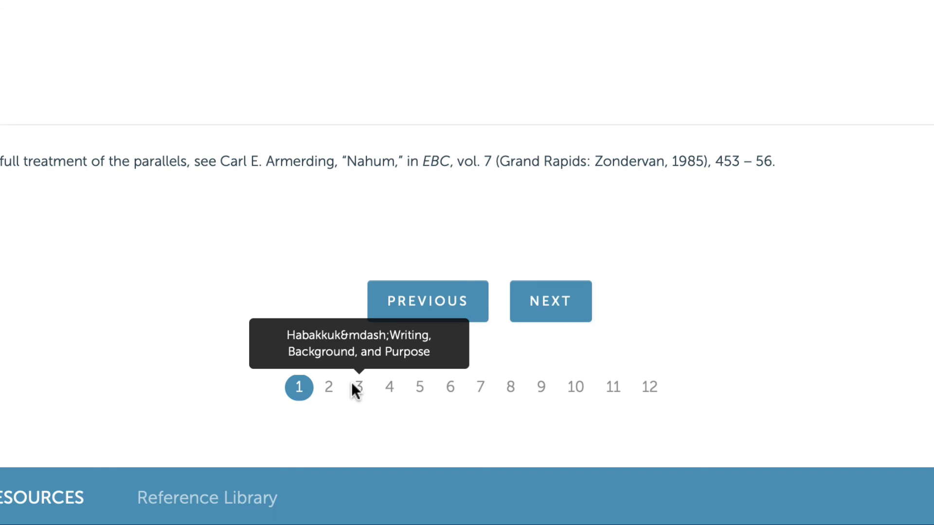
{"action": "mouse_move", "coordinate": [389, 388]}
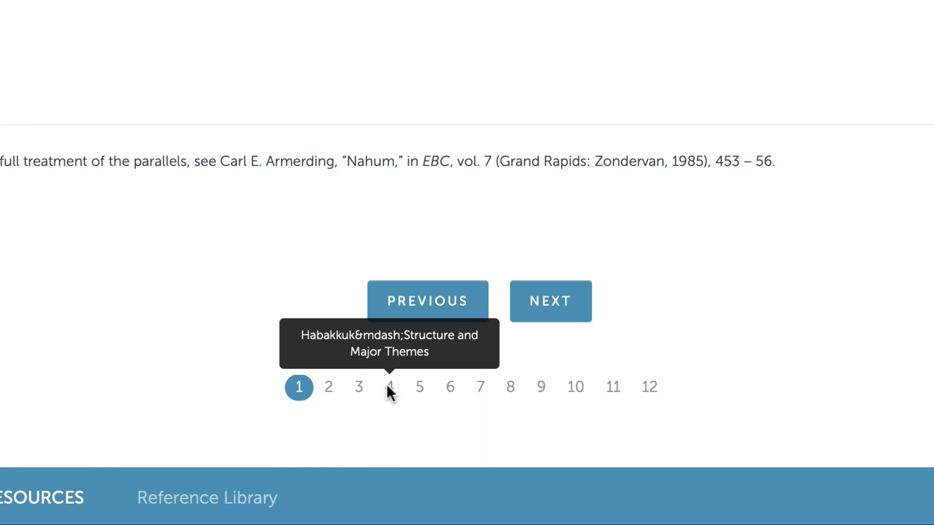
{"action": "mouse_move", "coordinate": [419, 387]}
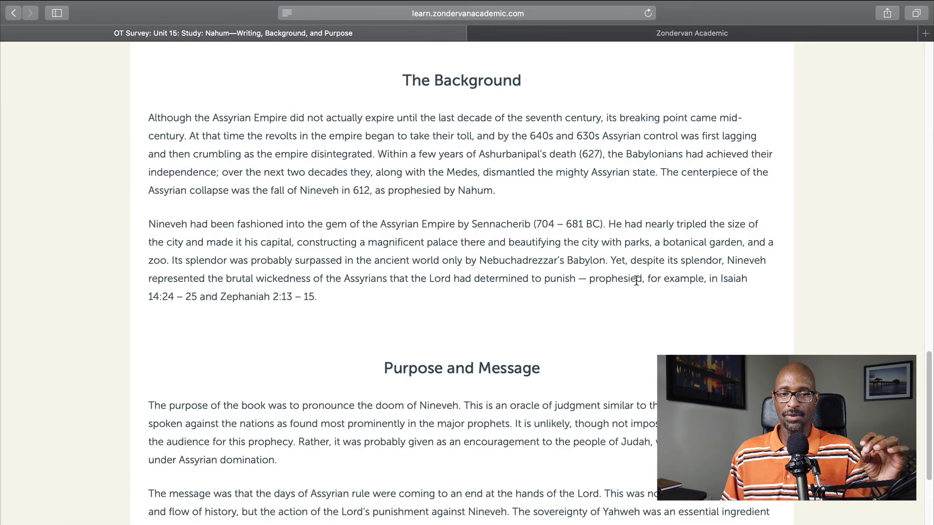
{"action": "scroll", "scroll_direction": "up", "scroll_amount": 3}
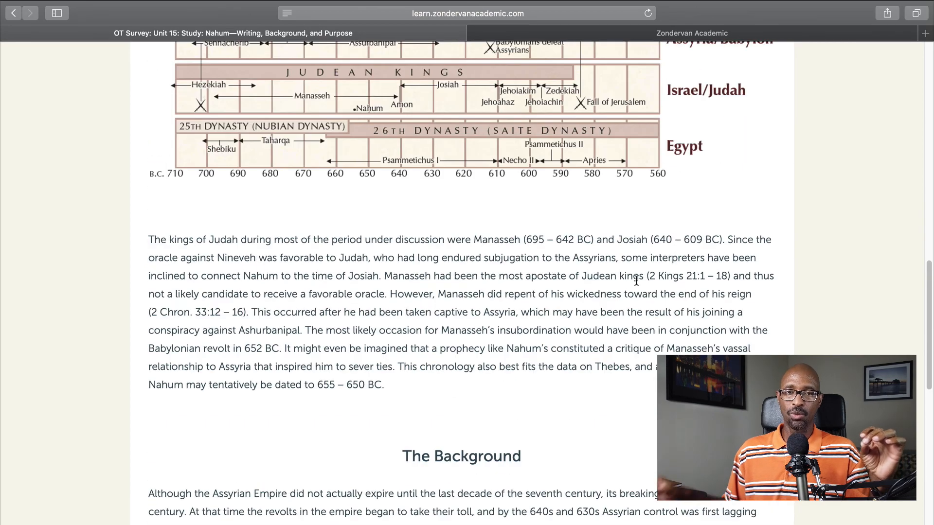
{"action": "scroll", "scroll_direction": "up", "scroll_amount": 3}
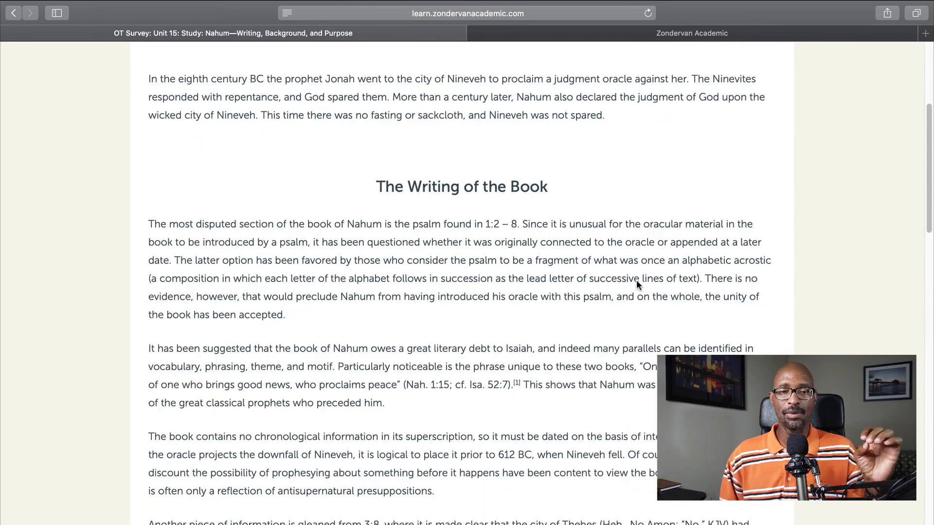
{"action": "scroll", "scroll_direction": "up", "scroll_amount": 3}
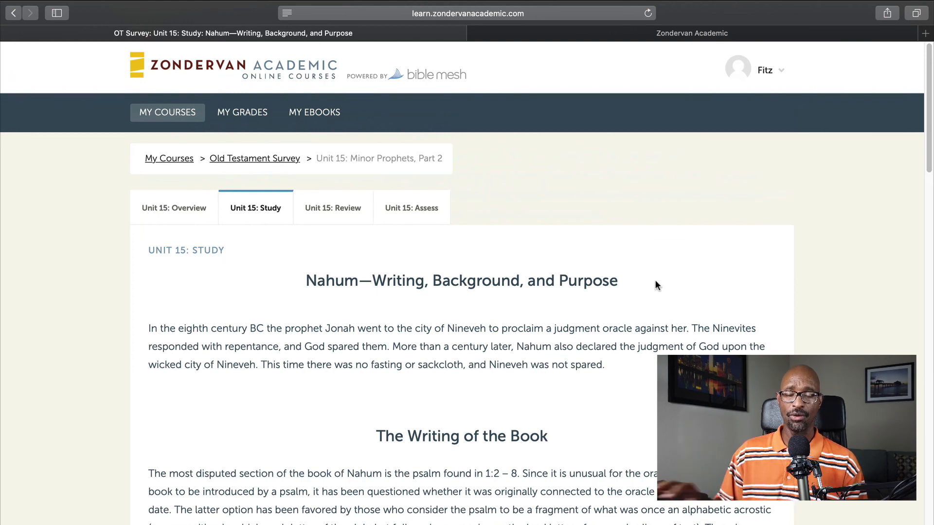
{"action": "mouse_move", "coordinate": [649, 286]}
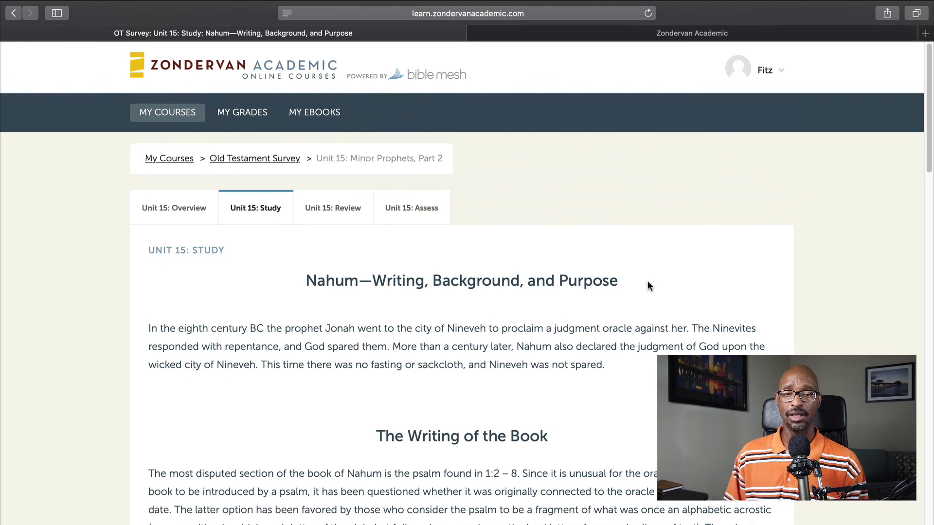
Switch to the Unit 15 Review page with the Cerego learning engine progress chart.
{"action": "left_click", "coordinate": [333, 208]}
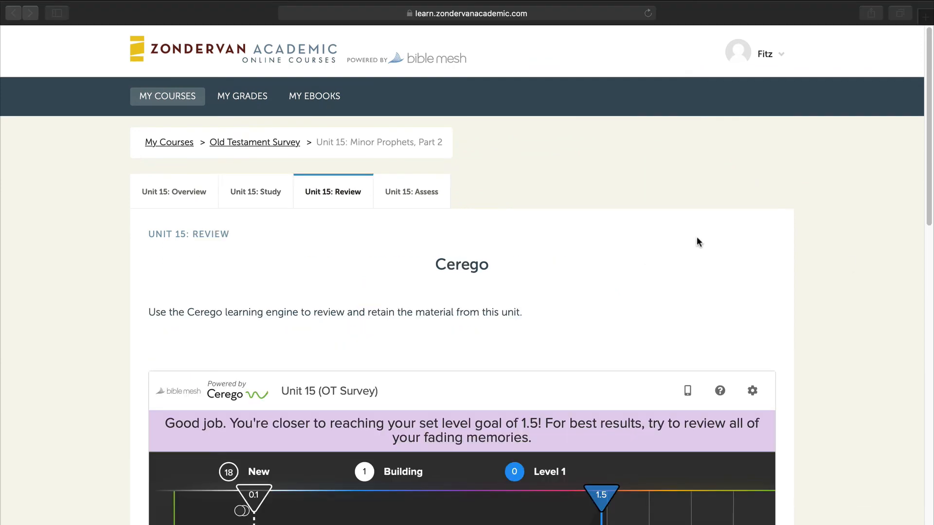
{"action": "mouse_move", "coordinate": [686, 161]}
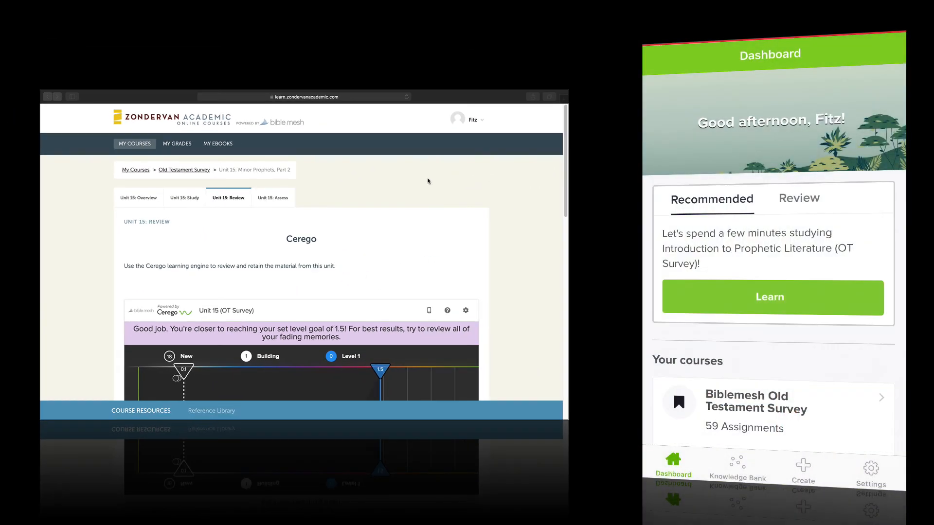
Open Biblemesh Old Testament Survey in the Cerego app and scroll its Assignments list (Deuteronomy, Numbers).
{"action": "scroll", "scroll_direction": "down", "scroll_amount": 3}
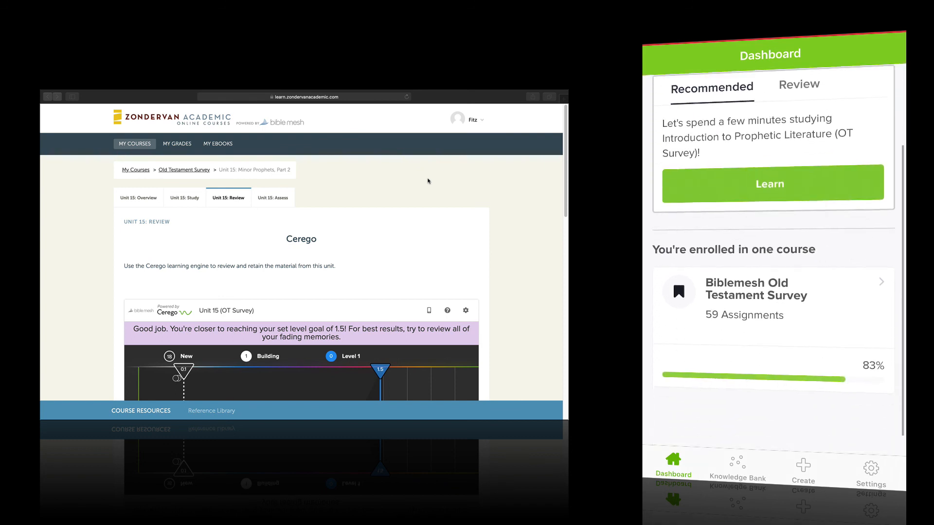
{"action": "left_click", "coordinate": [768, 298]}
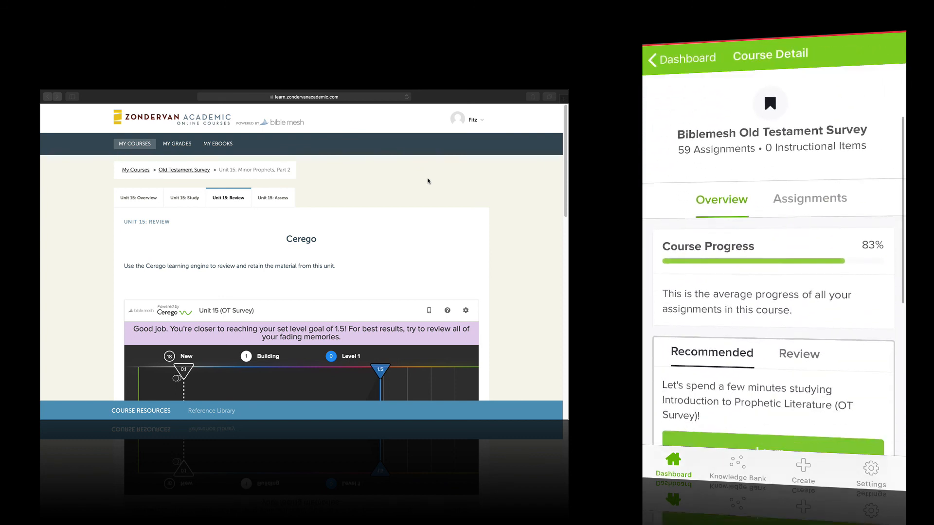
{"action": "scroll", "scroll_direction": "down", "scroll_amount": 3}
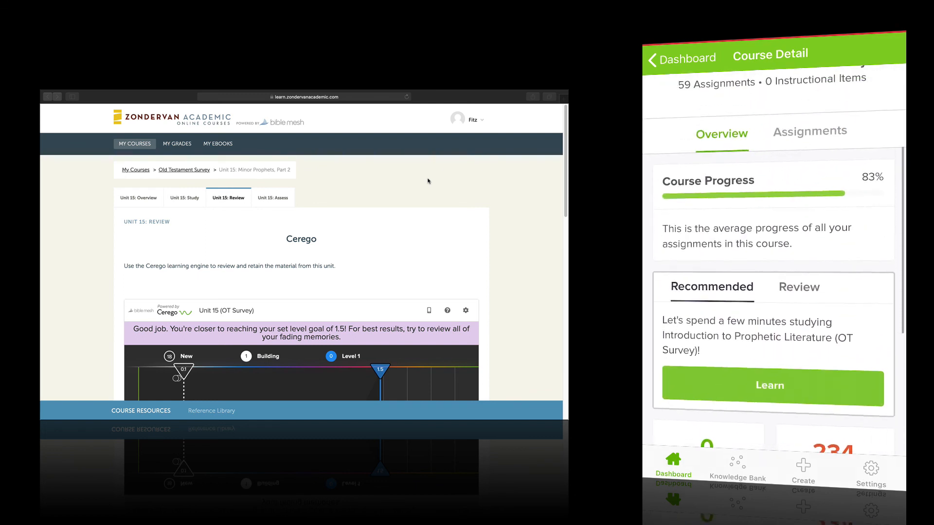
{"action": "left_click", "coordinate": [809, 131]}
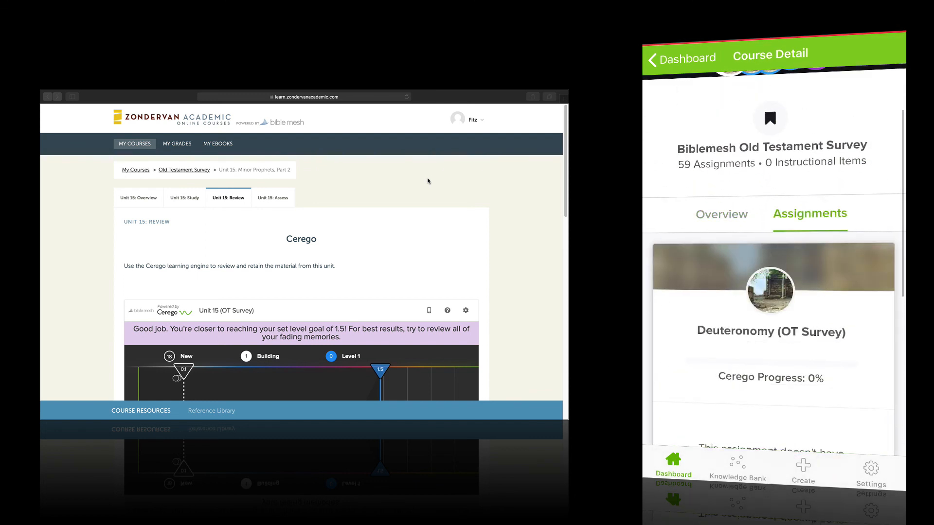
{"action": "scroll", "scroll_direction": "down", "scroll_amount": 3}
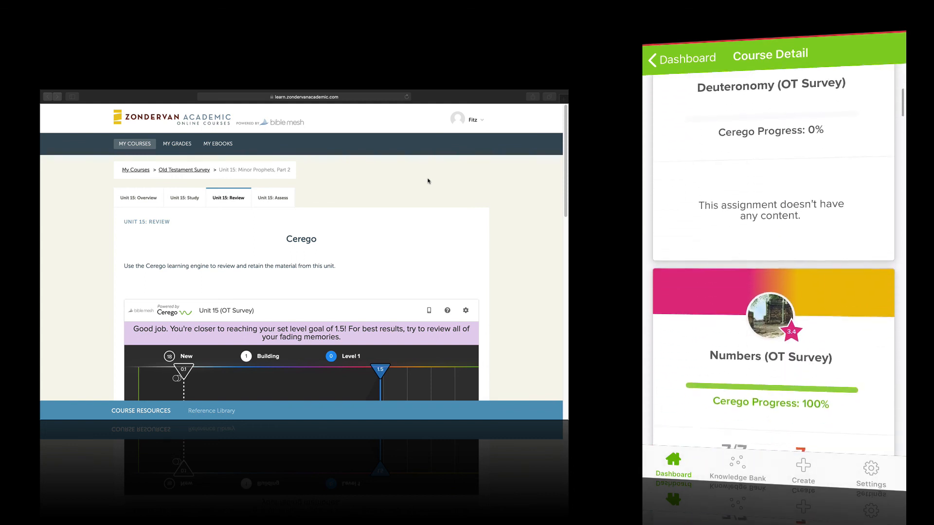
{"action": "scroll", "scroll_direction": "down", "scroll_amount": 3}
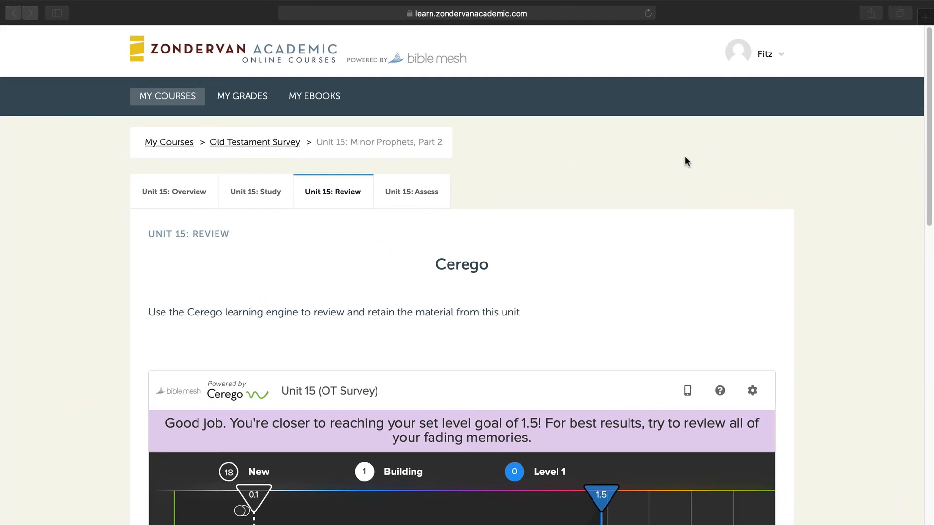
{"action": "mouse_move", "coordinate": [713, 164]}
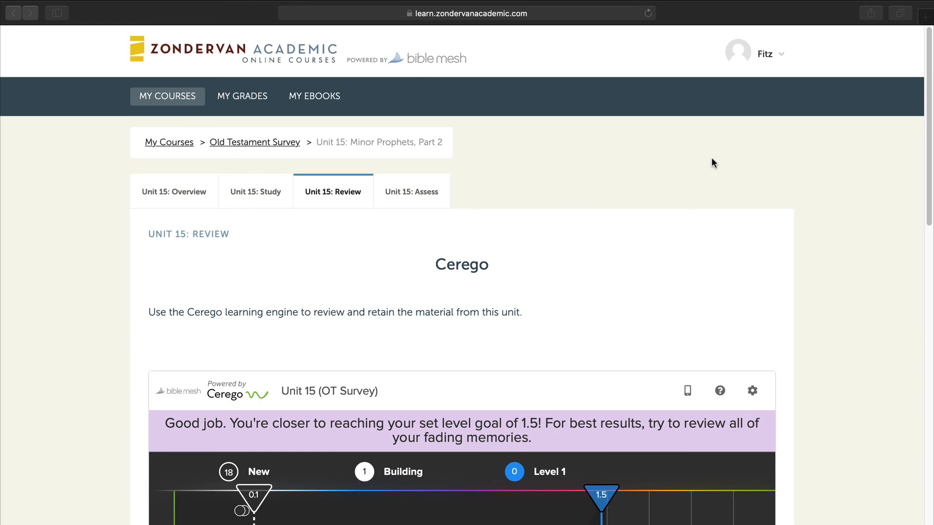
{"action": "scroll", "scroll_direction": "down", "scroll_amount": 3}
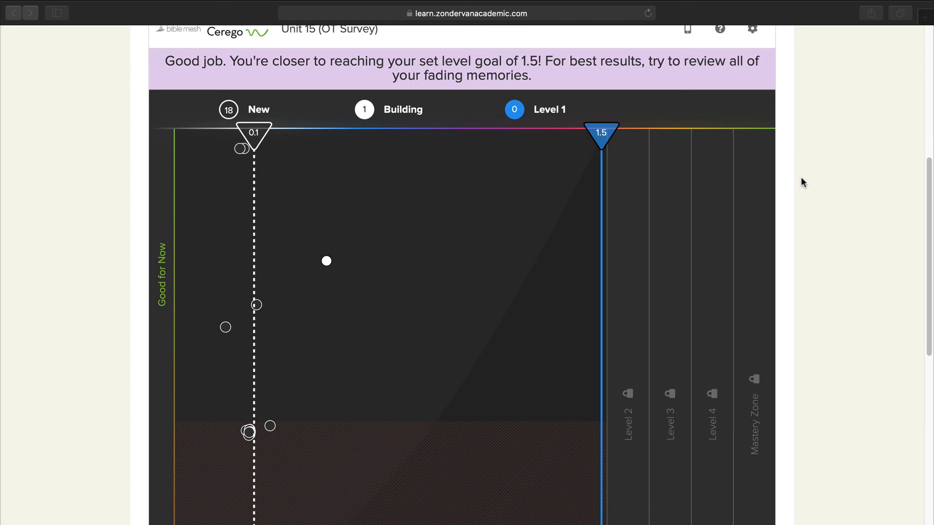
{"action": "scroll", "scroll_direction": "down", "scroll_amount": 3}
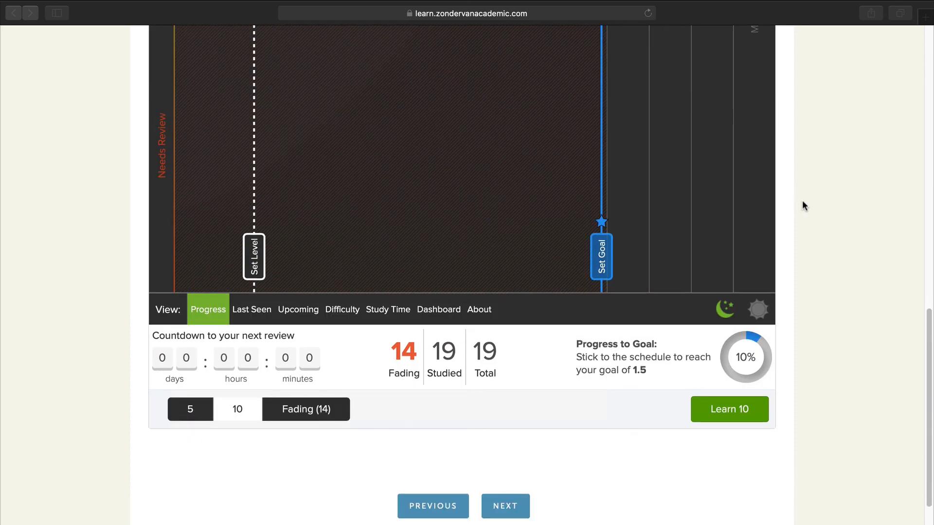
{"action": "mouse_move", "coordinate": [838, 211]}
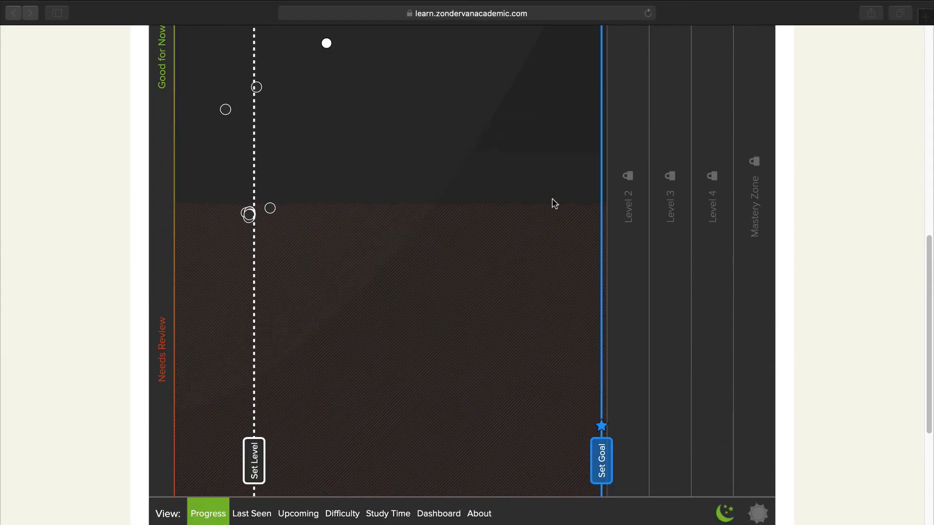
{"action": "scroll", "scroll_direction": "up", "scroll_amount": 3}
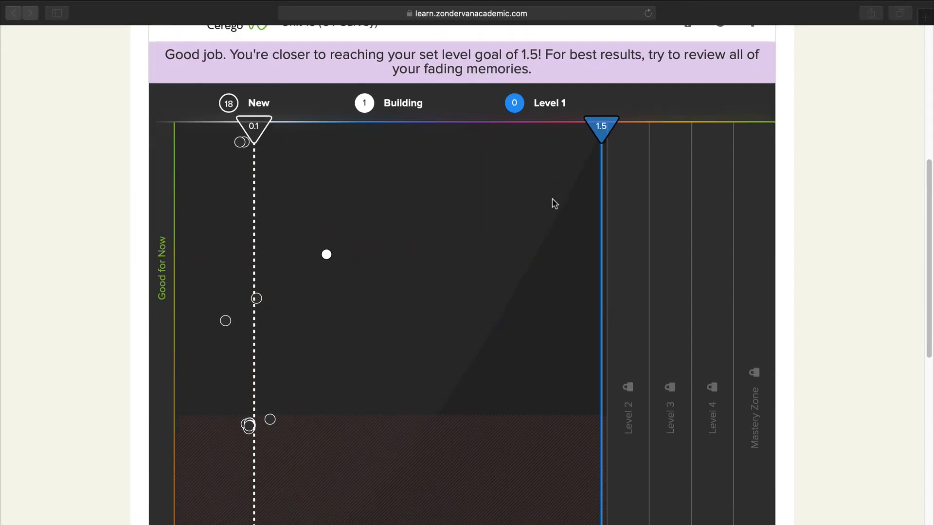
{"action": "scroll", "scroll_direction": "down", "scroll_amount": 3}
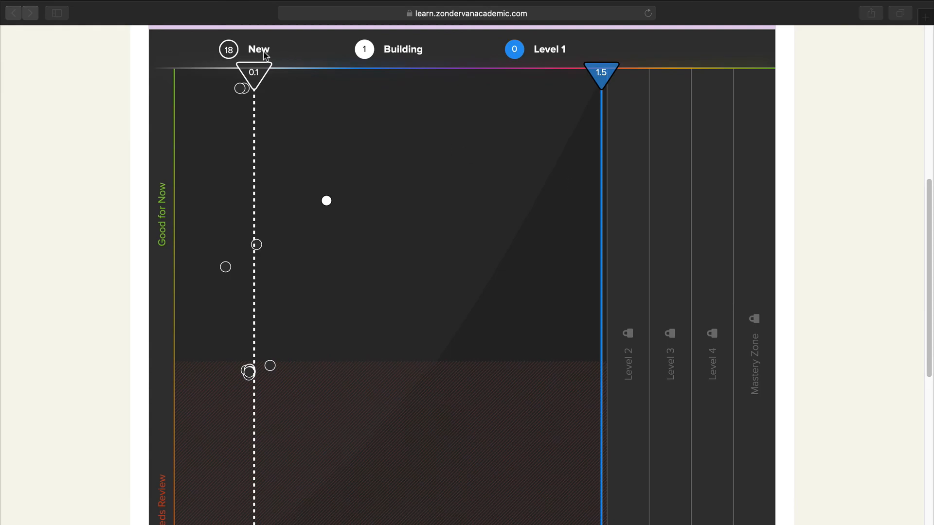
{"action": "left_click", "coordinate": [227, 49]}
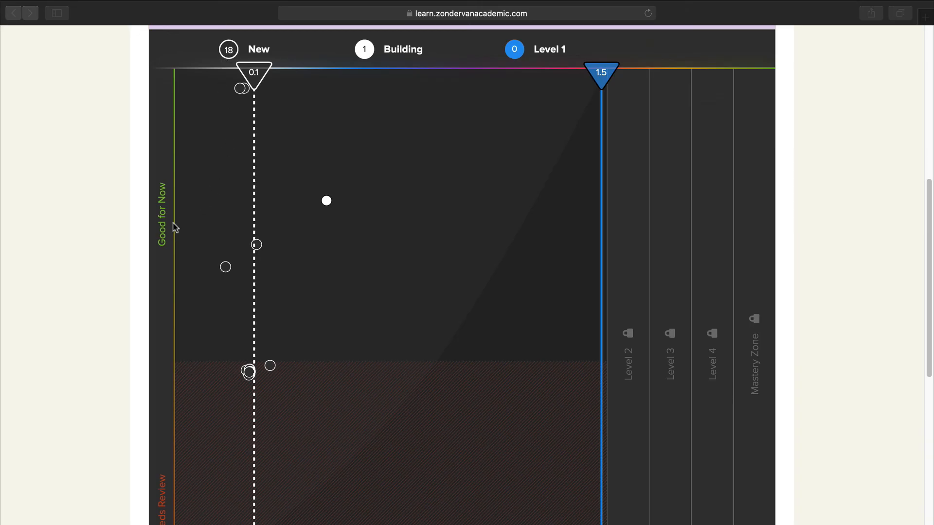
{"action": "mouse_move", "coordinate": [176, 219]}
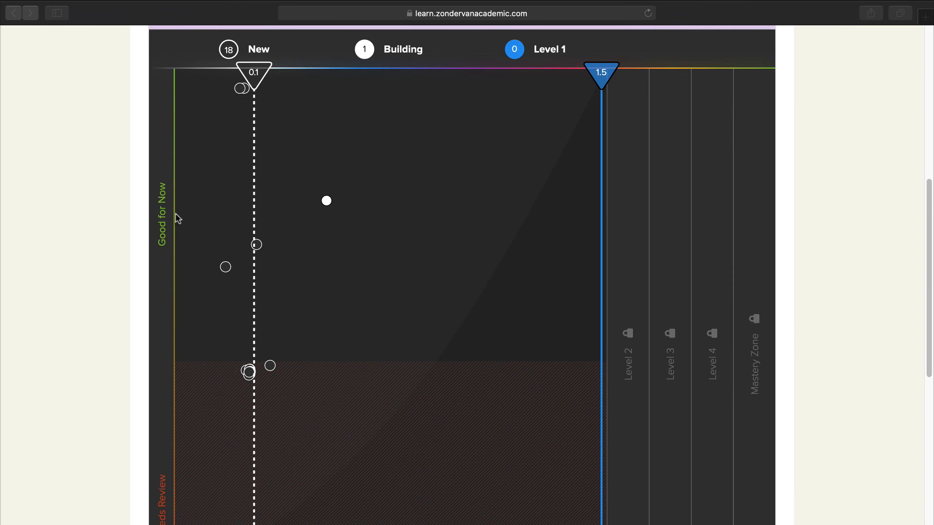
{"action": "mouse_move", "coordinate": [363, 175]}
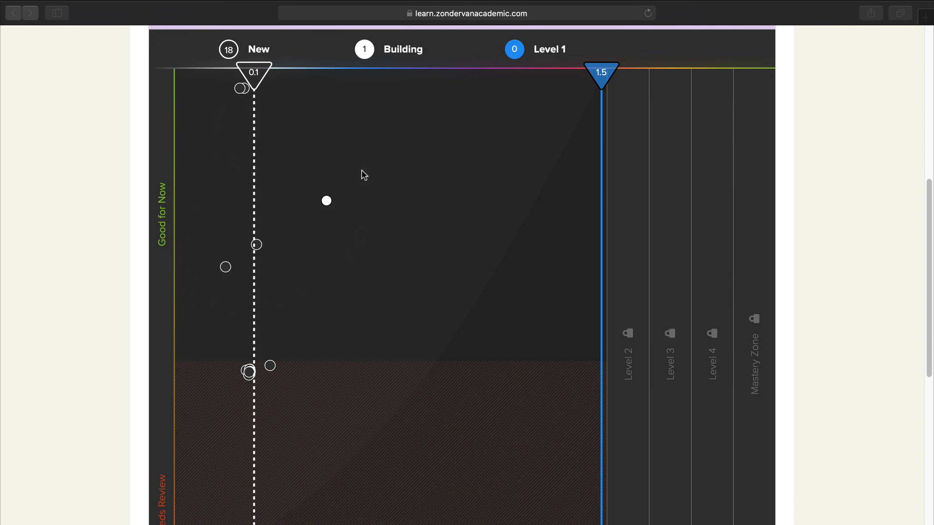
{"action": "mouse_move", "coordinate": [350, 222]}
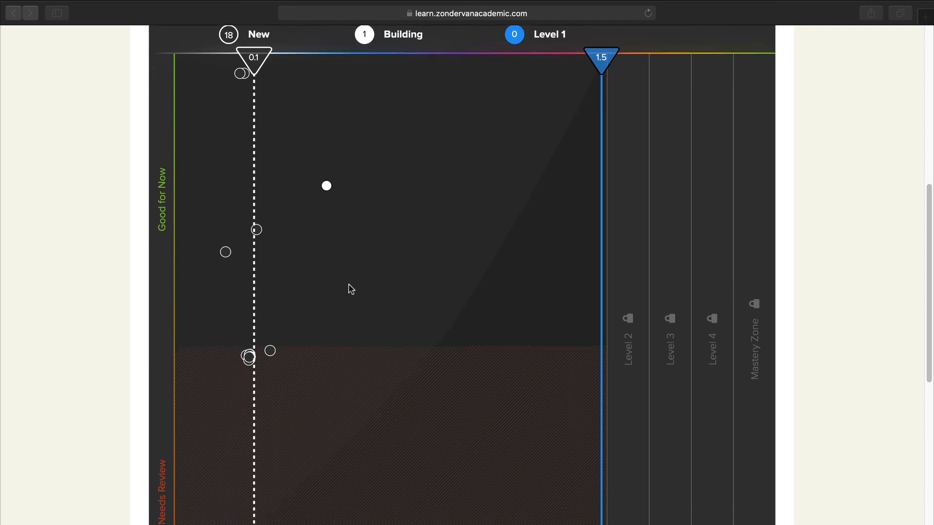
{"action": "scroll", "scroll_direction": "down", "scroll_amount": 3}
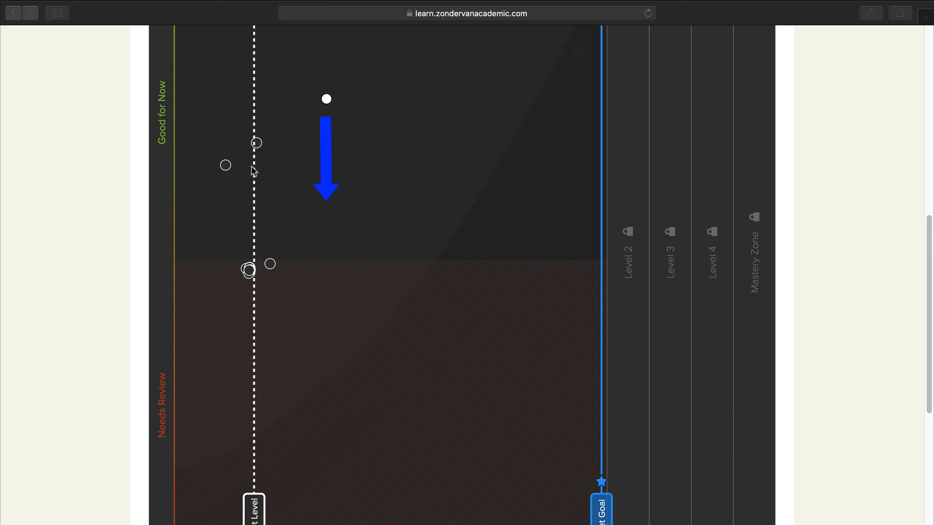
{"action": "scroll", "scroll_direction": "down", "scroll_amount": 3}
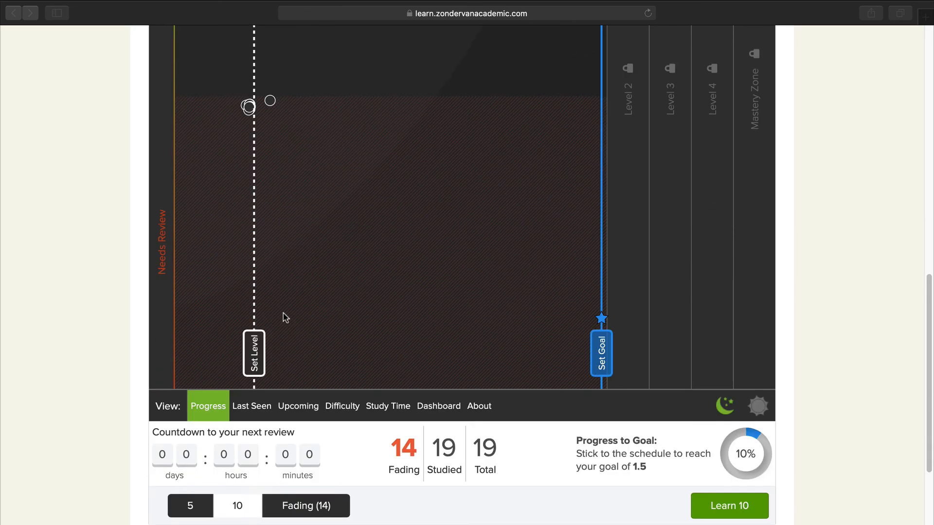
{"action": "mouse_move", "coordinate": [171, 315]}
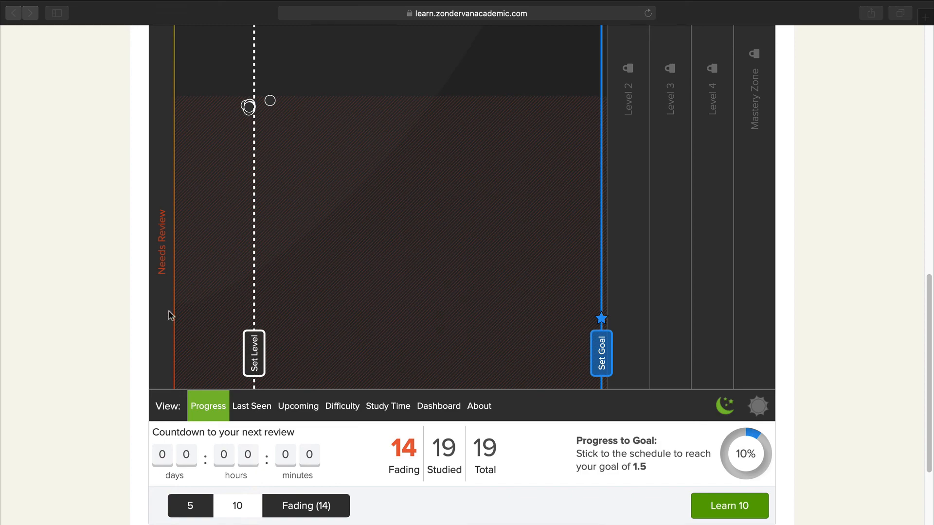
{"action": "mouse_move", "coordinate": [164, 282]}
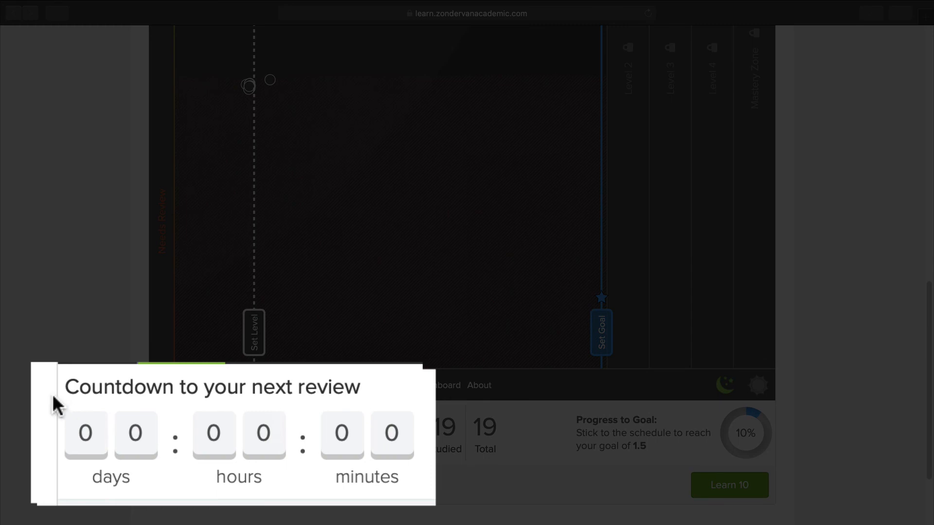
{"action": "mouse_move", "coordinate": [65, 435]}
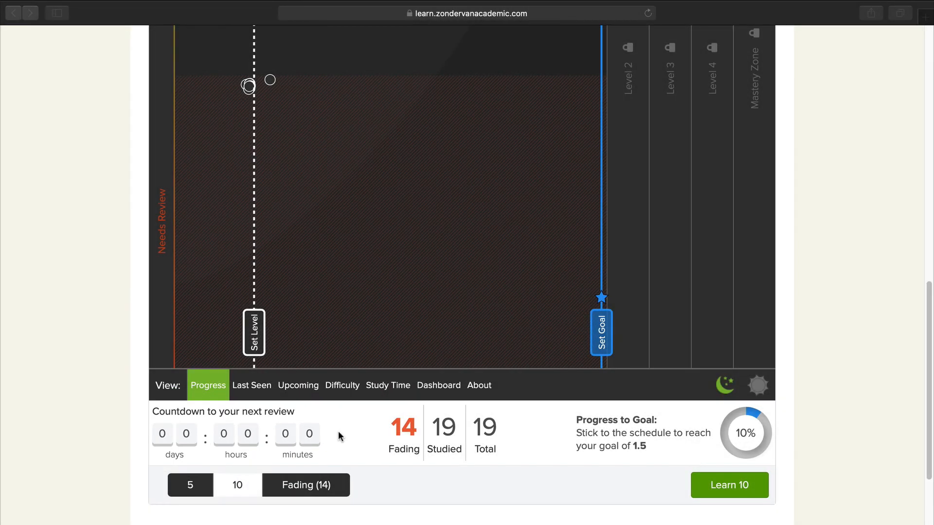
{"action": "mouse_move", "coordinate": [332, 438]}
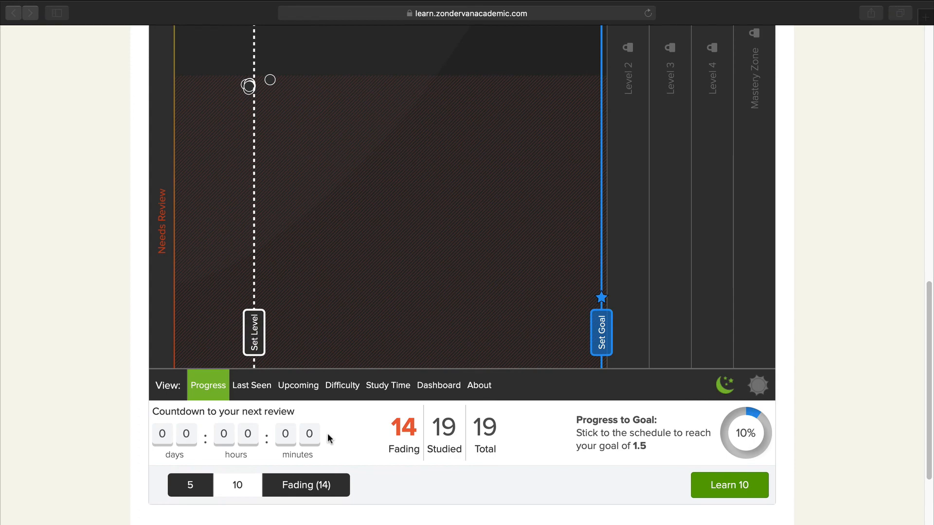
{"action": "mouse_move", "coordinate": [404, 451]}
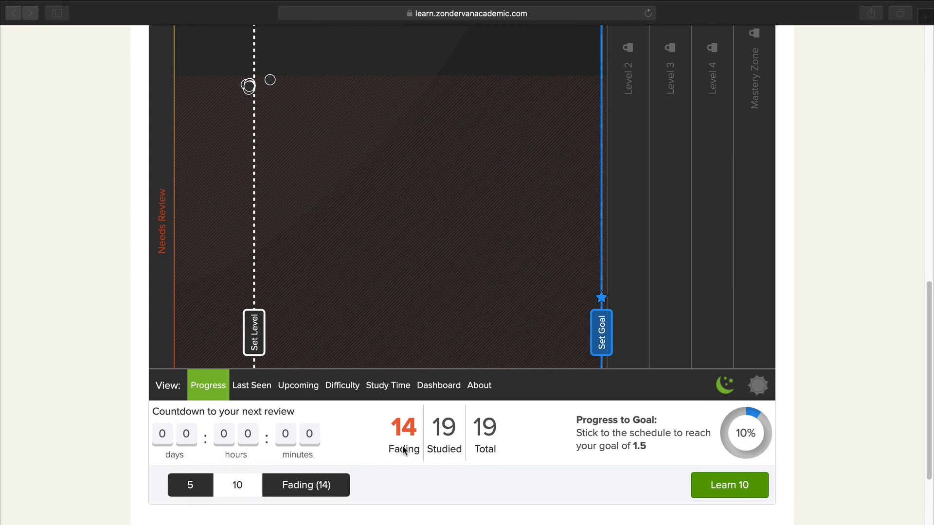
{"action": "mouse_move", "coordinate": [383, 425]}
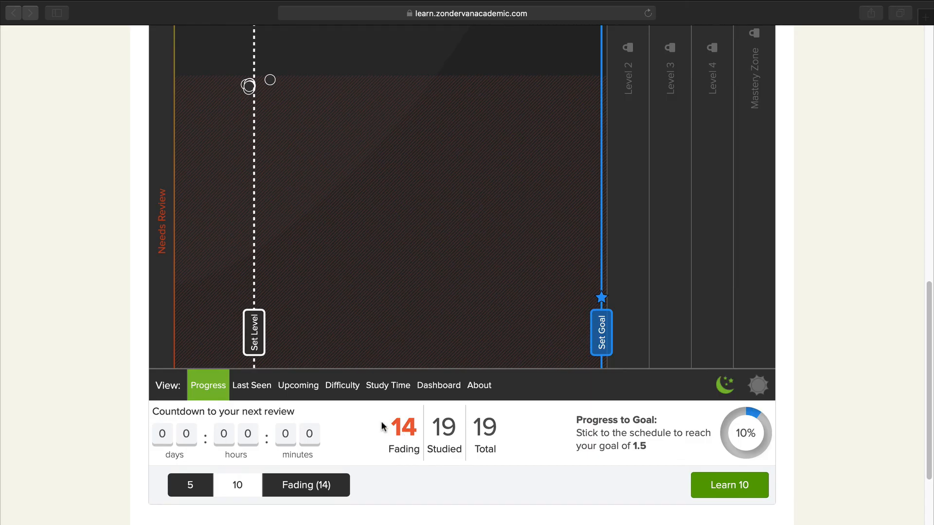
Switch the session from five items to all 14 fading memories so the button reads Learn 14.
{"action": "left_click", "coordinate": [305, 484]}
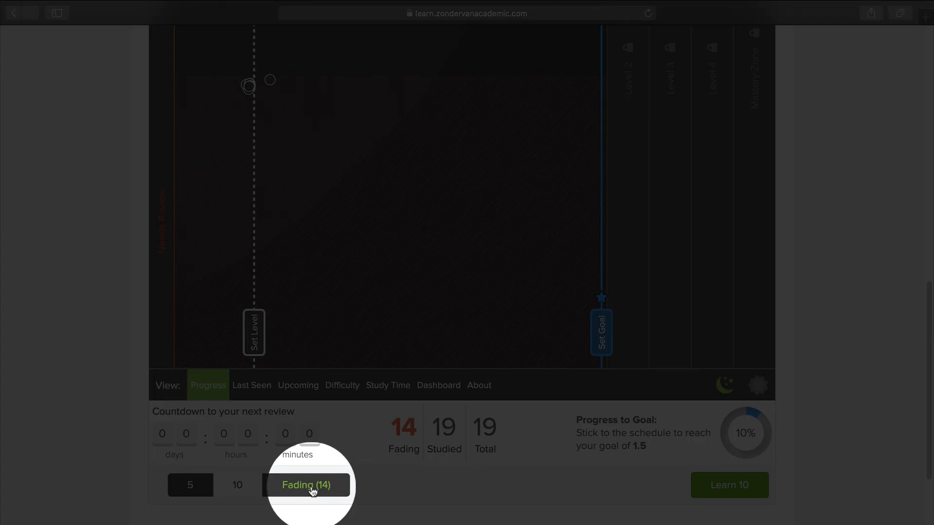
{"action": "left_click", "coordinate": [305, 484]}
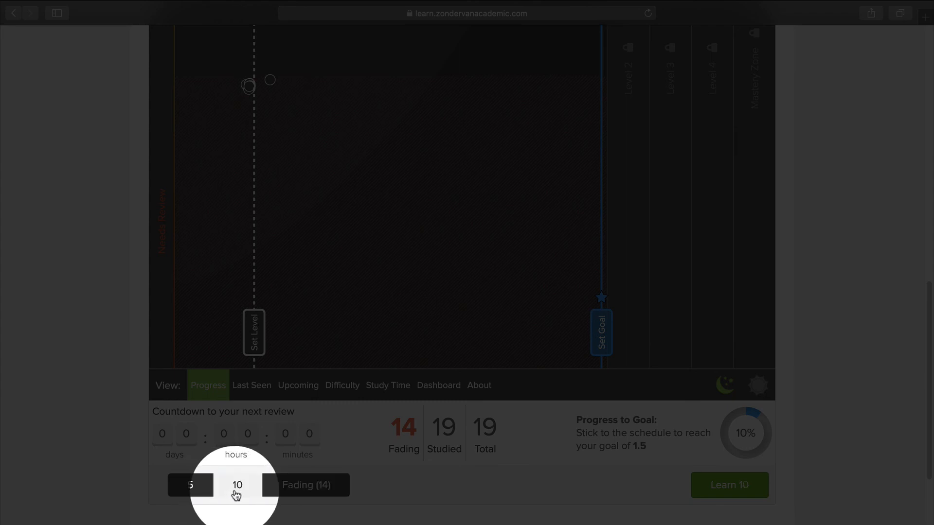
{"action": "left_click", "coordinate": [189, 484]}
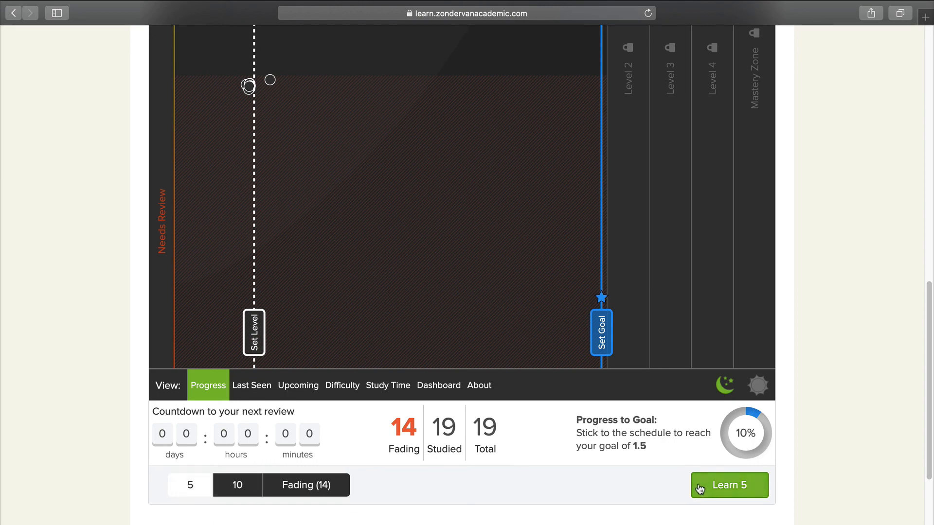
{"action": "mouse_move", "coordinate": [673, 459]}
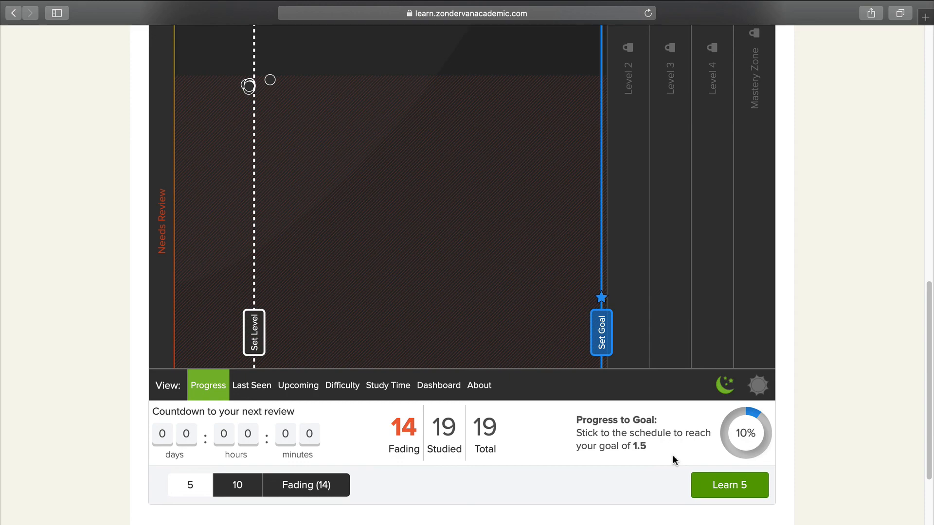
{"action": "left_click", "coordinate": [728, 485]}
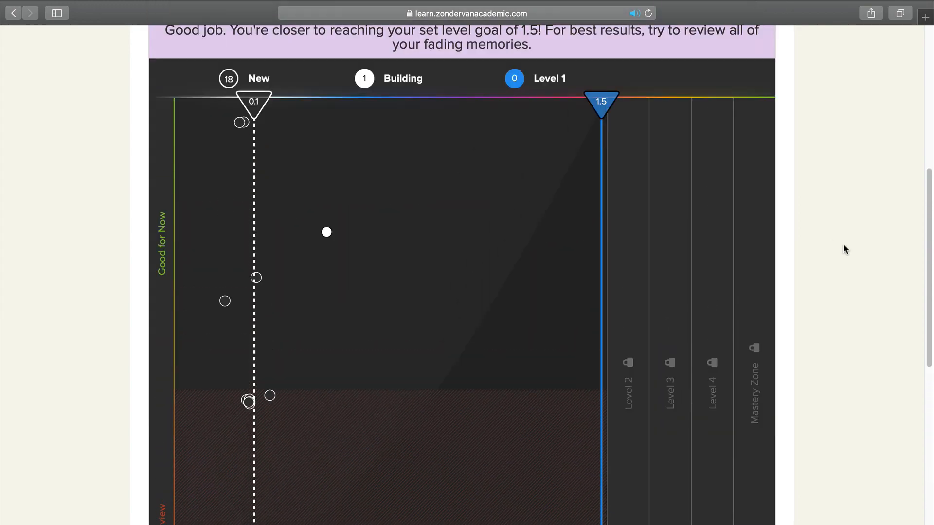
{"action": "scroll", "scroll_direction": "down", "scroll_amount": 3}
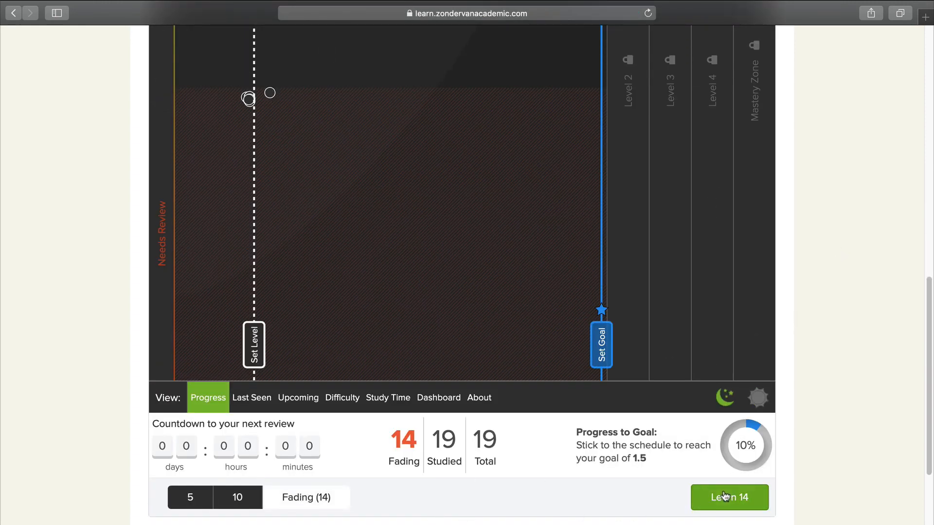
Start Learn 14, mark iconography as Don't Know It, view its definition and continue with Got It.
{"action": "left_click", "coordinate": [729, 497]}
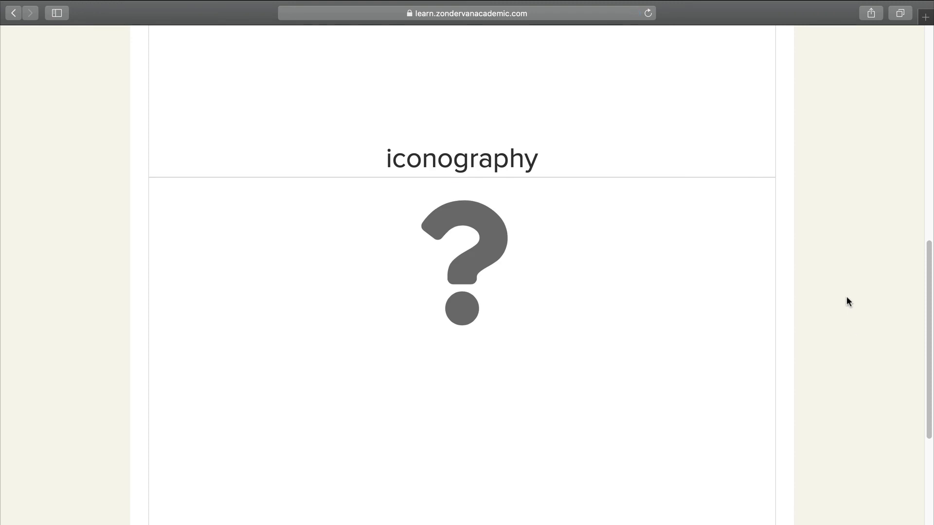
{"action": "scroll", "scroll_direction": "up", "scroll_amount": 3}
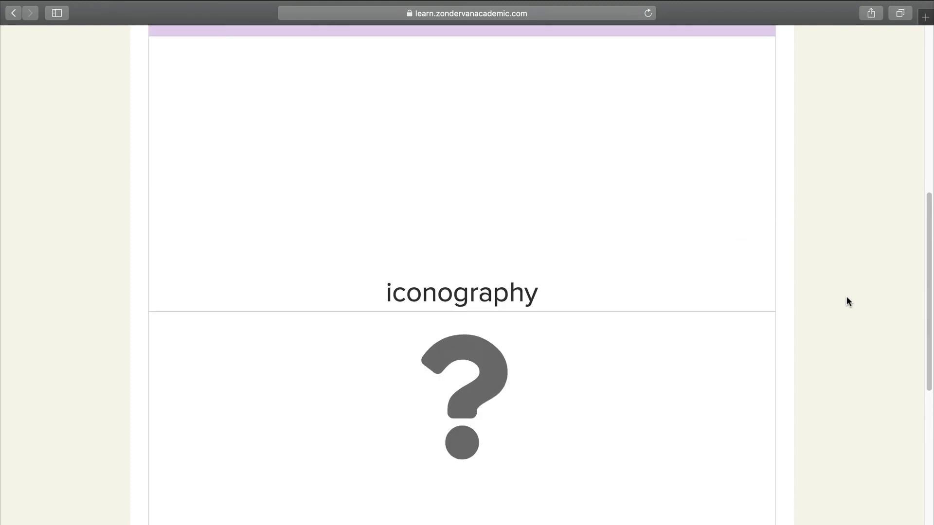
{"action": "scroll", "scroll_direction": "up", "scroll_amount": 3}
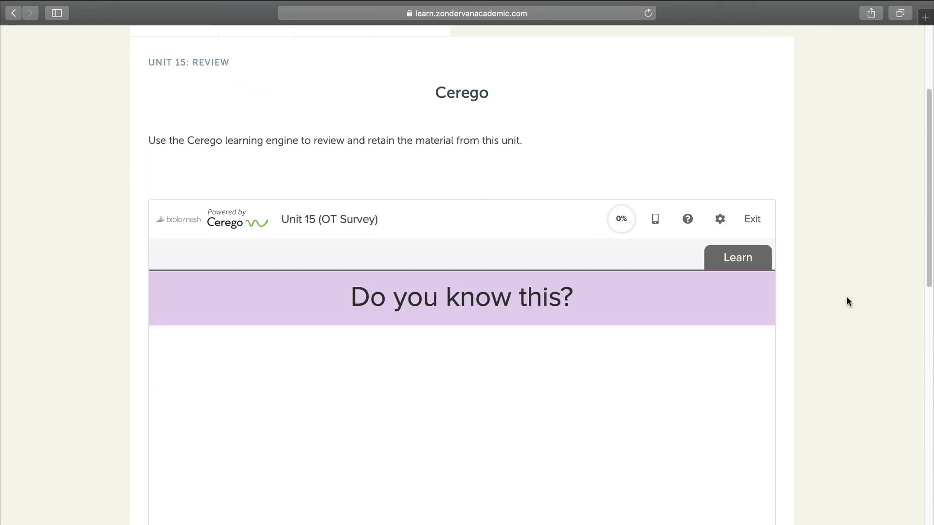
{"action": "scroll", "scroll_direction": "down", "scroll_amount": 3}
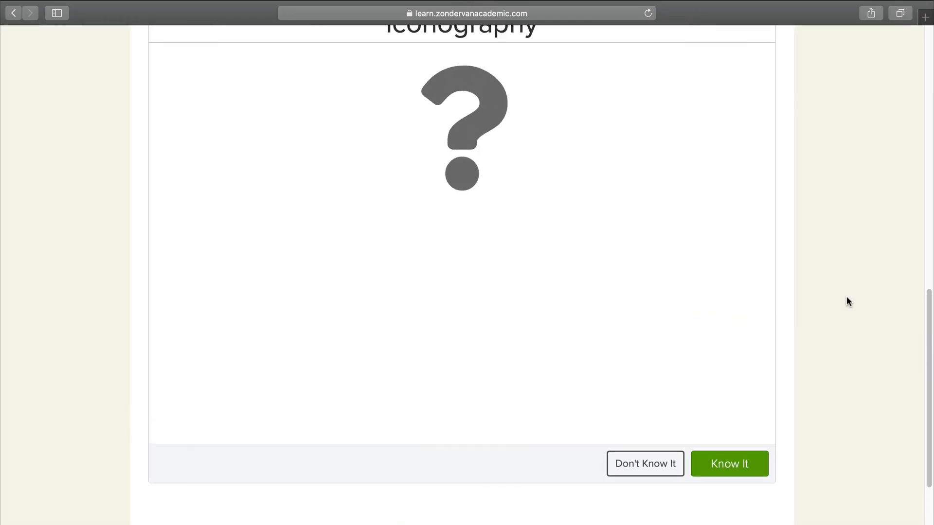
{"action": "left_click", "coordinate": [728, 463]}
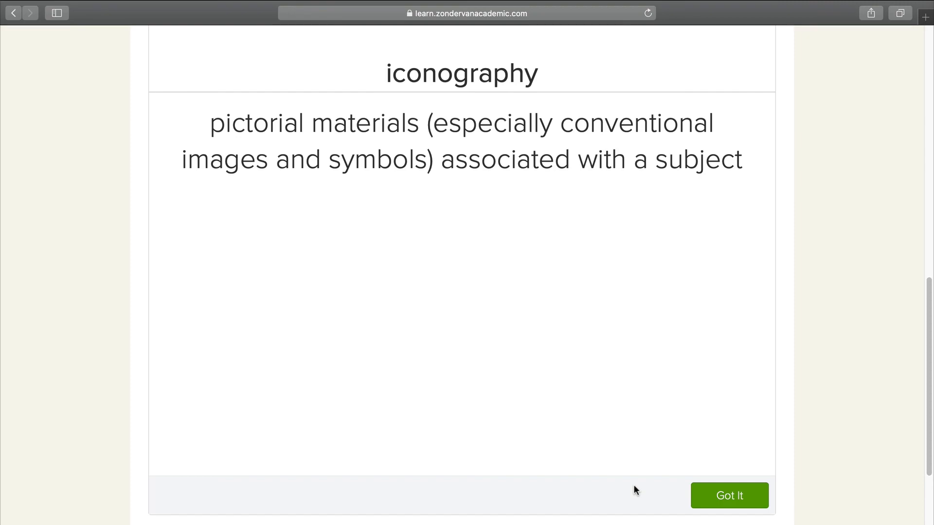
{"action": "left_click", "coordinate": [728, 495]}
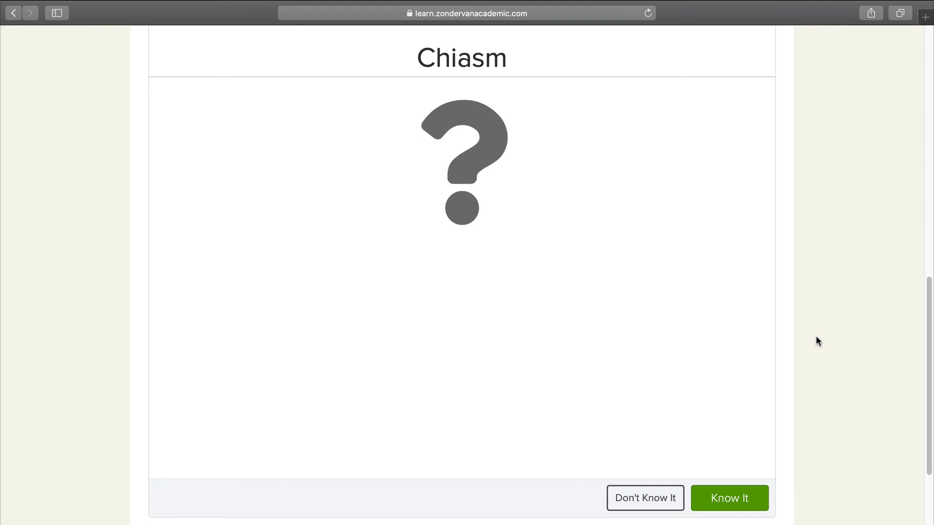
Answer Chiasm with Know It, choosing the reverse-order literary device, and advance to Nabopolassar.
{"action": "left_click", "coordinate": [729, 497]}
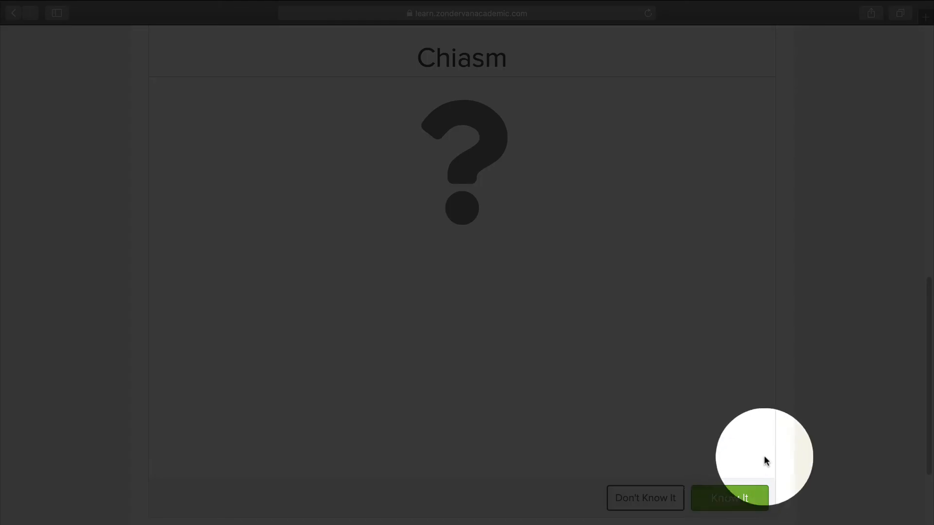
{"action": "left_click", "coordinate": [728, 498]}
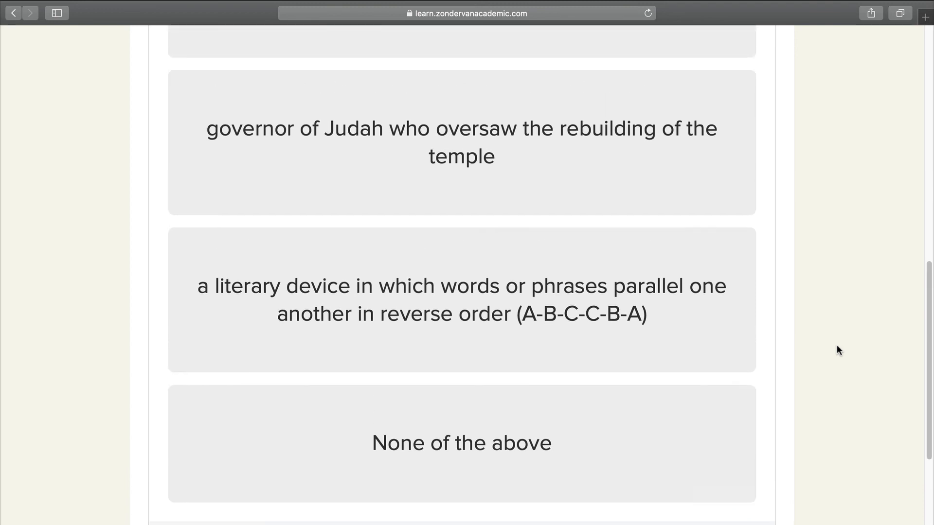
{"action": "scroll", "scroll_direction": "up", "scroll_amount": 3}
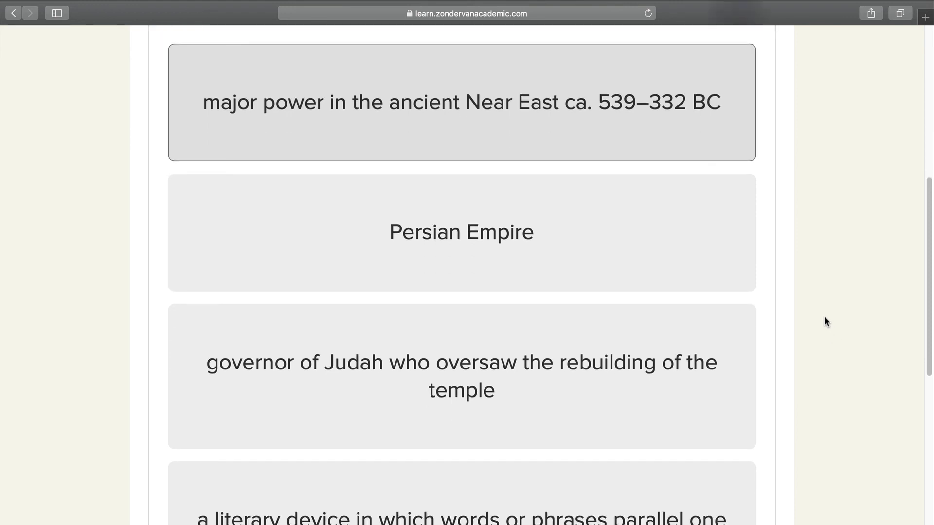
{"action": "scroll", "scroll_direction": "down", "scroll_amount": 3}
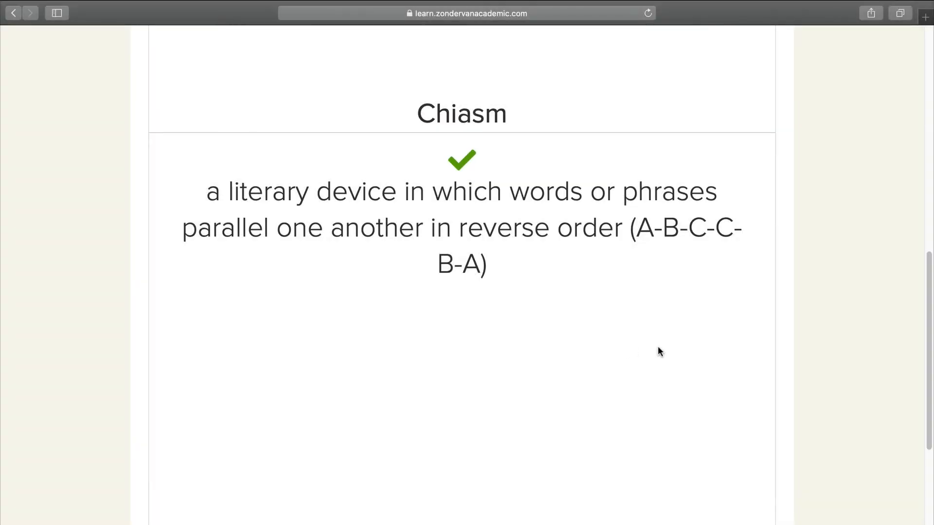
{"action": "scroll", "scroll_direction": "down", "scroll_amount": 3}
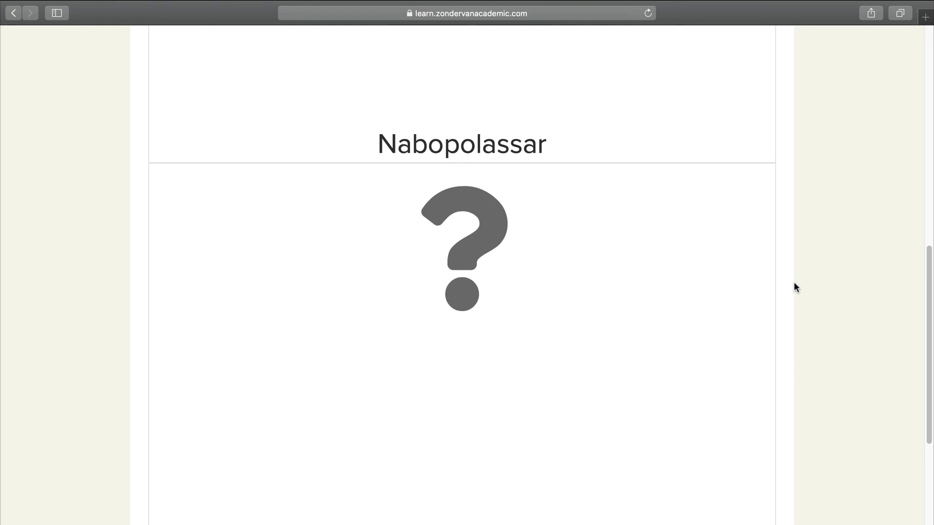
Attempt Nabopolassar, miss it, and view the answer 'established the independent Babylonian state'.
{"action": "scroll", "scroll_direction": "down", "scroll_amount": 3}
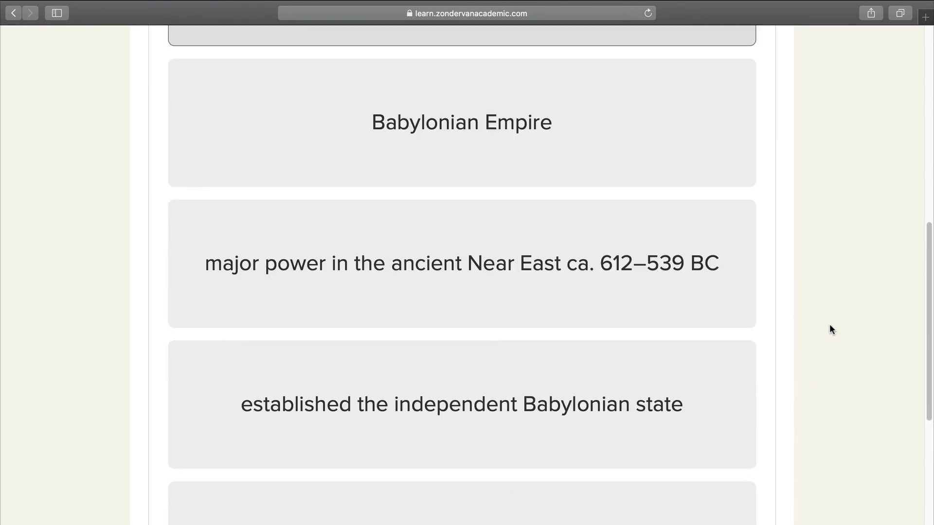
{"action": "scroll", "scroll_direction": "up", "scroll_amount": 3}
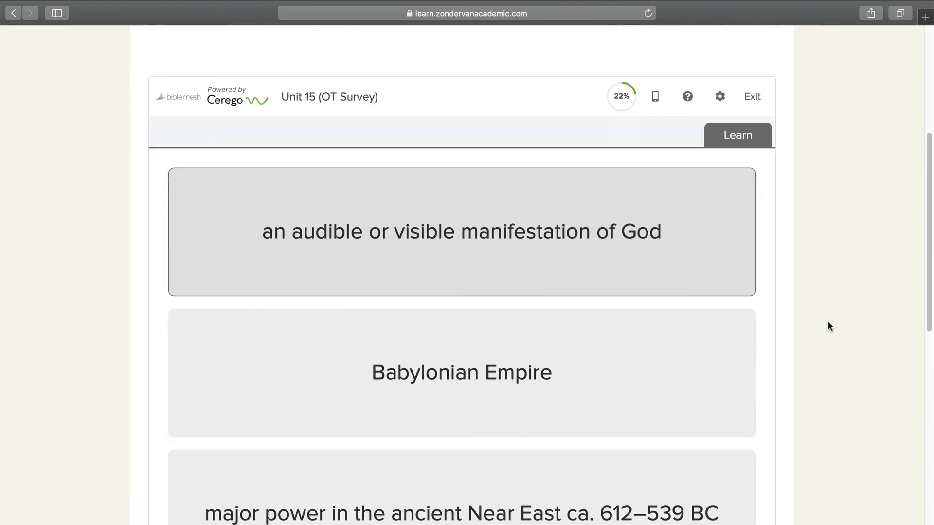
{"action": "scroll", "scroll_direction": "down", "scroll_amount": 3}
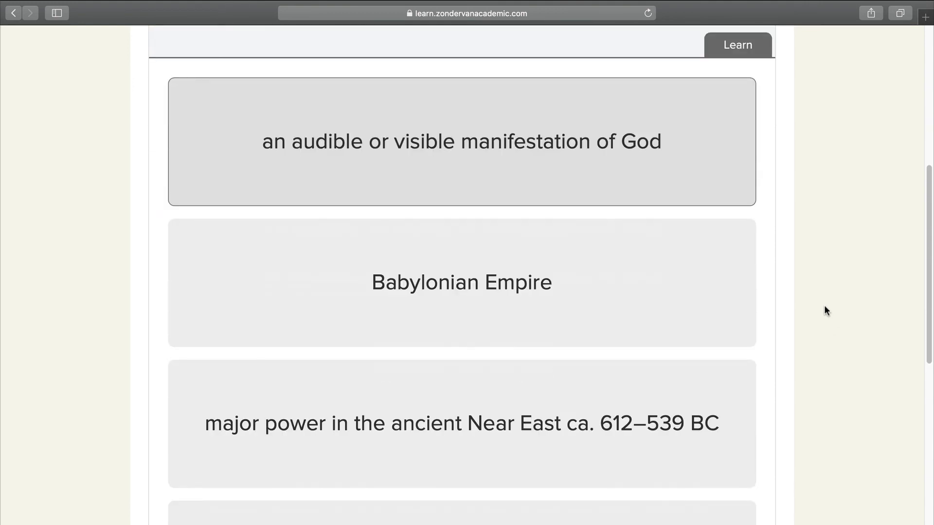
{"action": "mouse_move", "coordinate": [500, 169]}
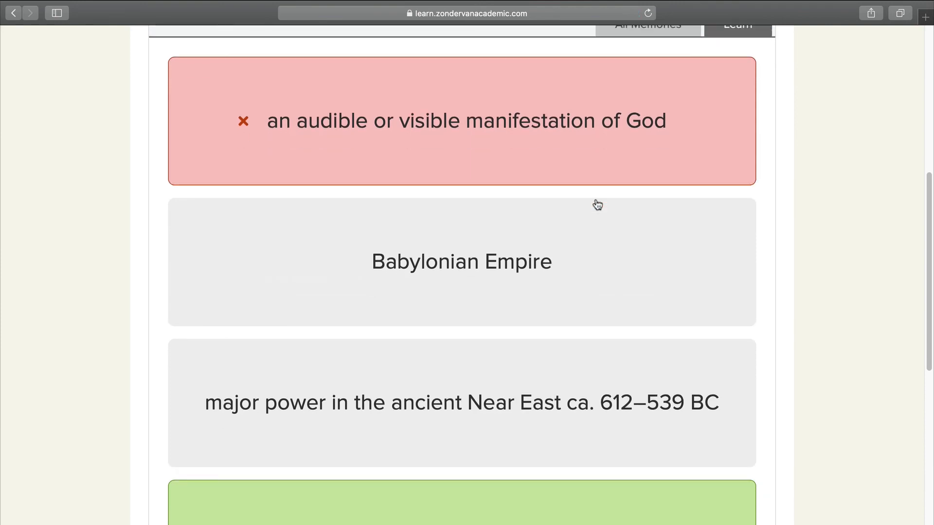
{"action": "scroll", "scroll_direction": "up", "scroll_amount": 3}
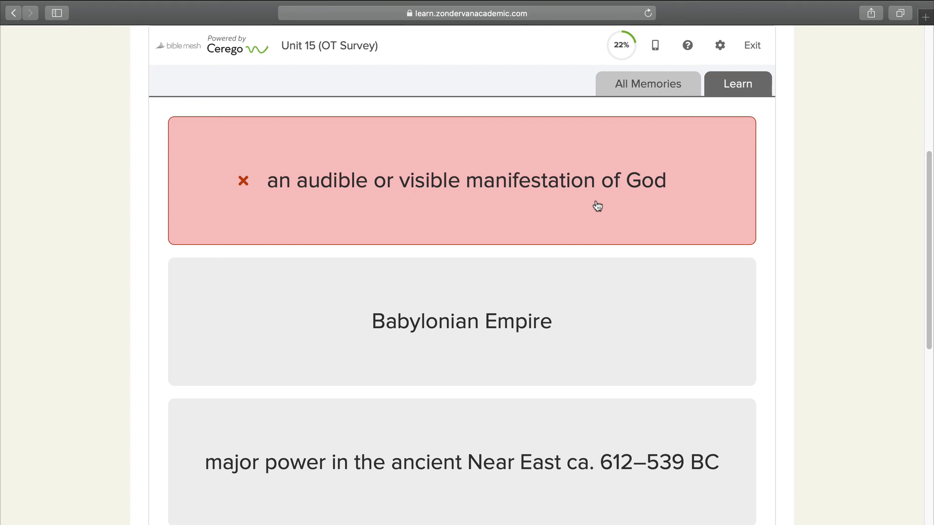
{"action": "scroll", "scroll_direction": "down", "scroll_amount": 3}
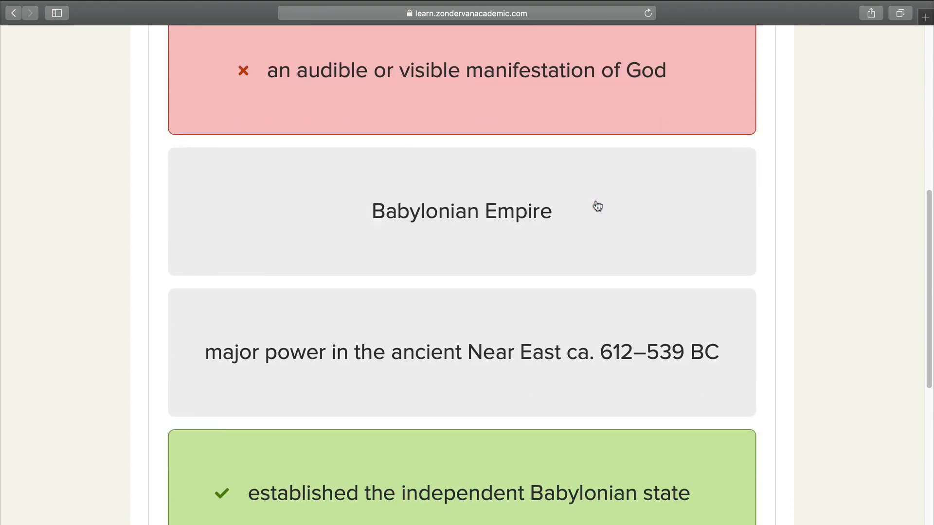
{"action": "scroll", "scroll_direction": "down", "scroll_amount": 3}
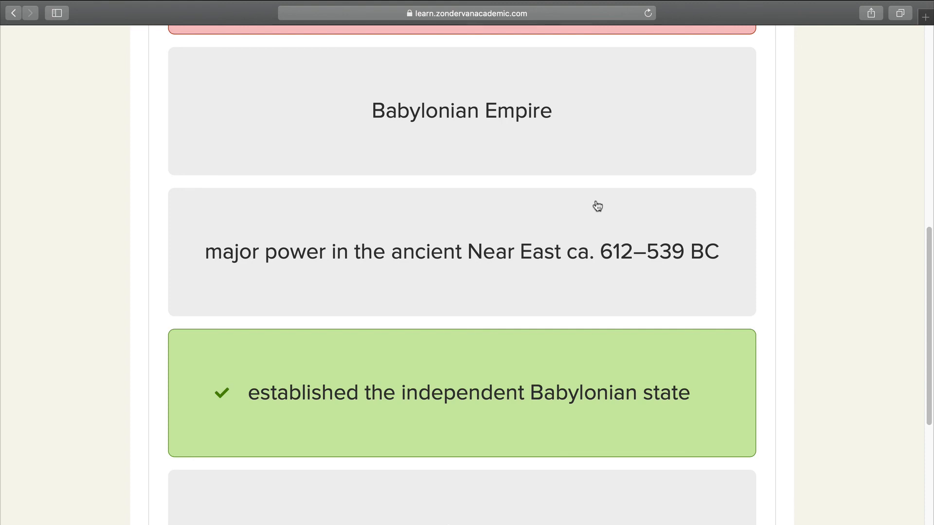
{"action": "scroll", "scroll_direction": "down", "scroll_amount": 3}
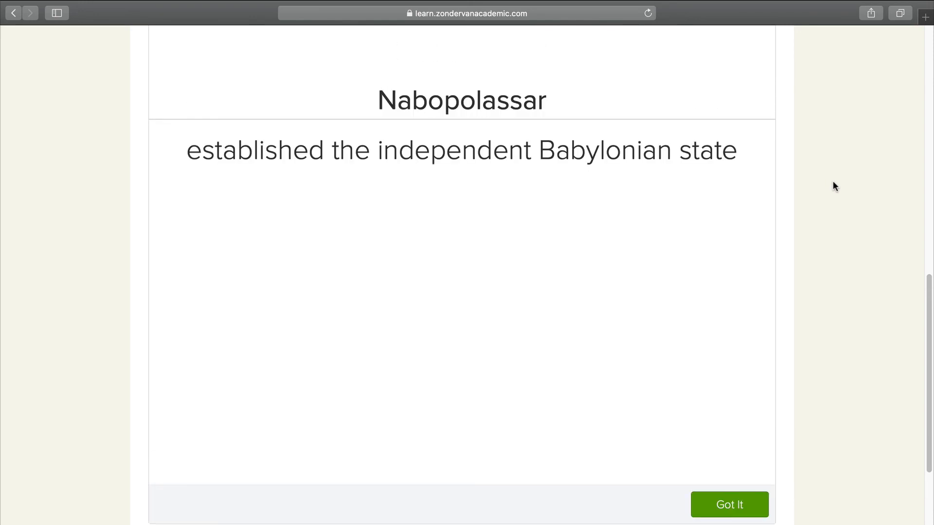
{"action": "mouse_move", "coordinate": [830, 483]}
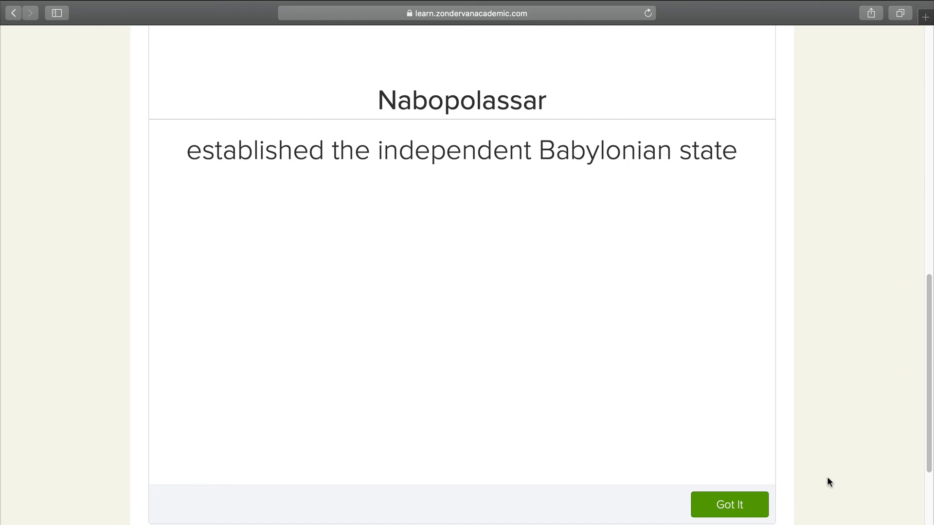
{"action": "mouse_move", "coordinate": [804, 506]}
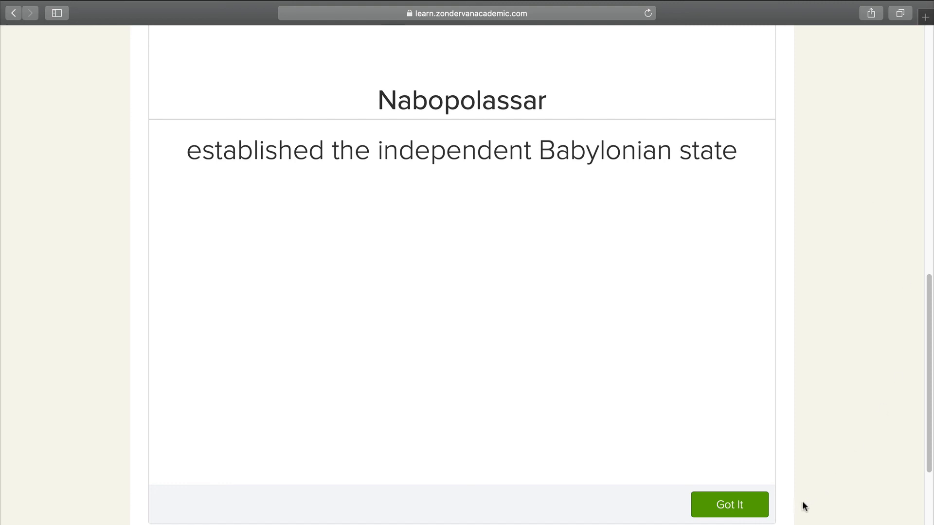
{"action": "mouse_move", "coordinate": [794, 485]}
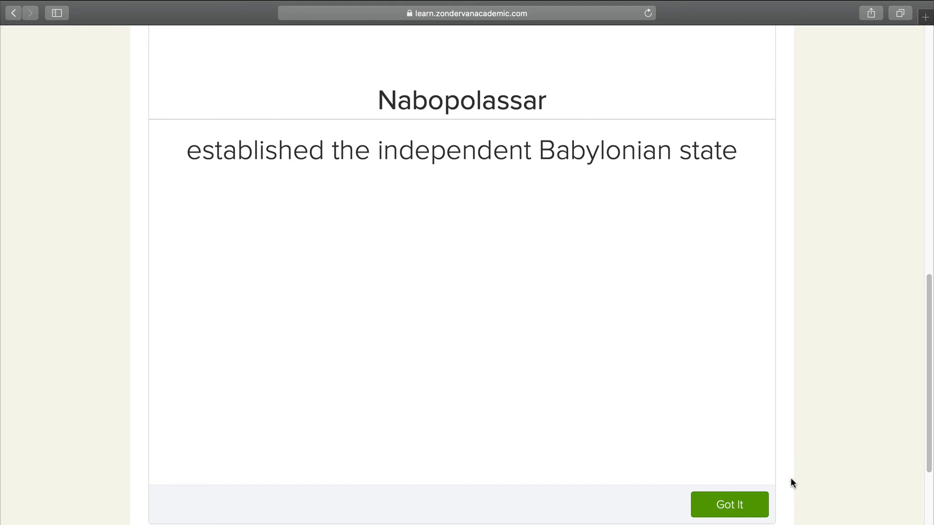
Acknowledge Nabopolassar with Got It, exit the review and dismiss the popup, returning to the 22% overview.
{"action": "left_click", "coordinate": [729, 505]}
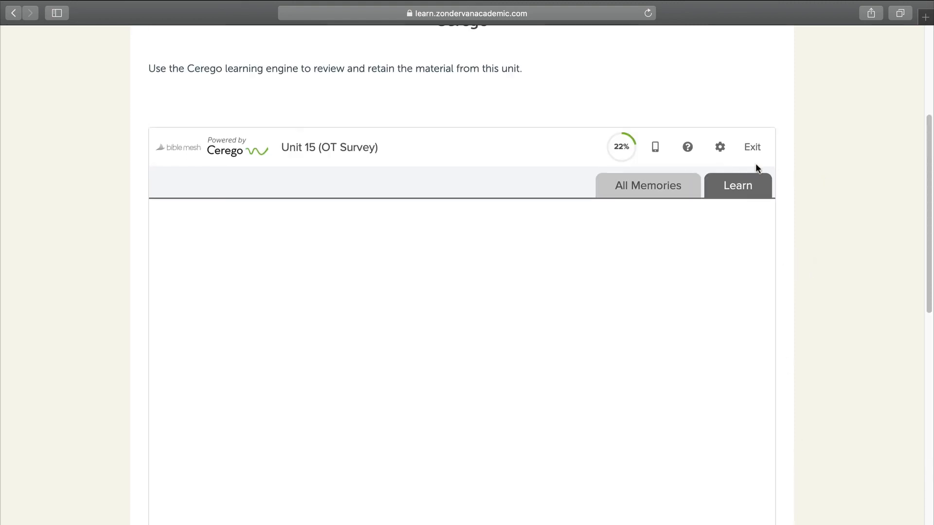
{"action": "left_click", "coordinate": [620, 147]}
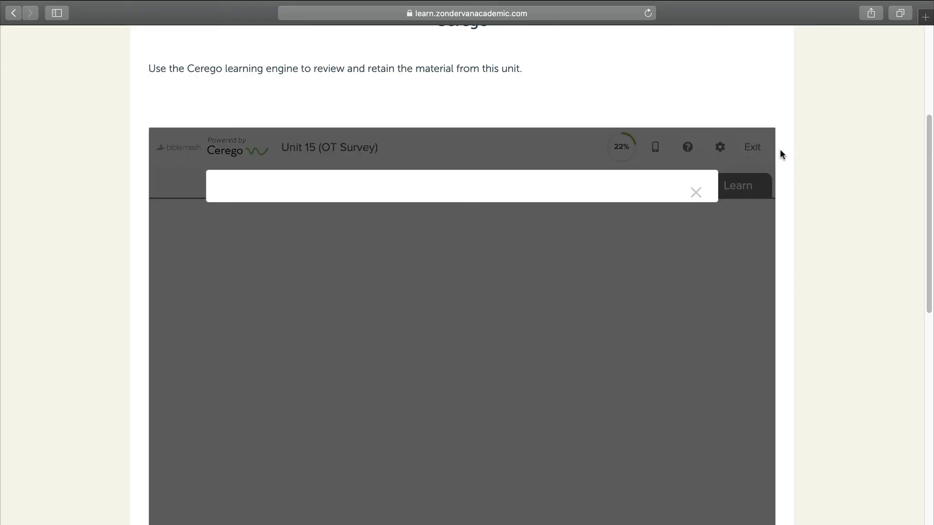
{"action": "left_click", "coordinate": [695, 192]}
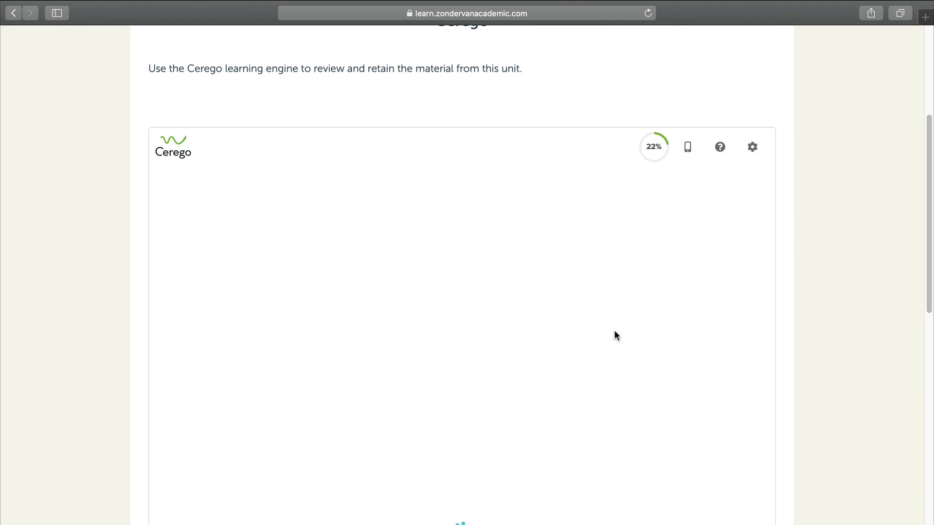